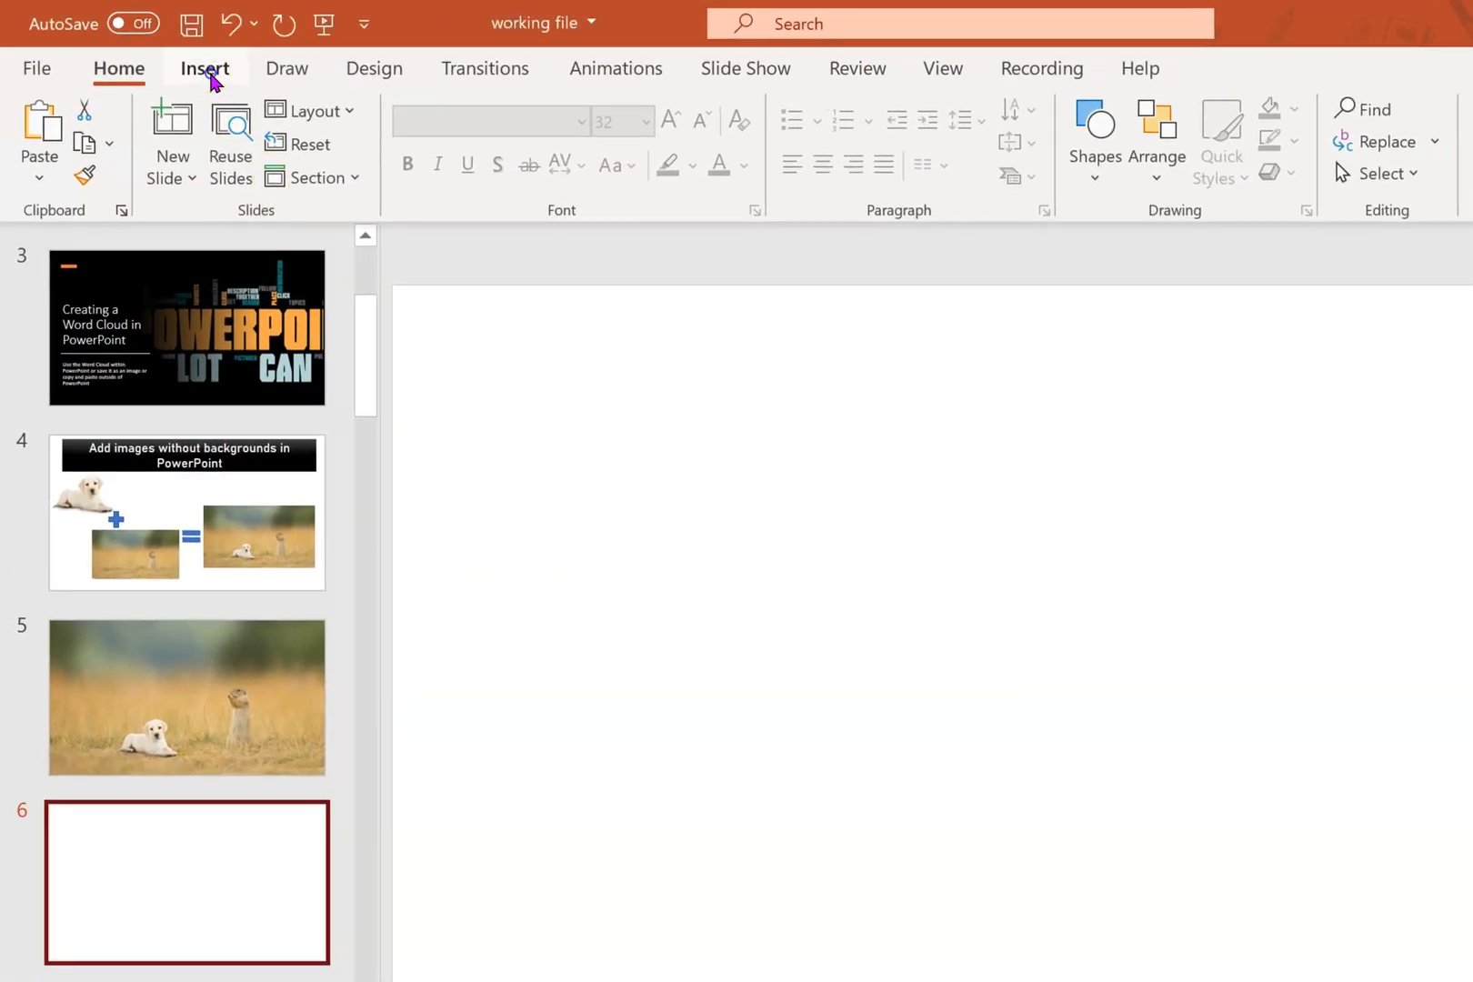
Step: Switch to the Insert ribbon with the blank sixth slide selected
click(204, 68)
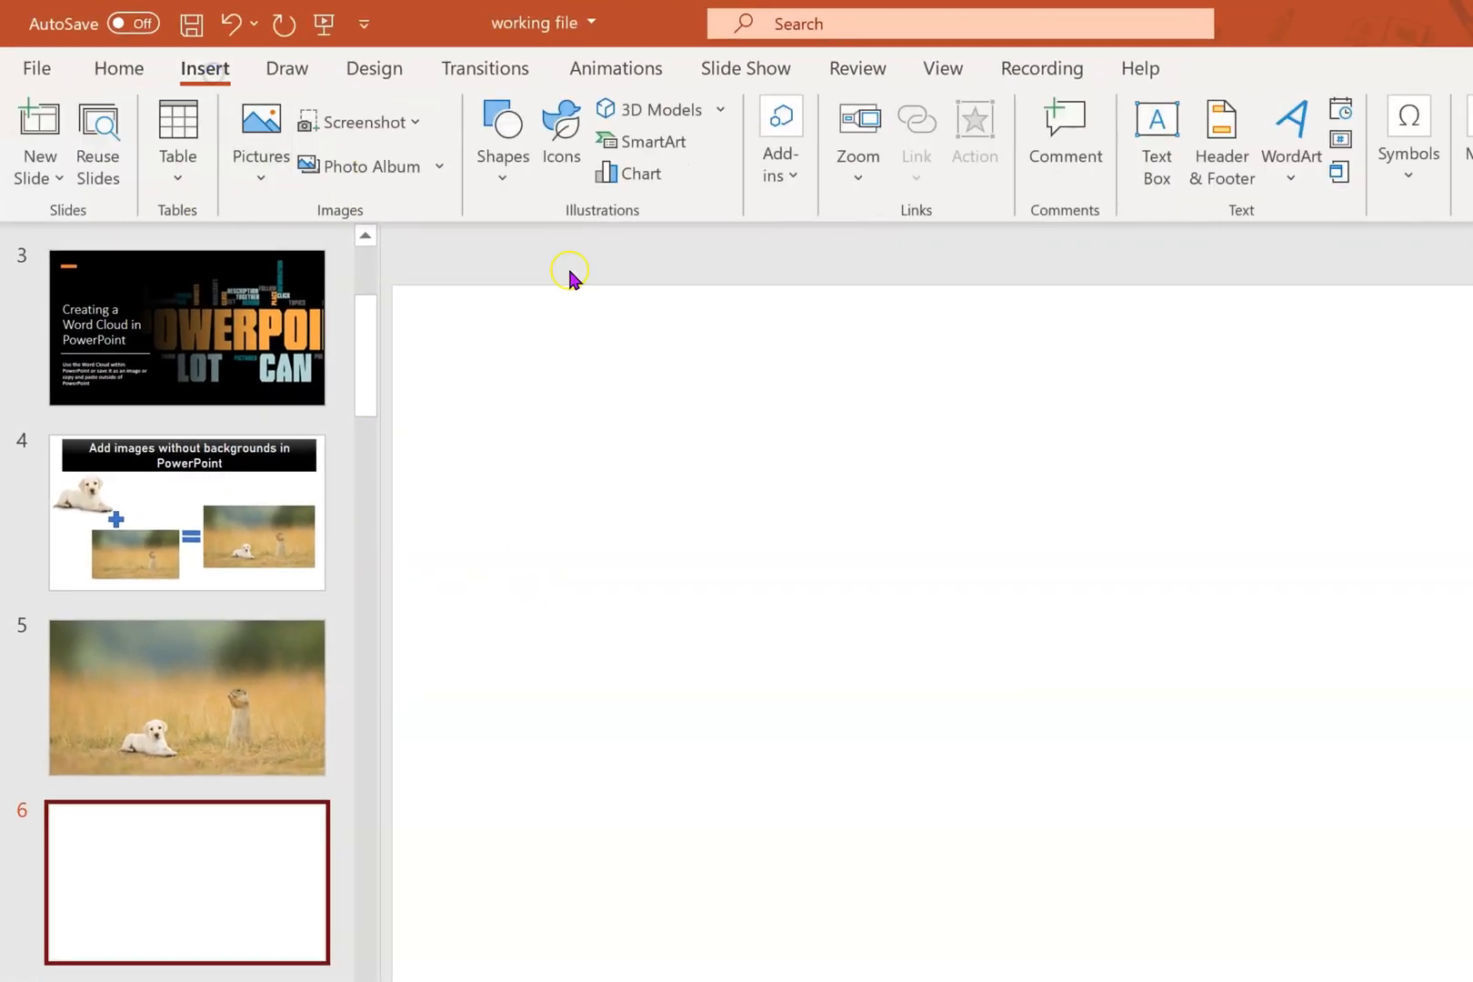
mouse_move(653, 142)
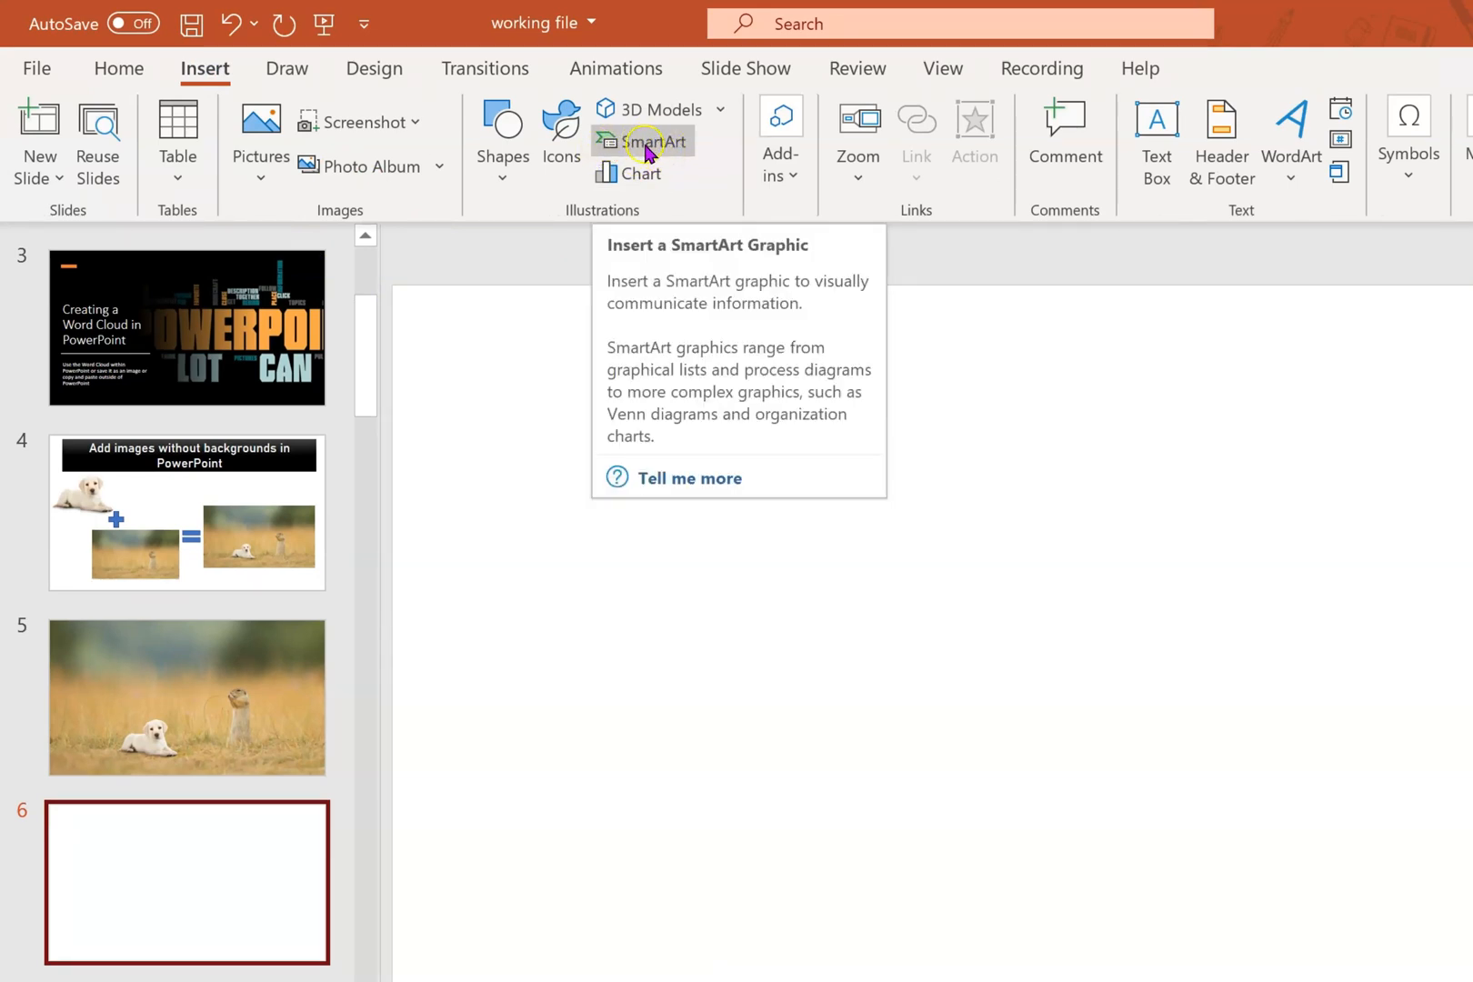
mouse_move(639, 151)
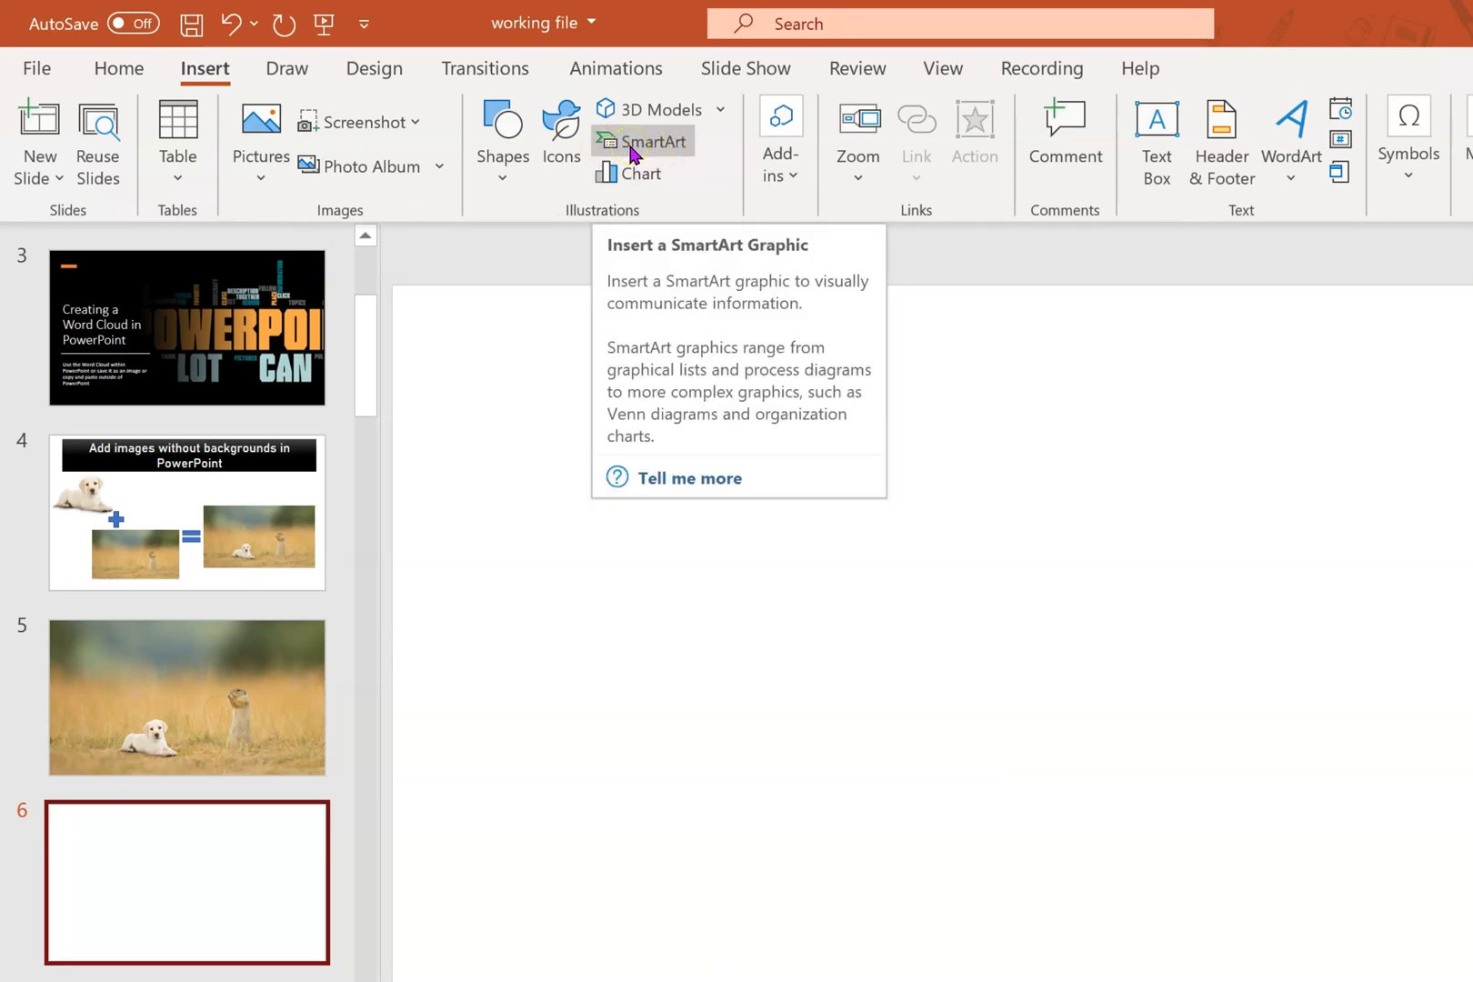
Step: Choose the Basic Timeline layout from the Process category of the SmartArt gallery
click(652, 141)
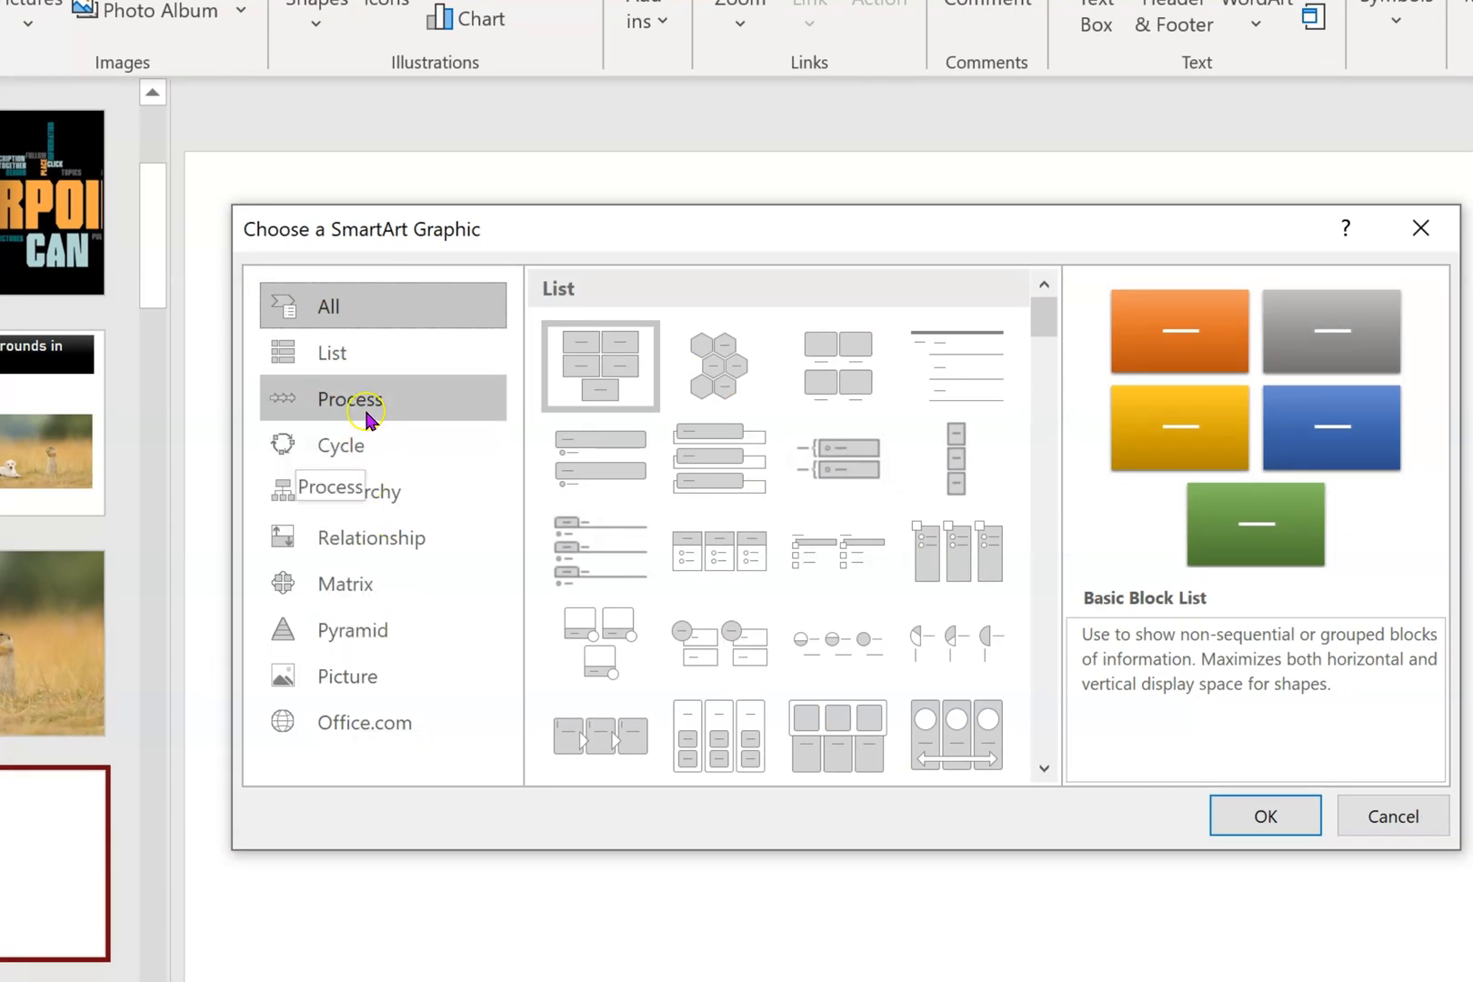
click(349, 398)
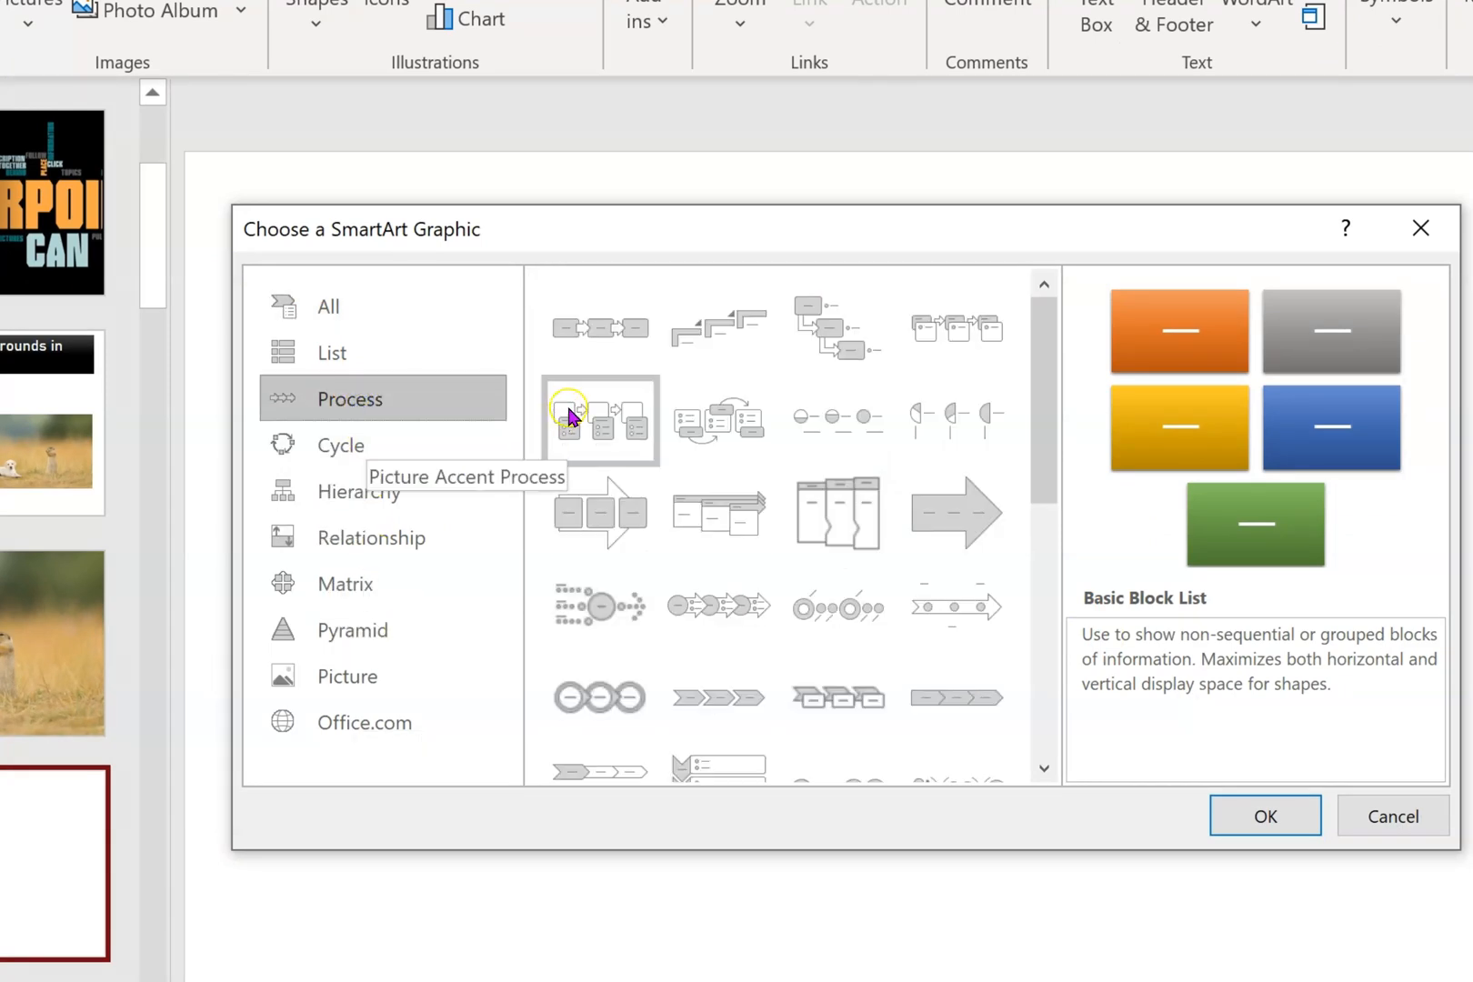
mouse_move(957, 606)
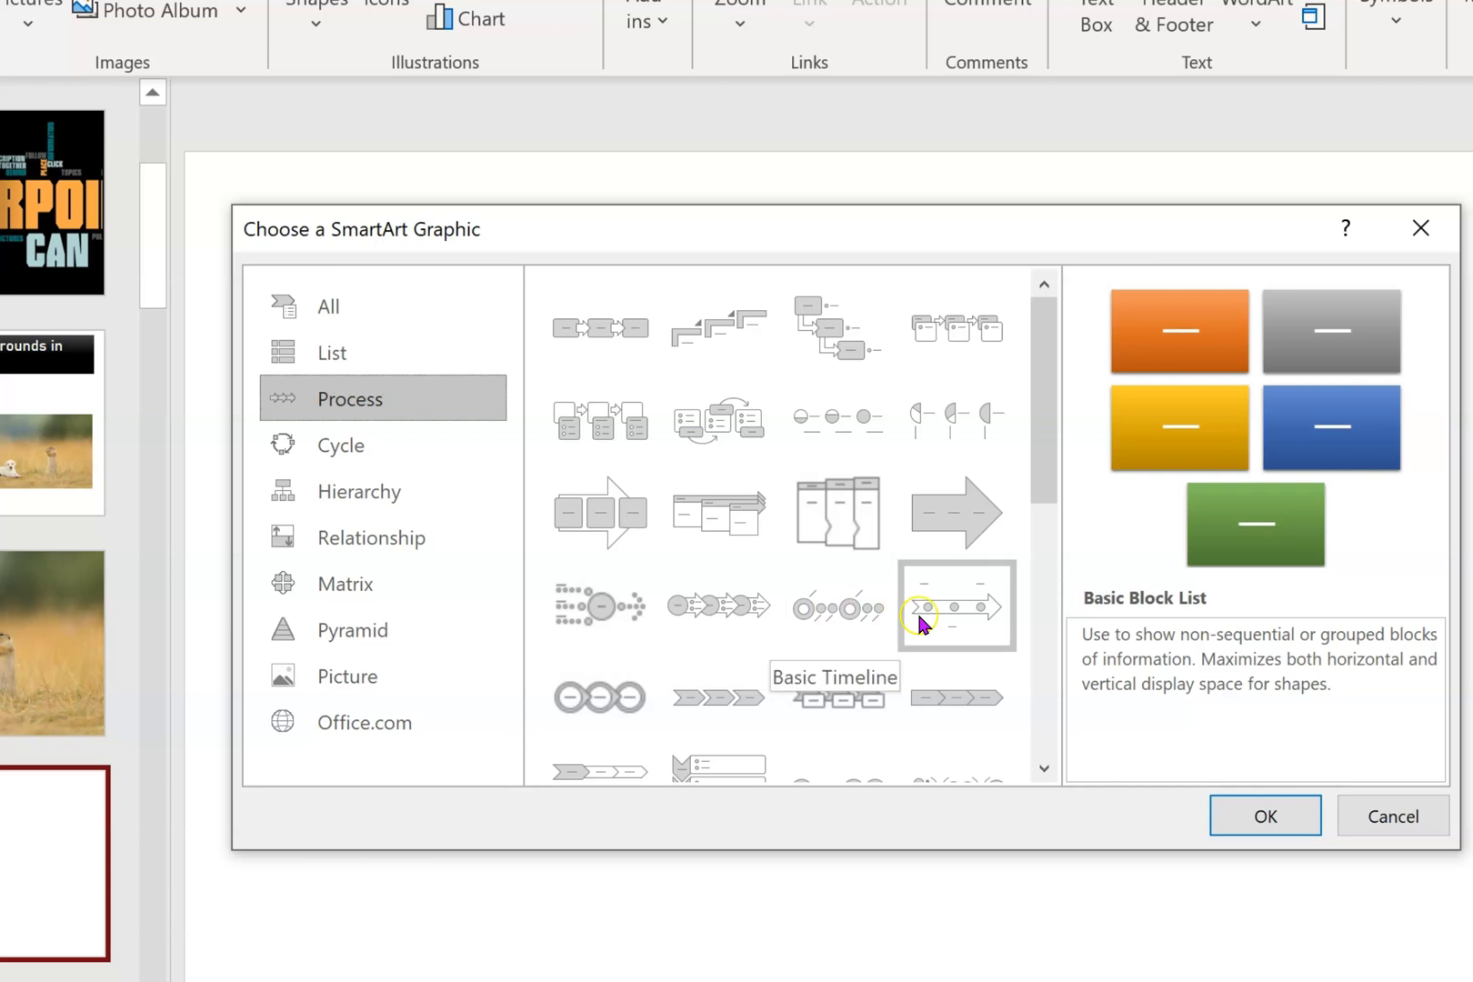
mouse_move(803, 606)
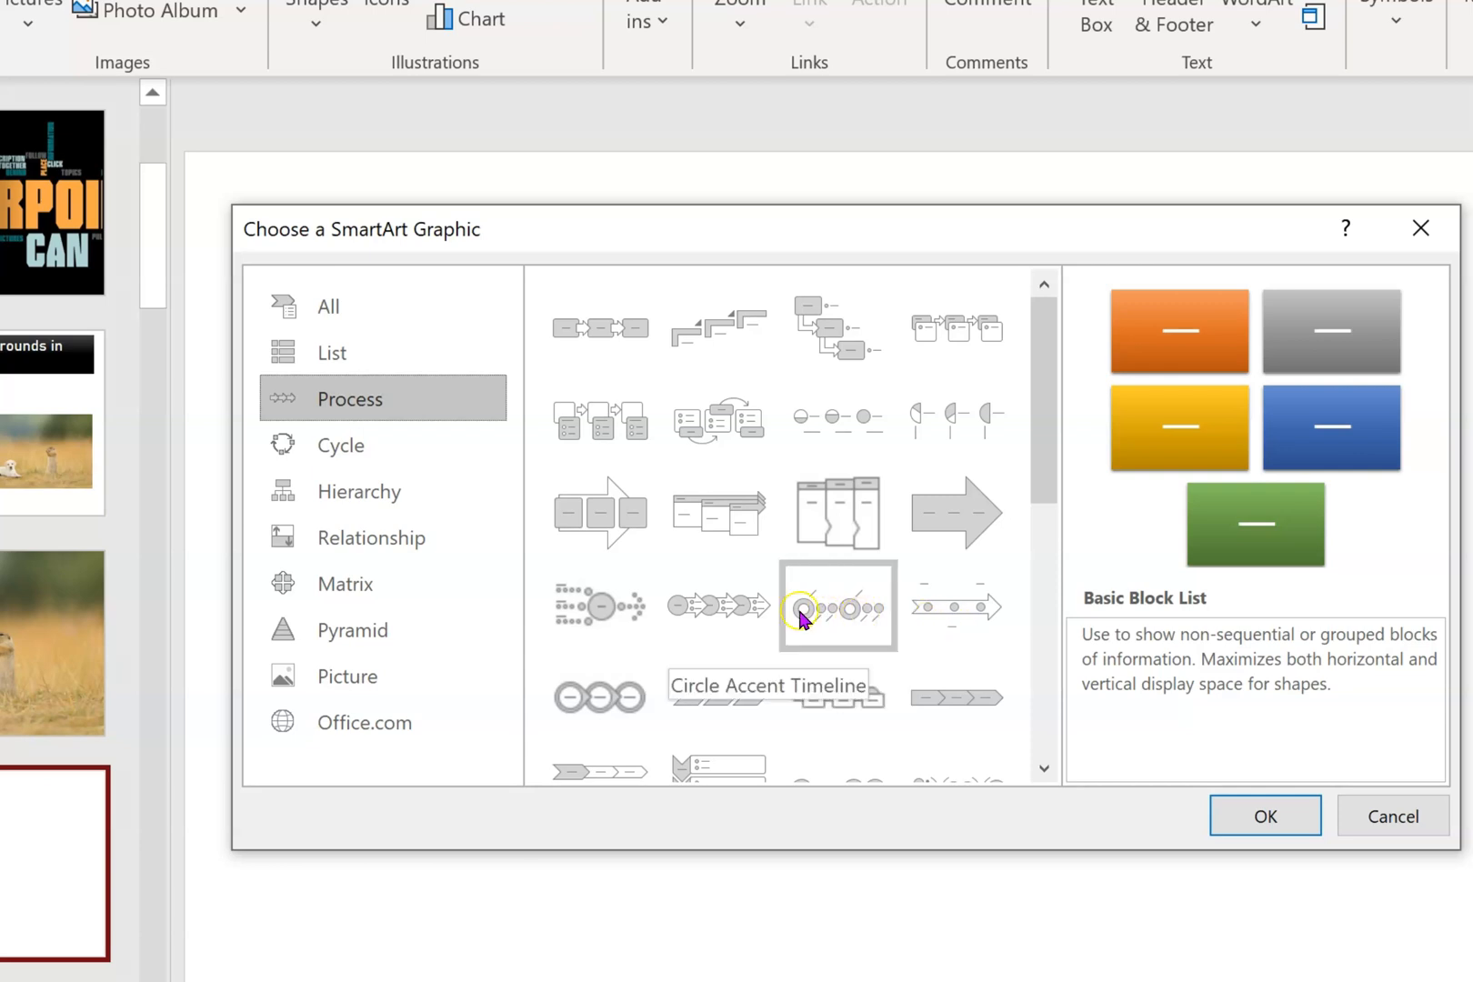
mouse_move(957, 605)
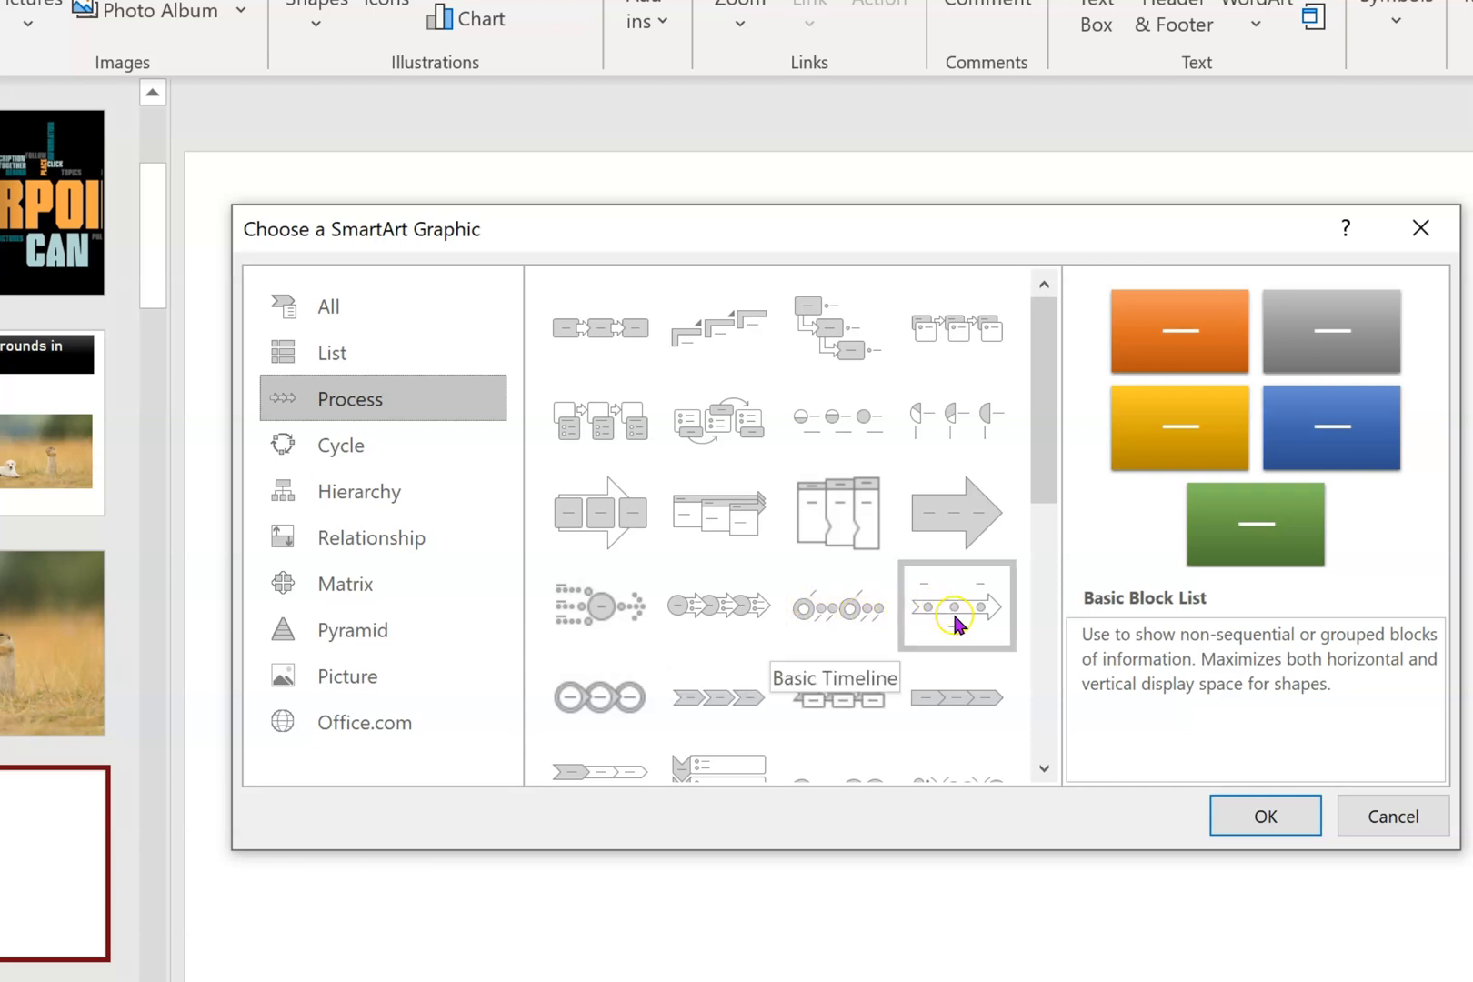
click(956, 605)
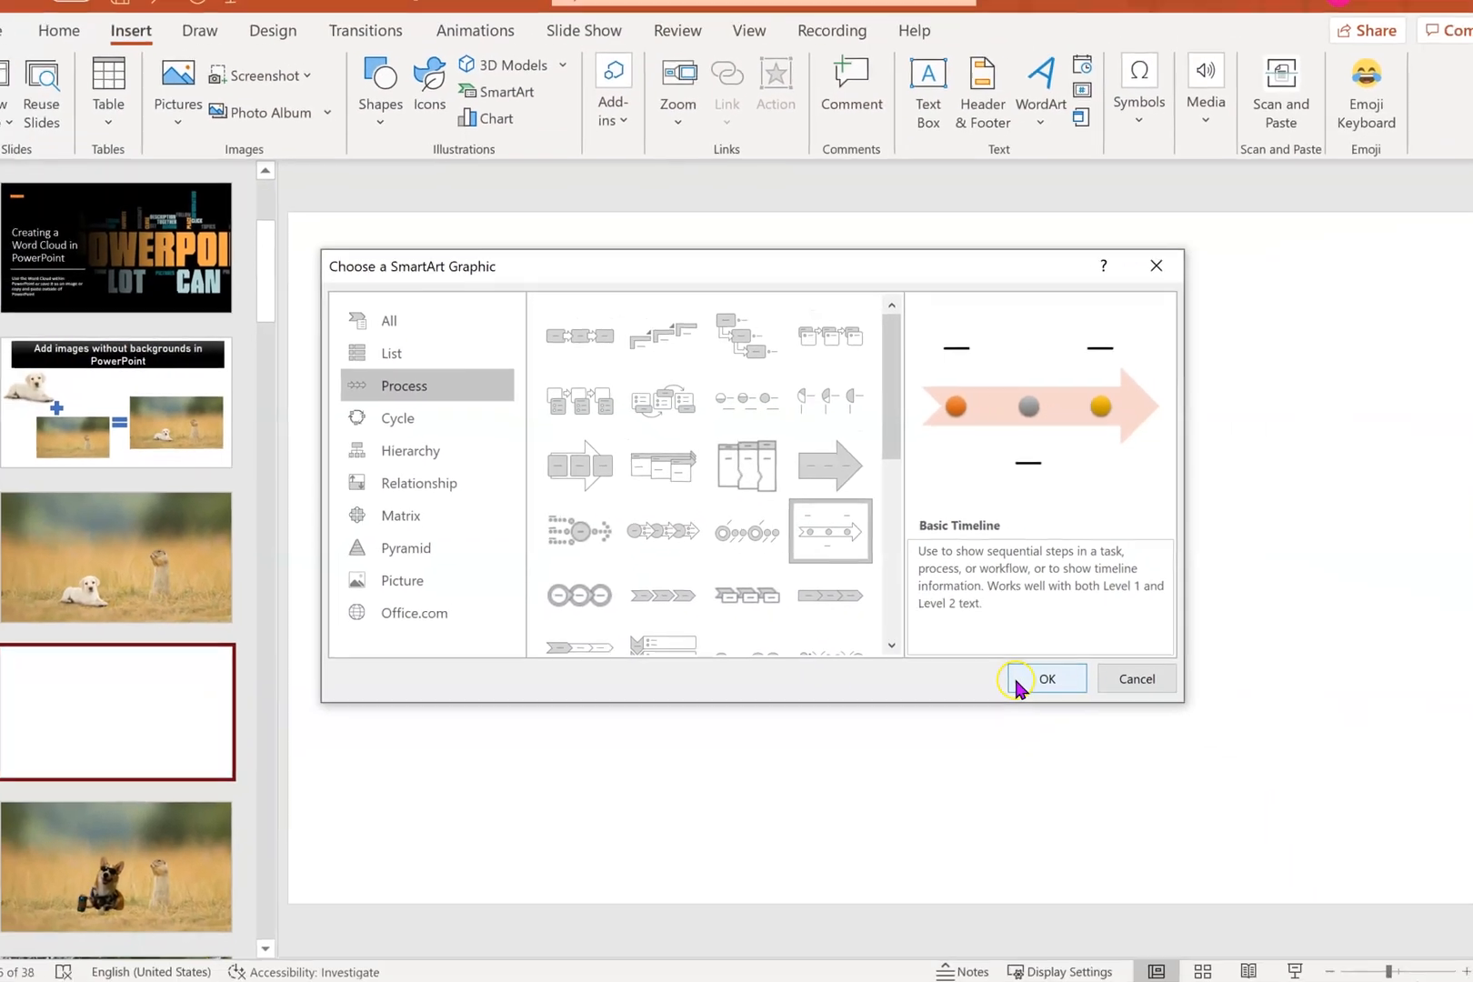
Step: Insert the Basic Timeline with three placeholder points onto slide 6
click(1045, 678)
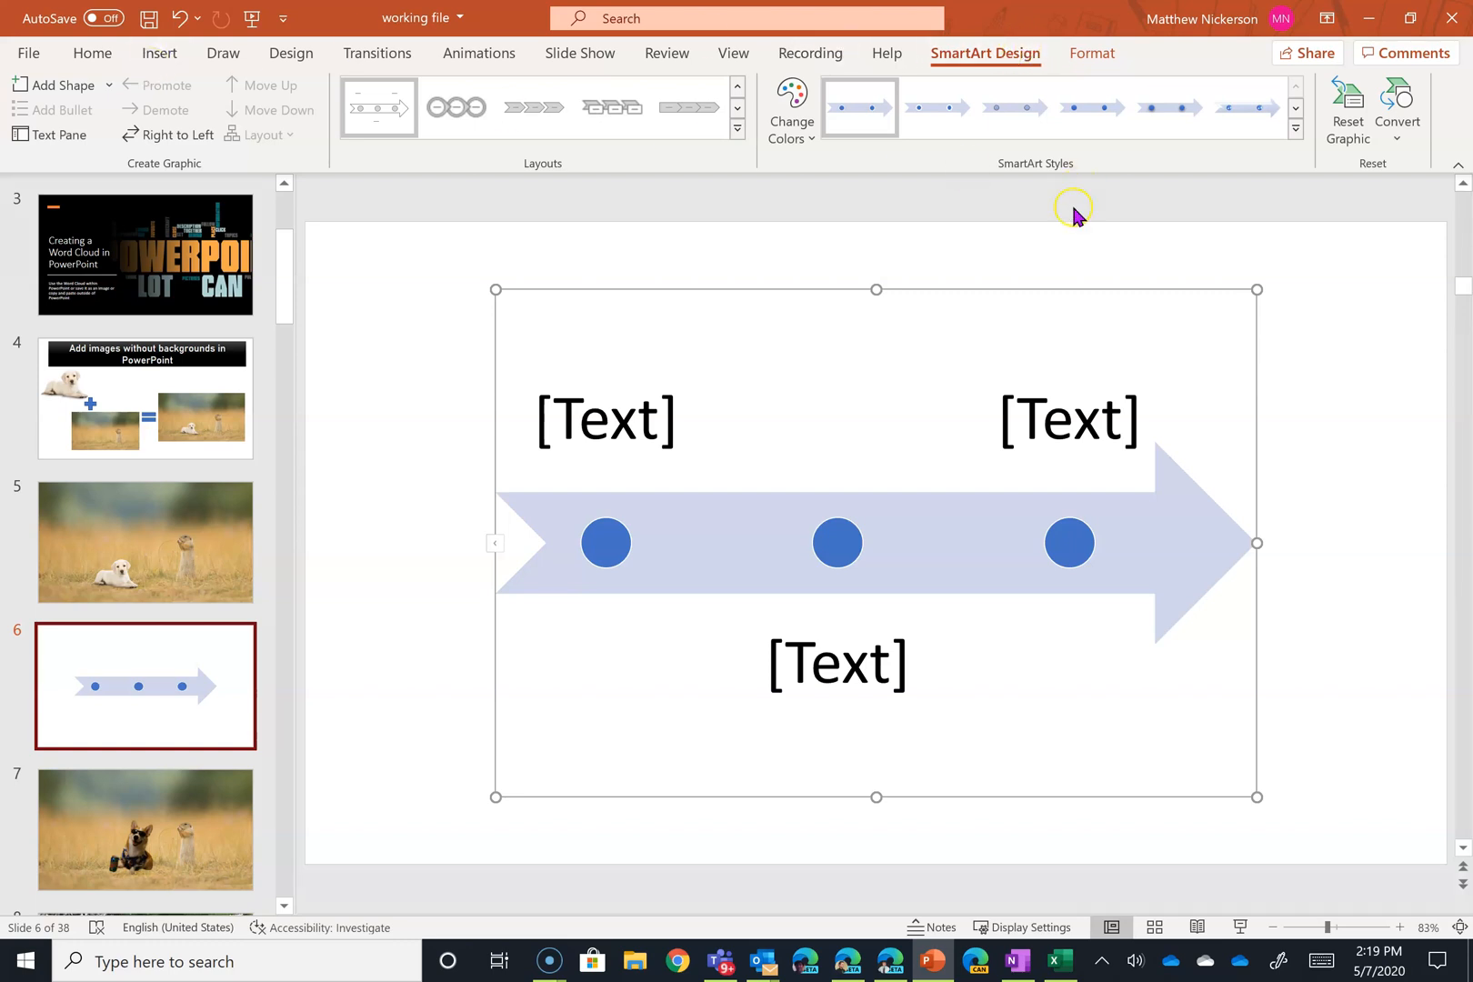
mouse_move(461, 546)
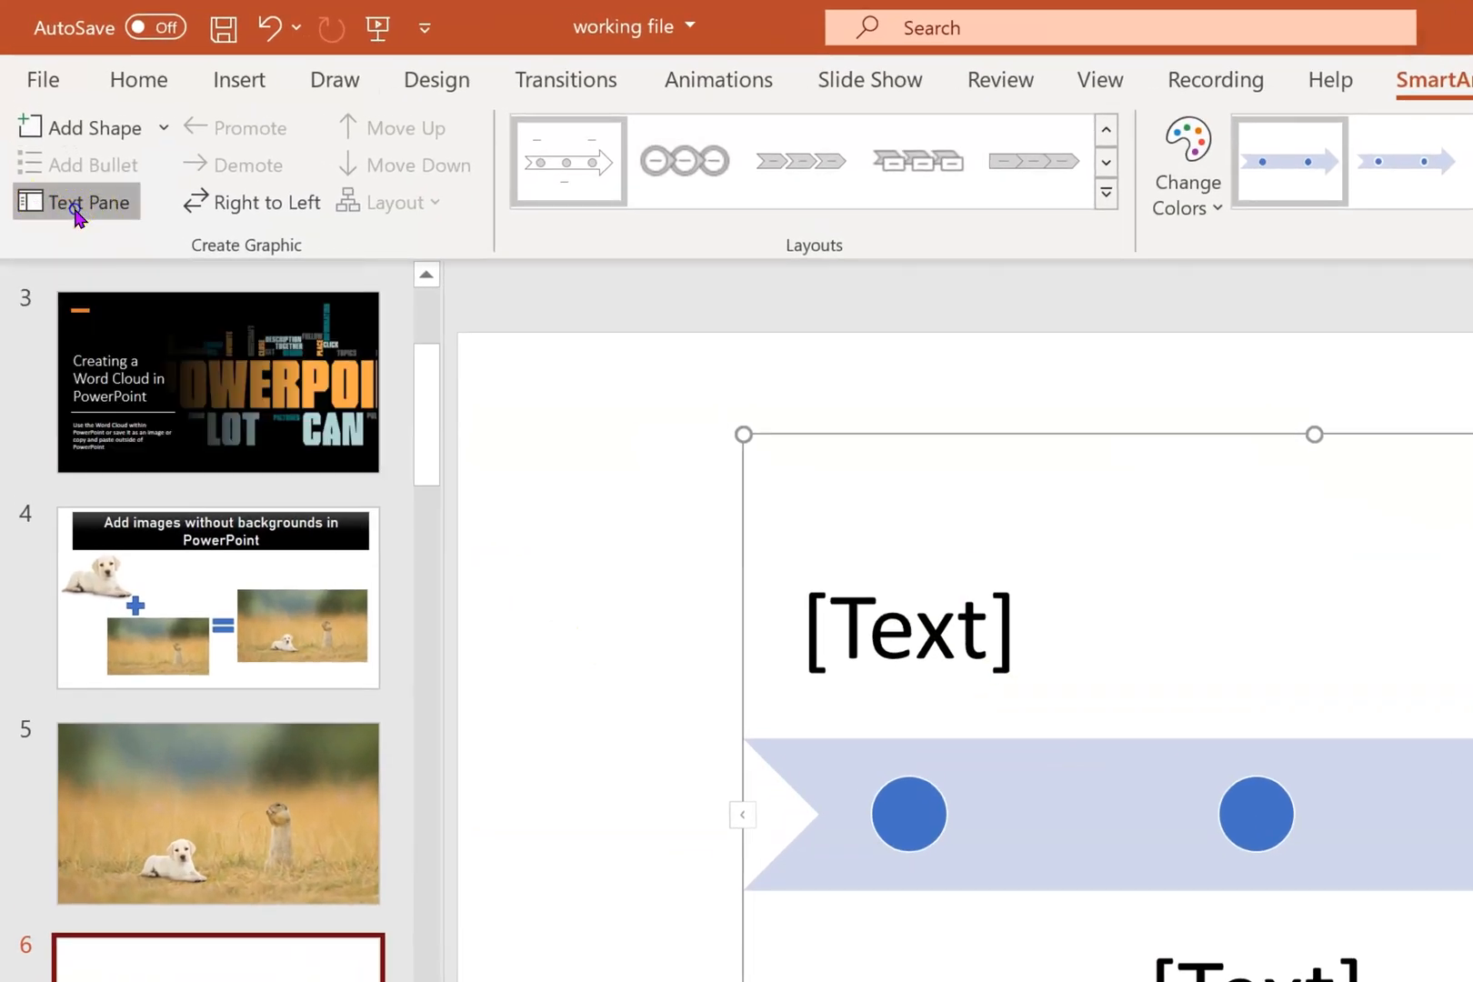
Step: Enter Event #1, Event #2 and Event #3 as the three timeline points via the text pane
click(75, 201)
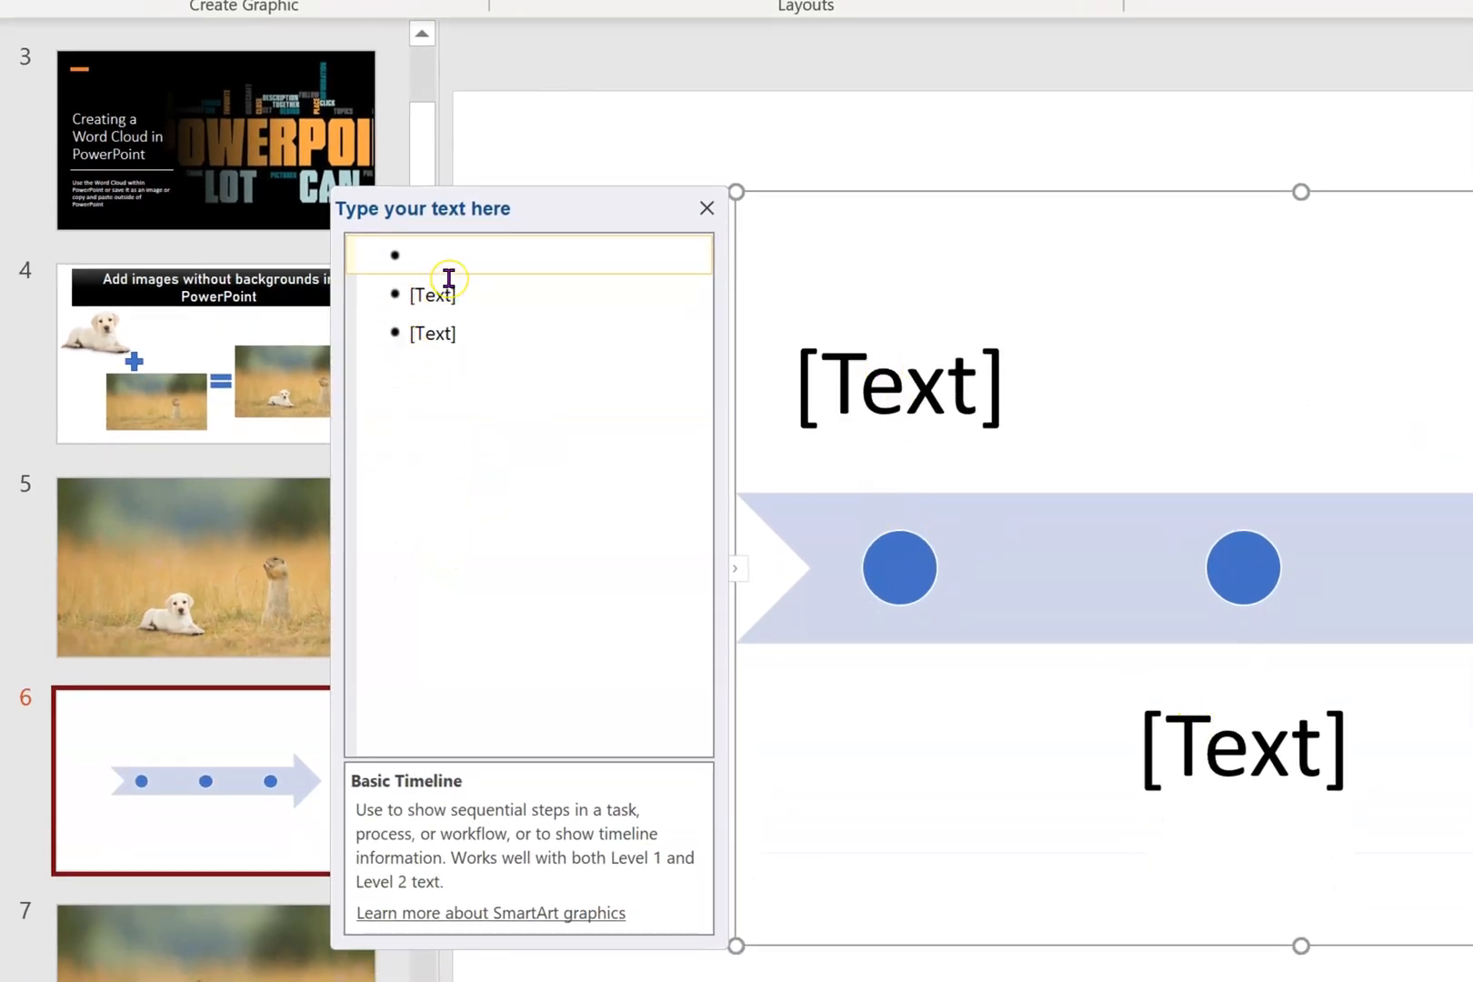
text(Event)
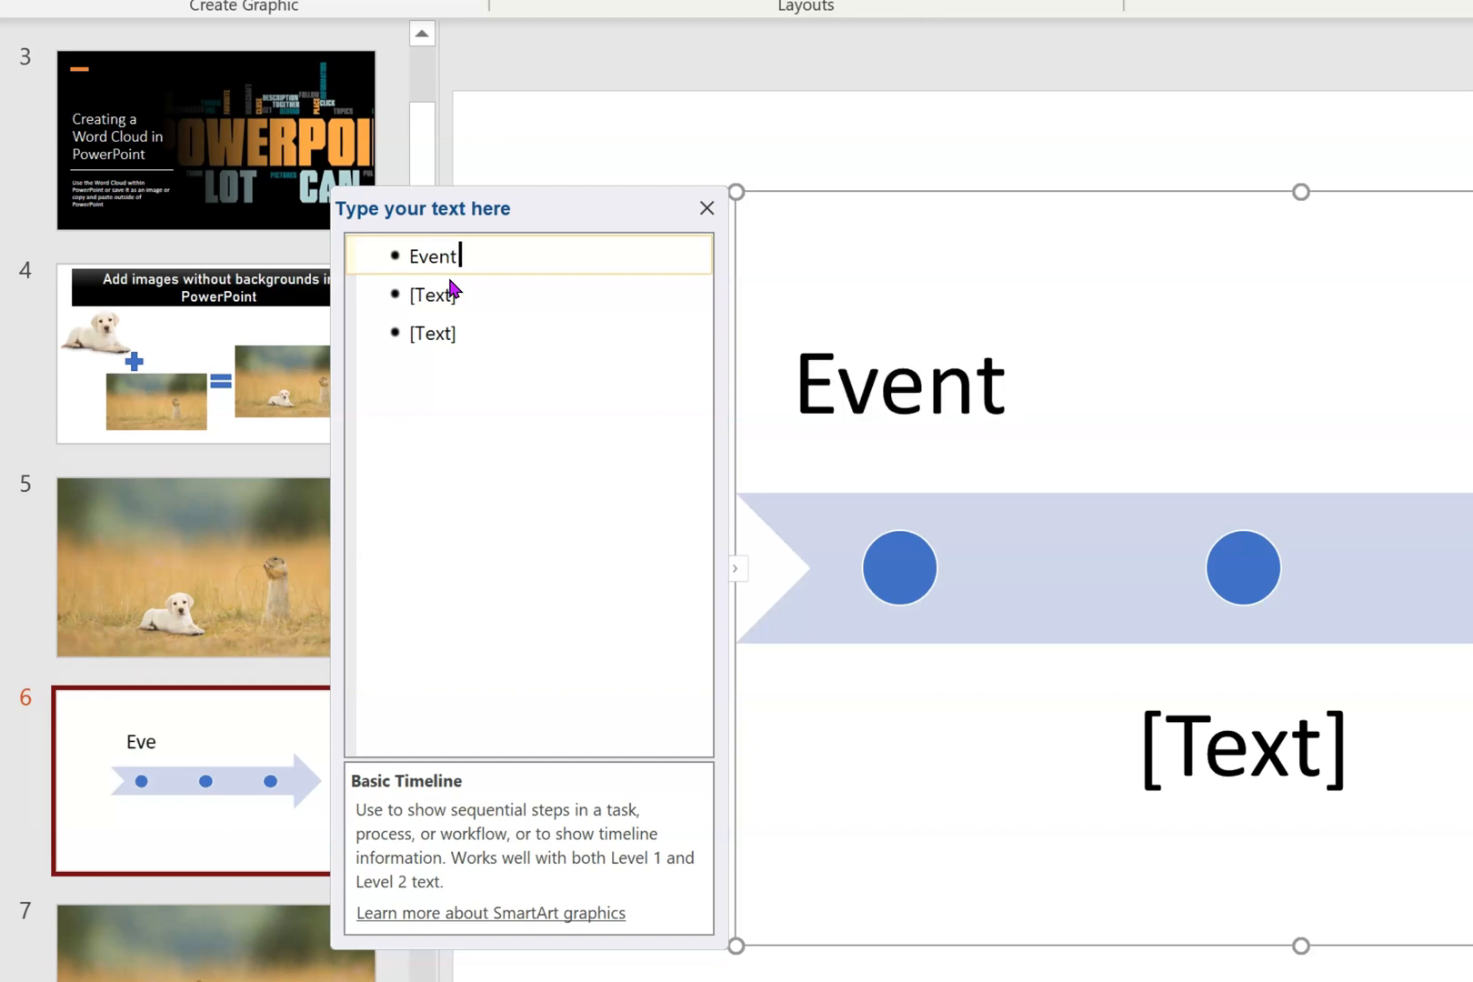
text(#1)
click(529, 295)
text(E)
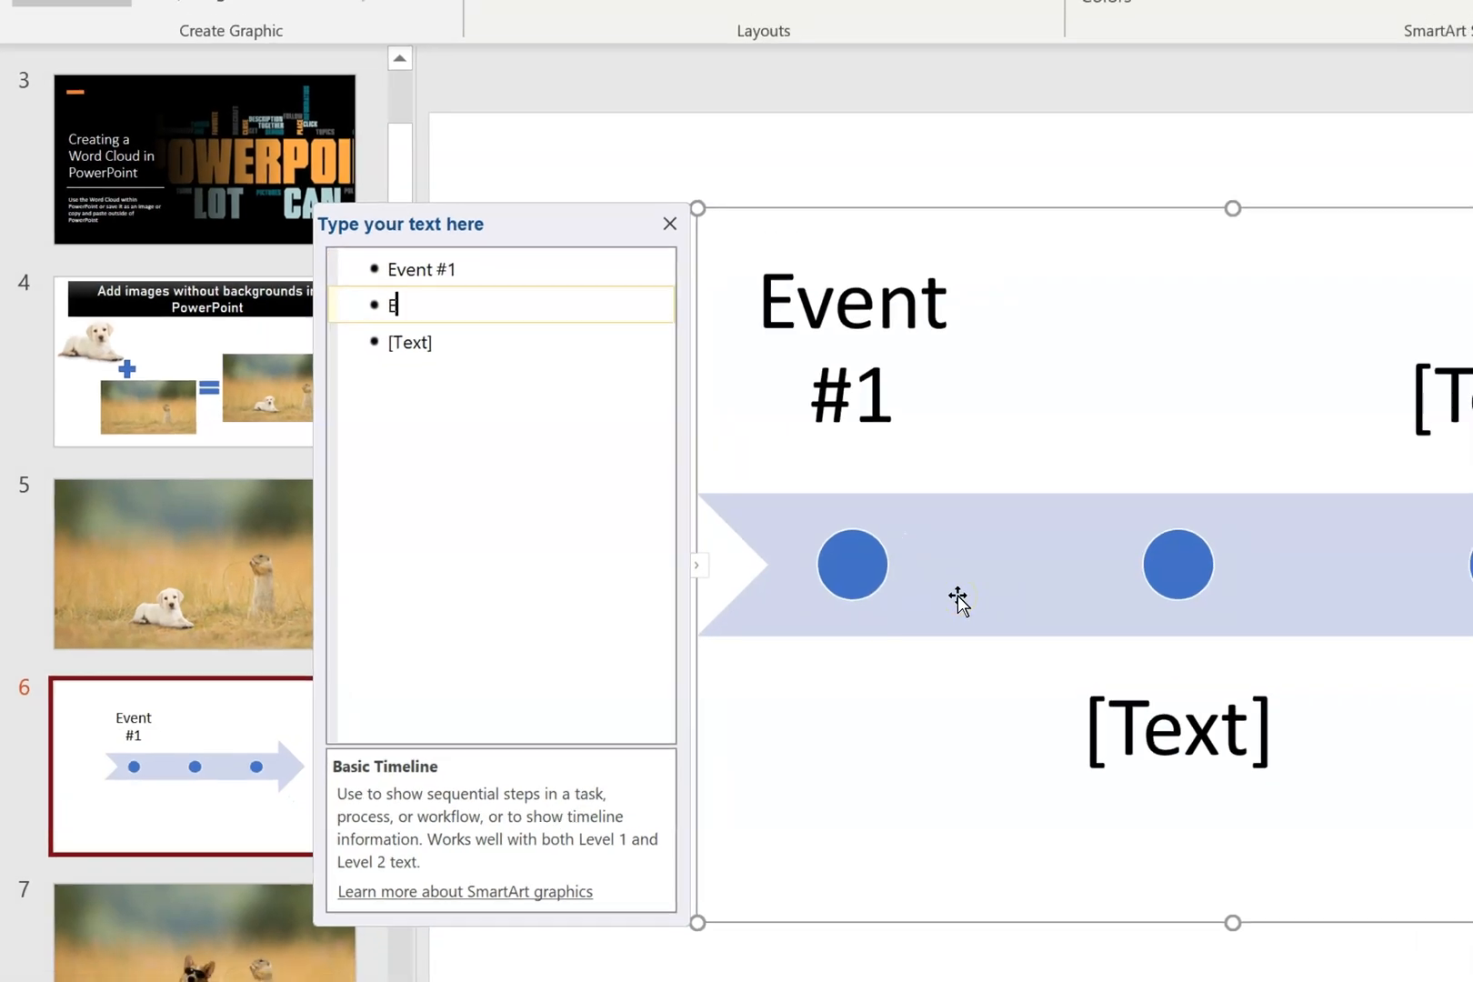
text(vent #2)
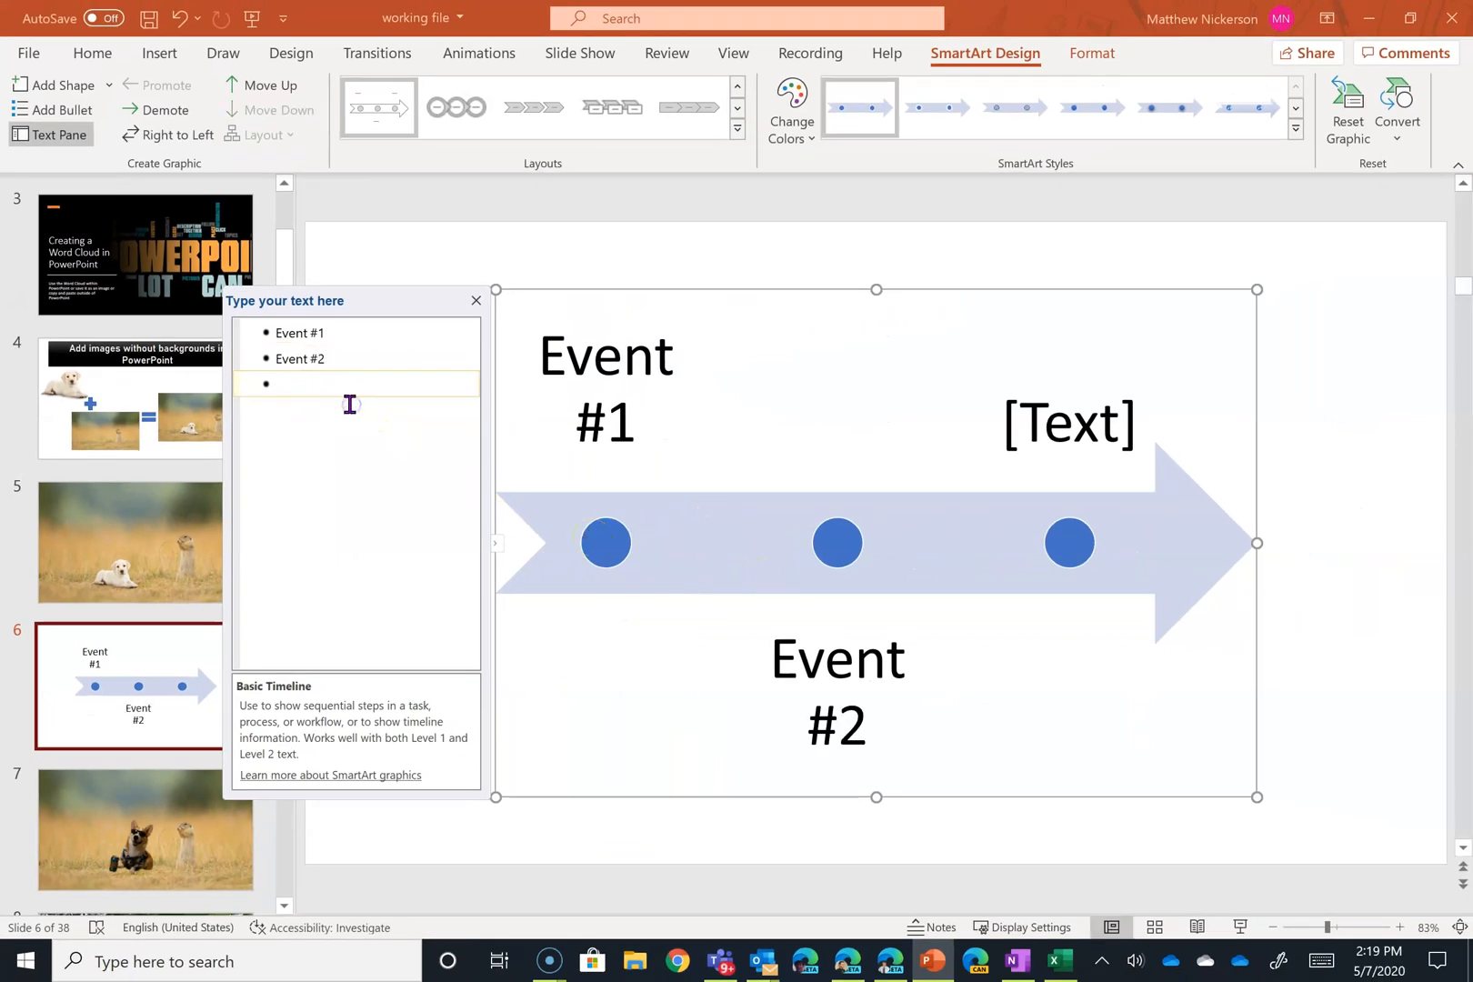
text(Event #)
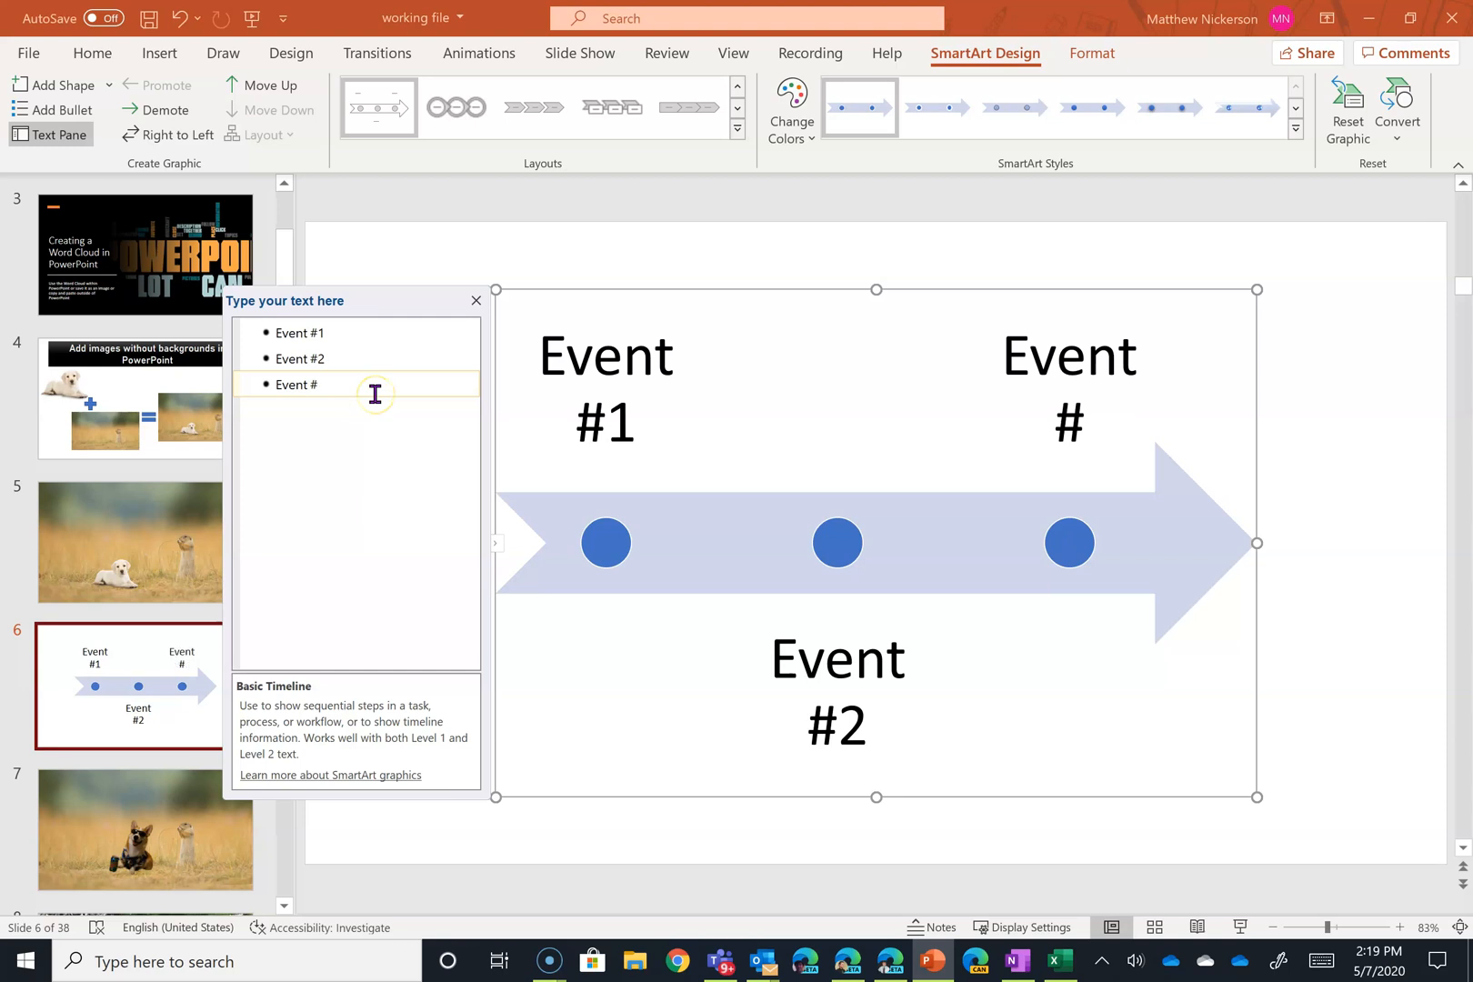
text(3)
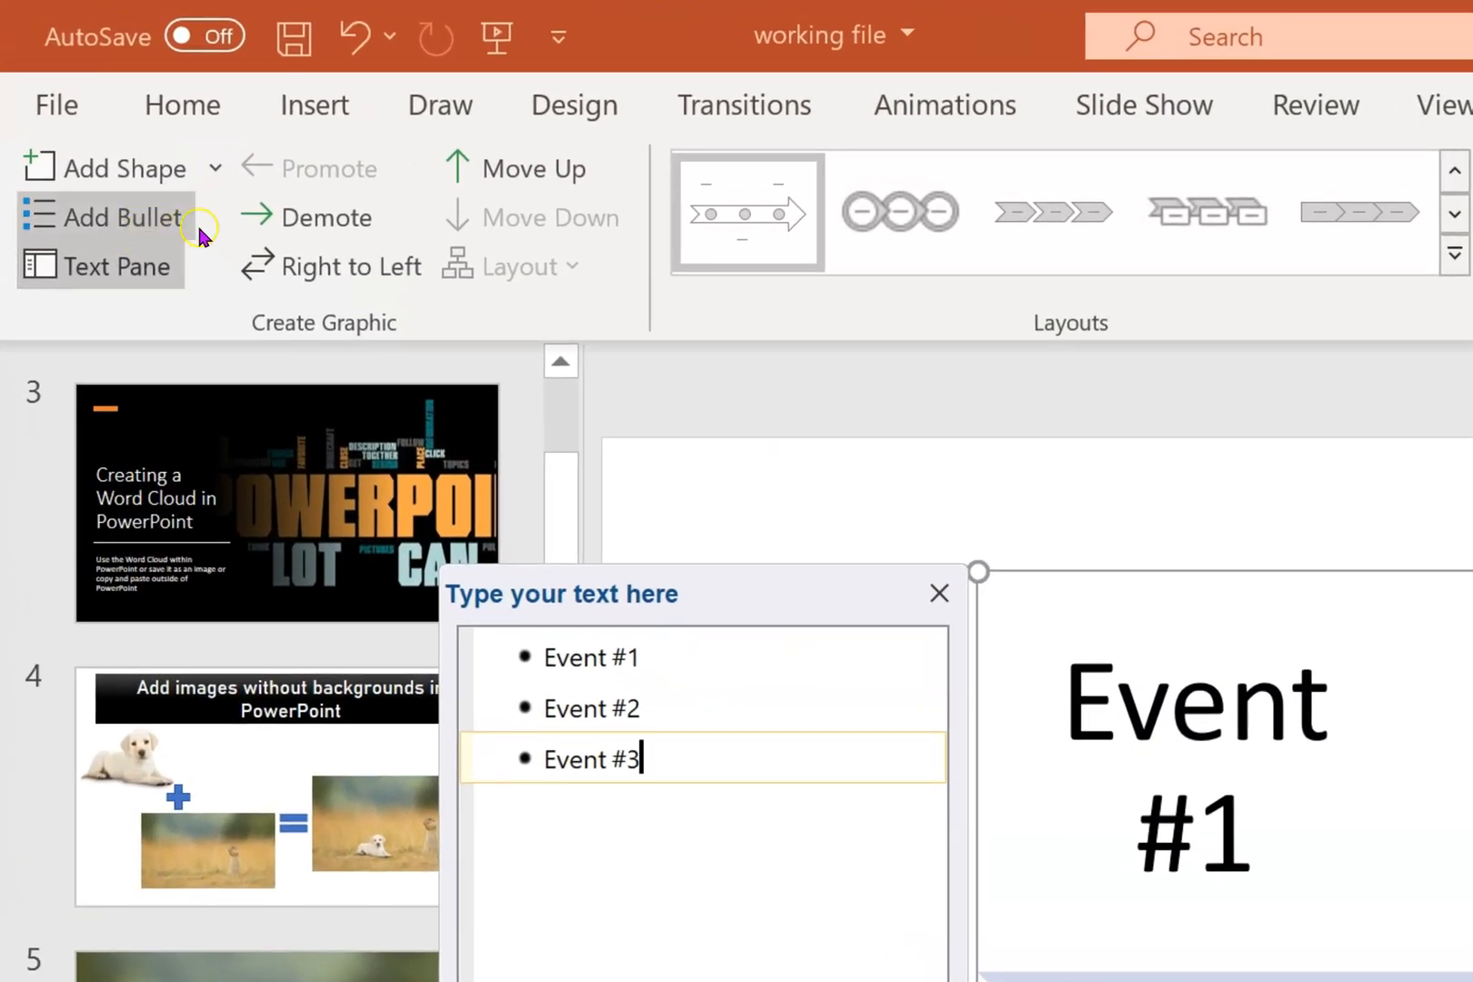
mouse_move(327, 218)
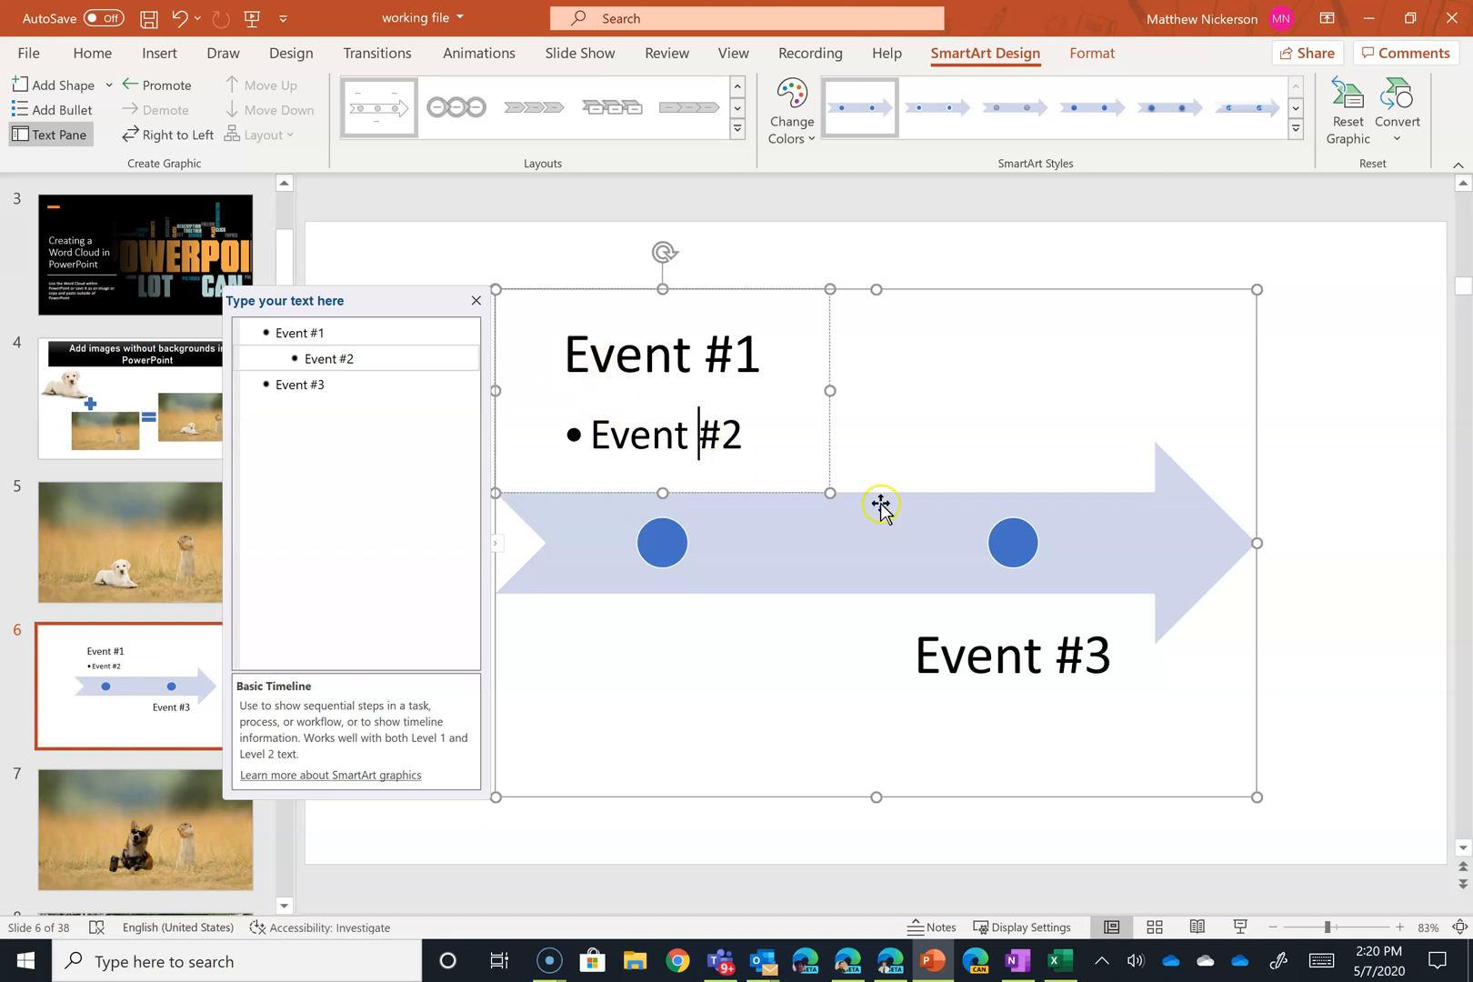
mouse_move(772, 543)
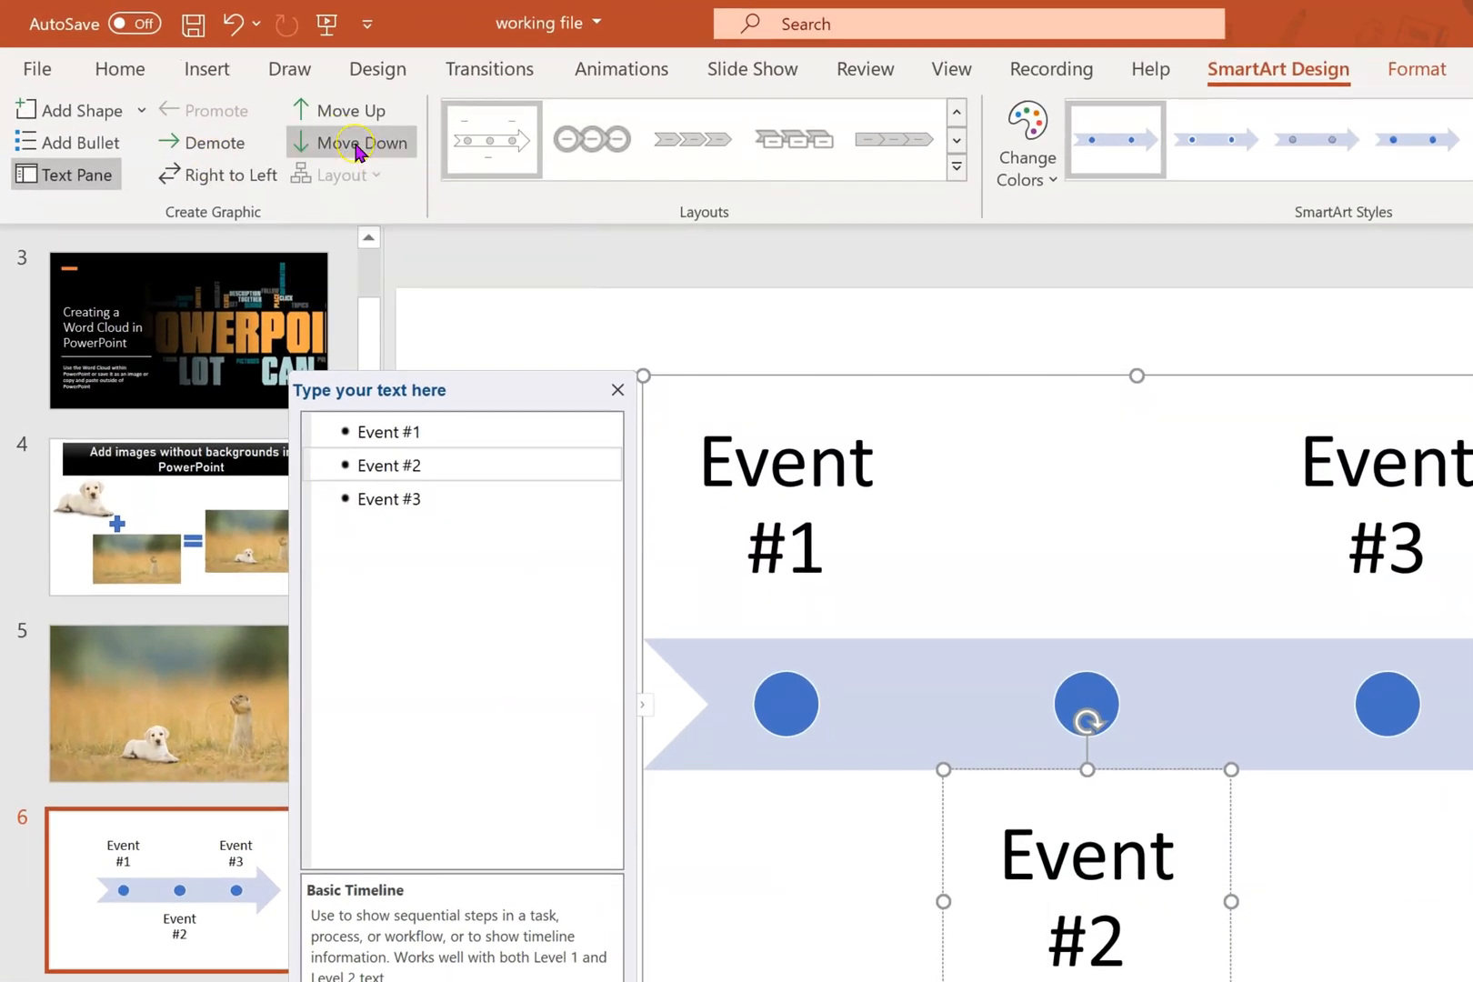
Step: Move Event #2 one position later and reverse the timeline to run right to left
click(350, 142)
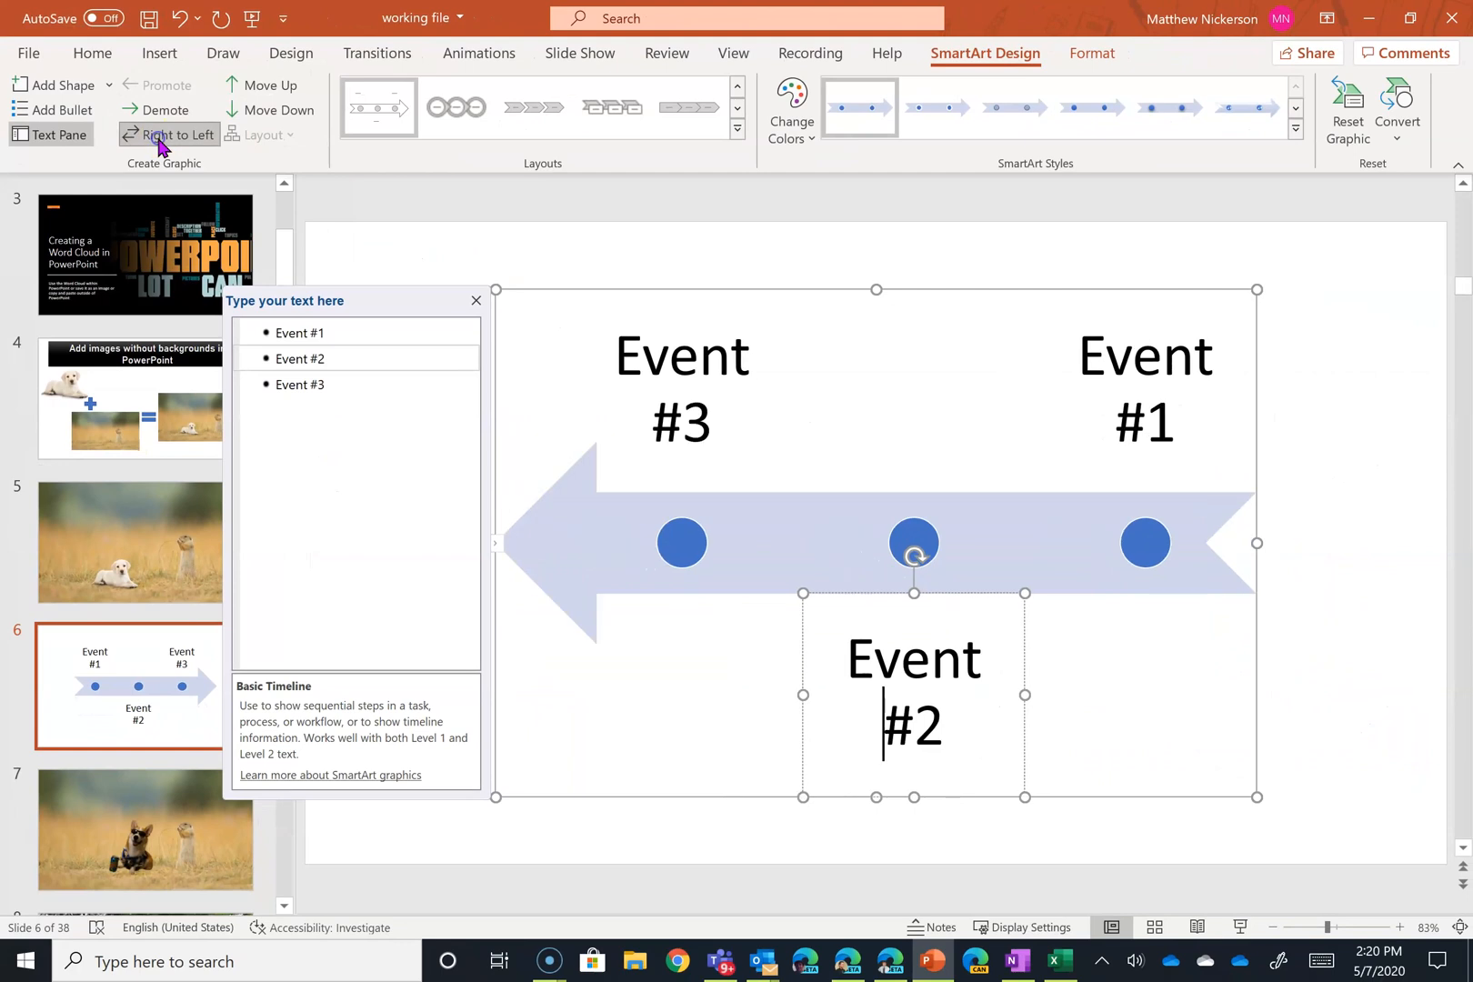
click(177, 134)
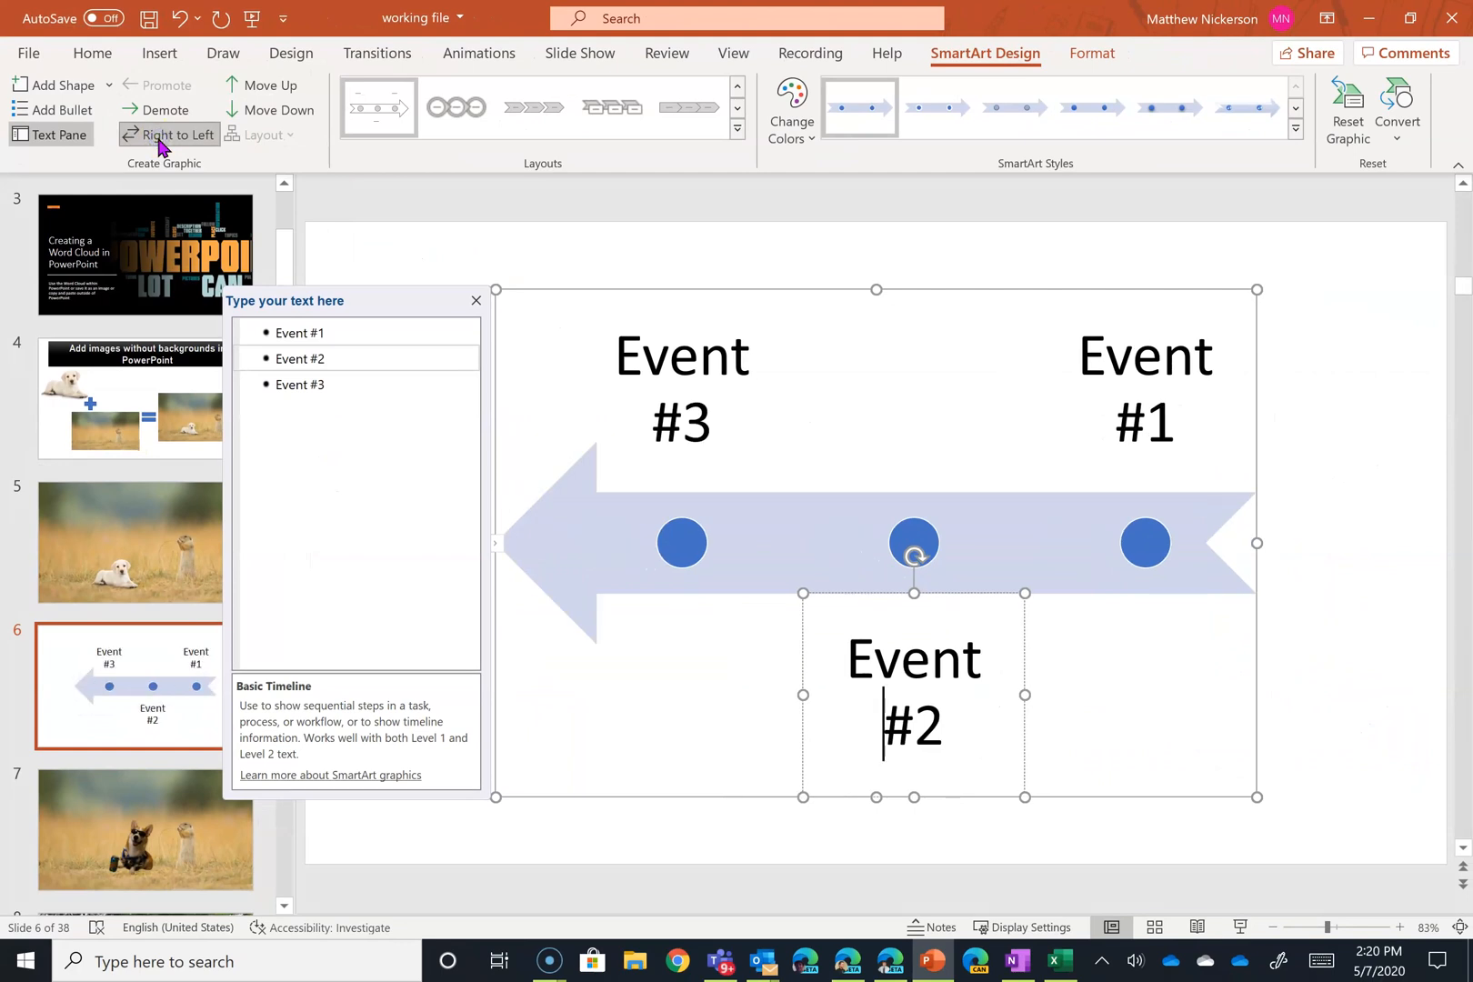
Step: Restore left-to-right direction and add a sub-point and a new point after Event #2
click(169, 135)
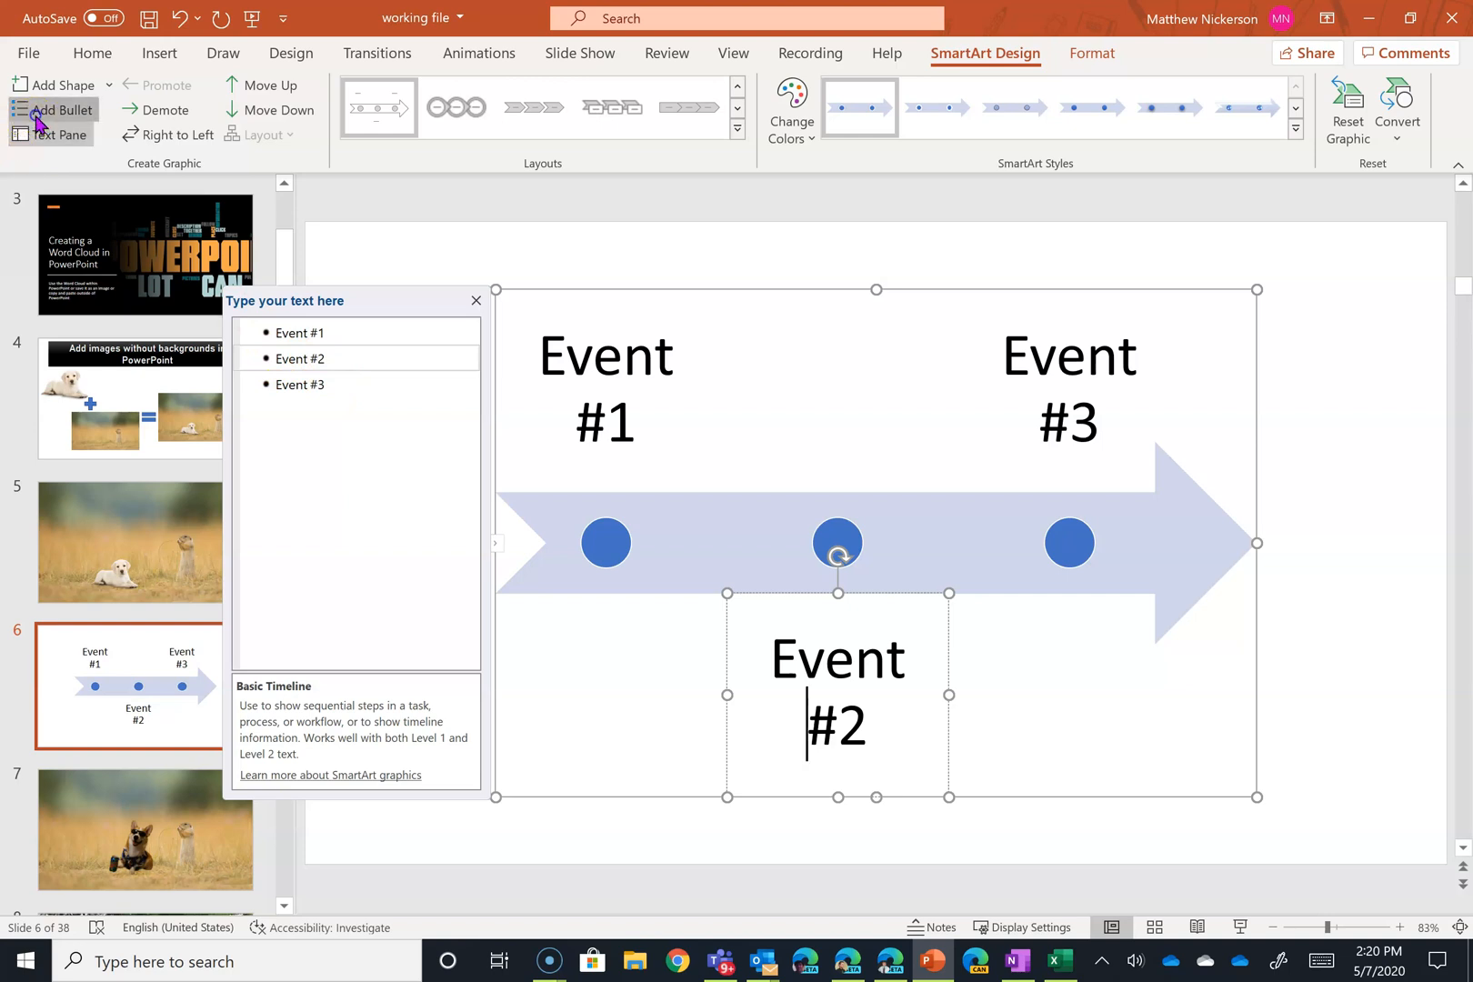
click(59, 110)
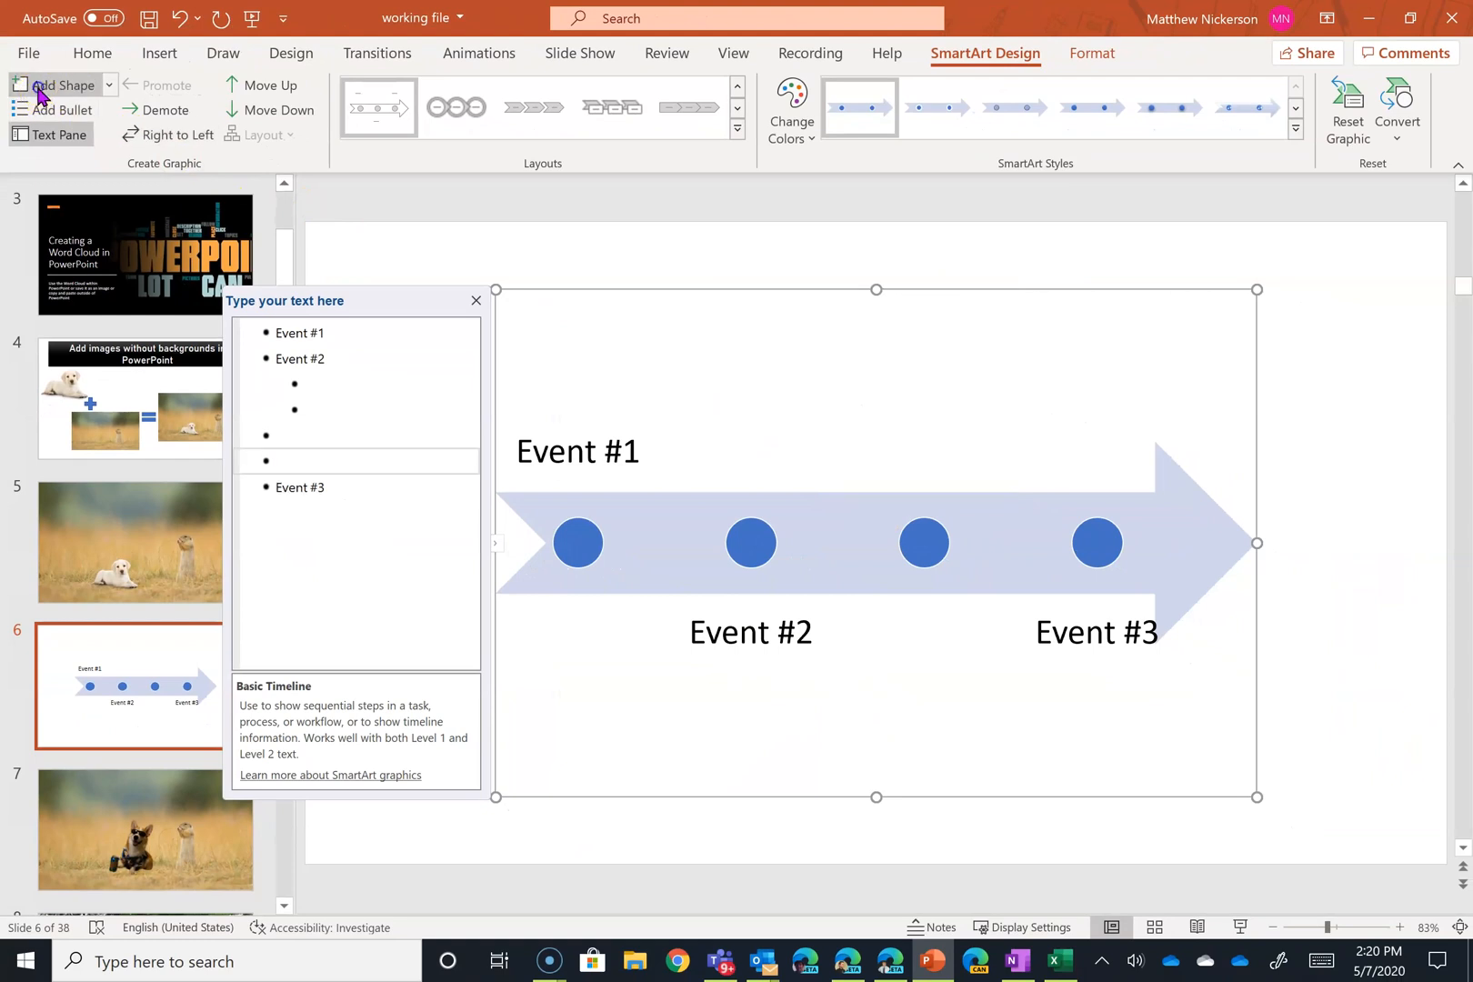
click(61, 86)
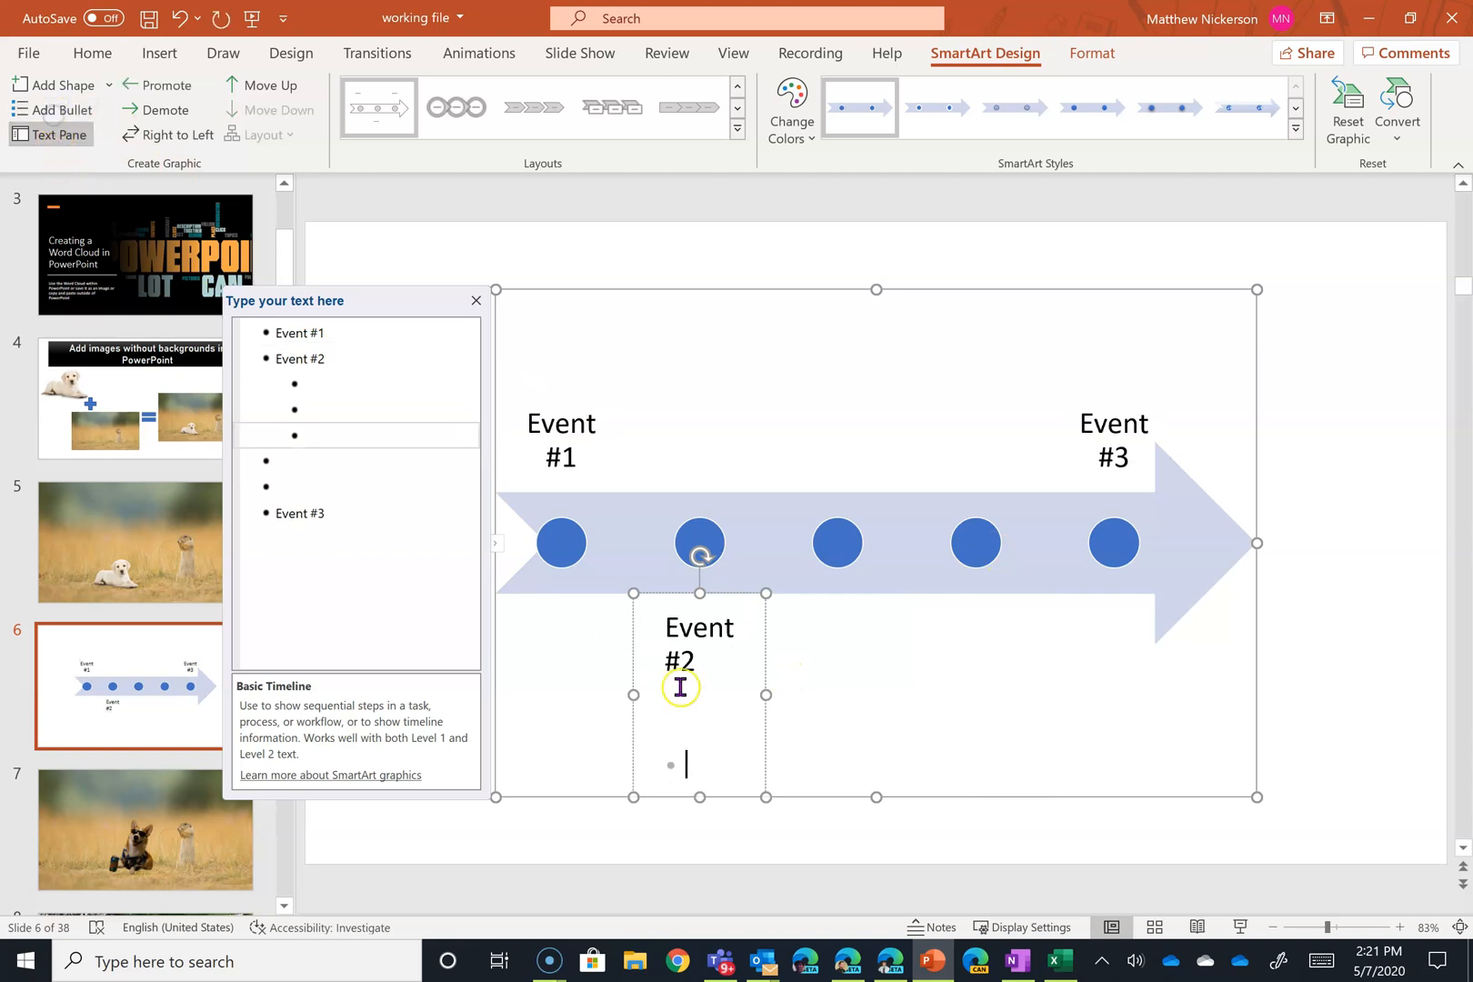
mouse_move(700, 448)
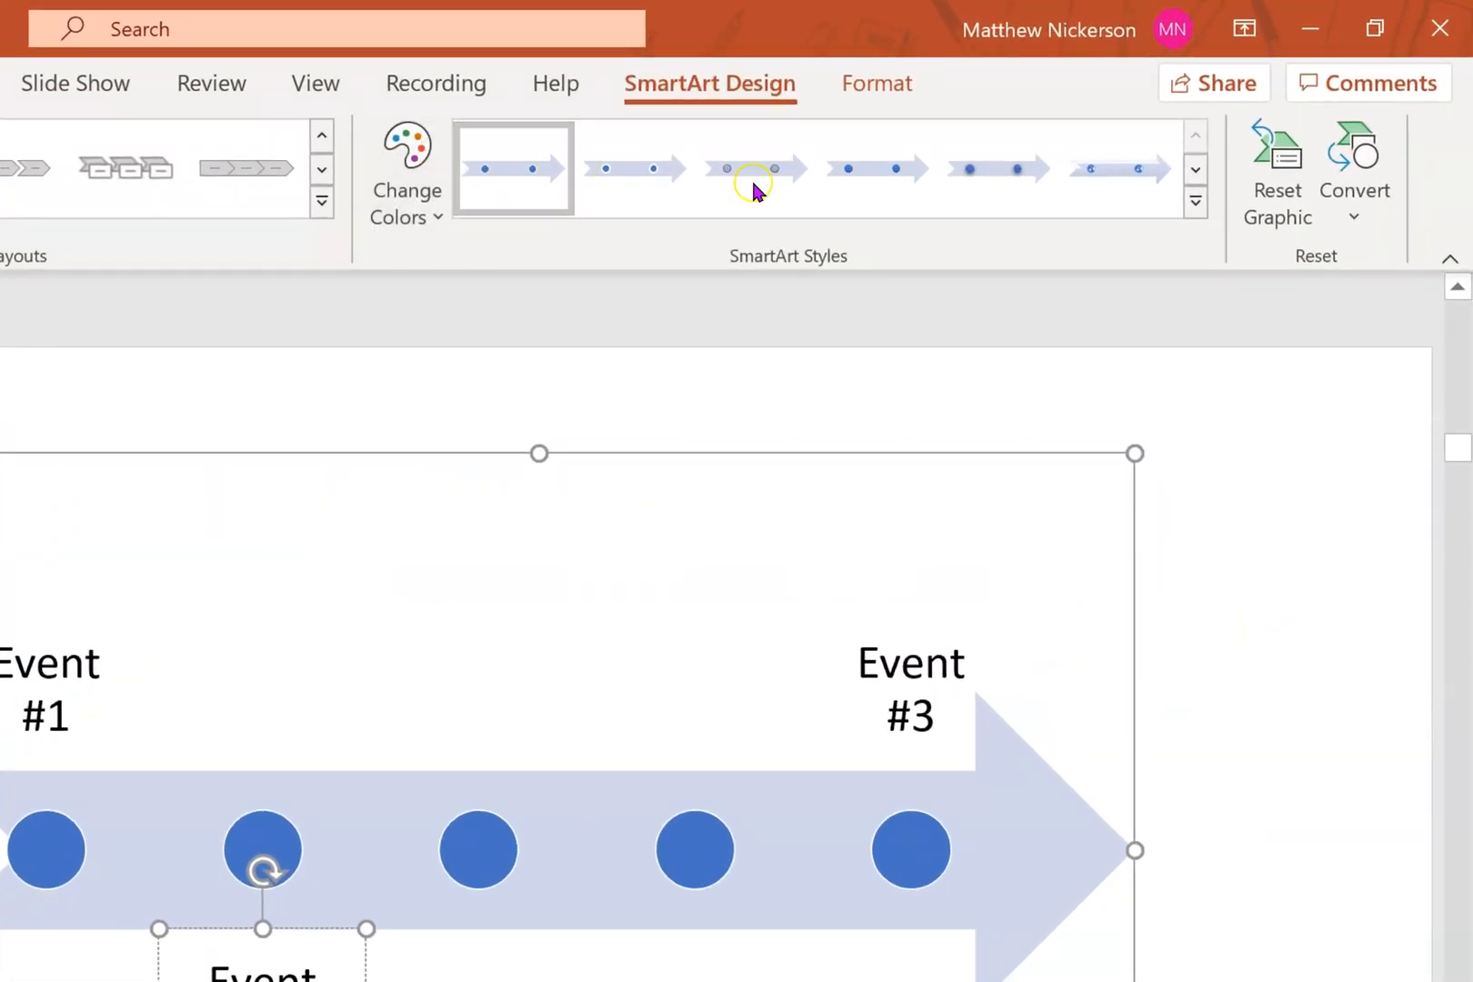
Step: Apply the third Best Match SmartArt style for softly shaded, outlined circles
click(1195, 202)
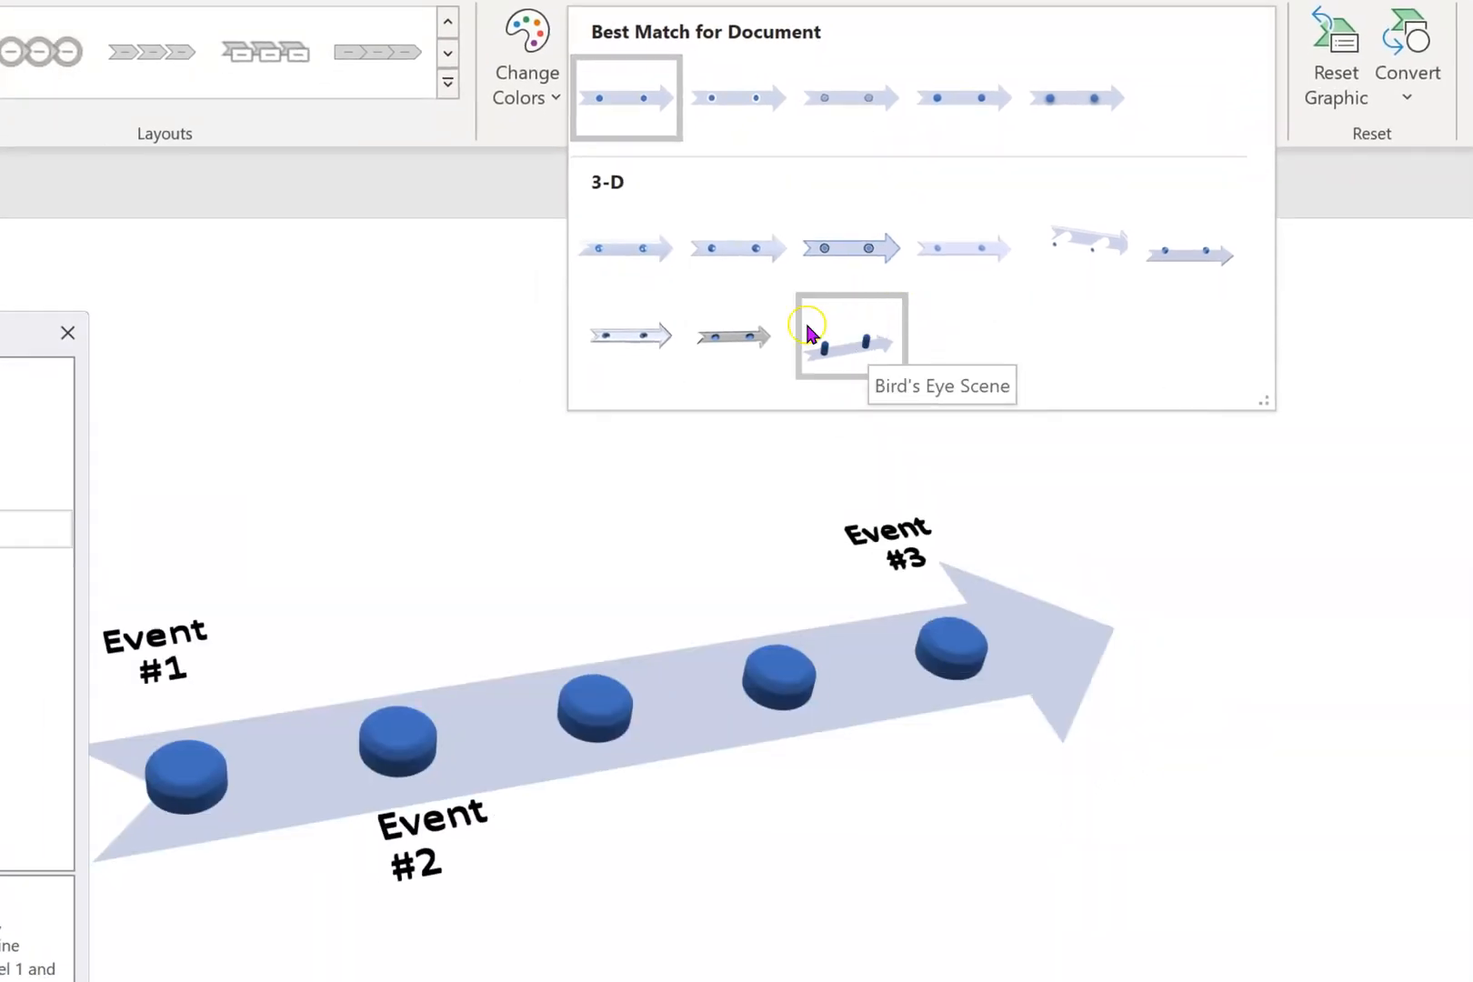
click(626, 248)
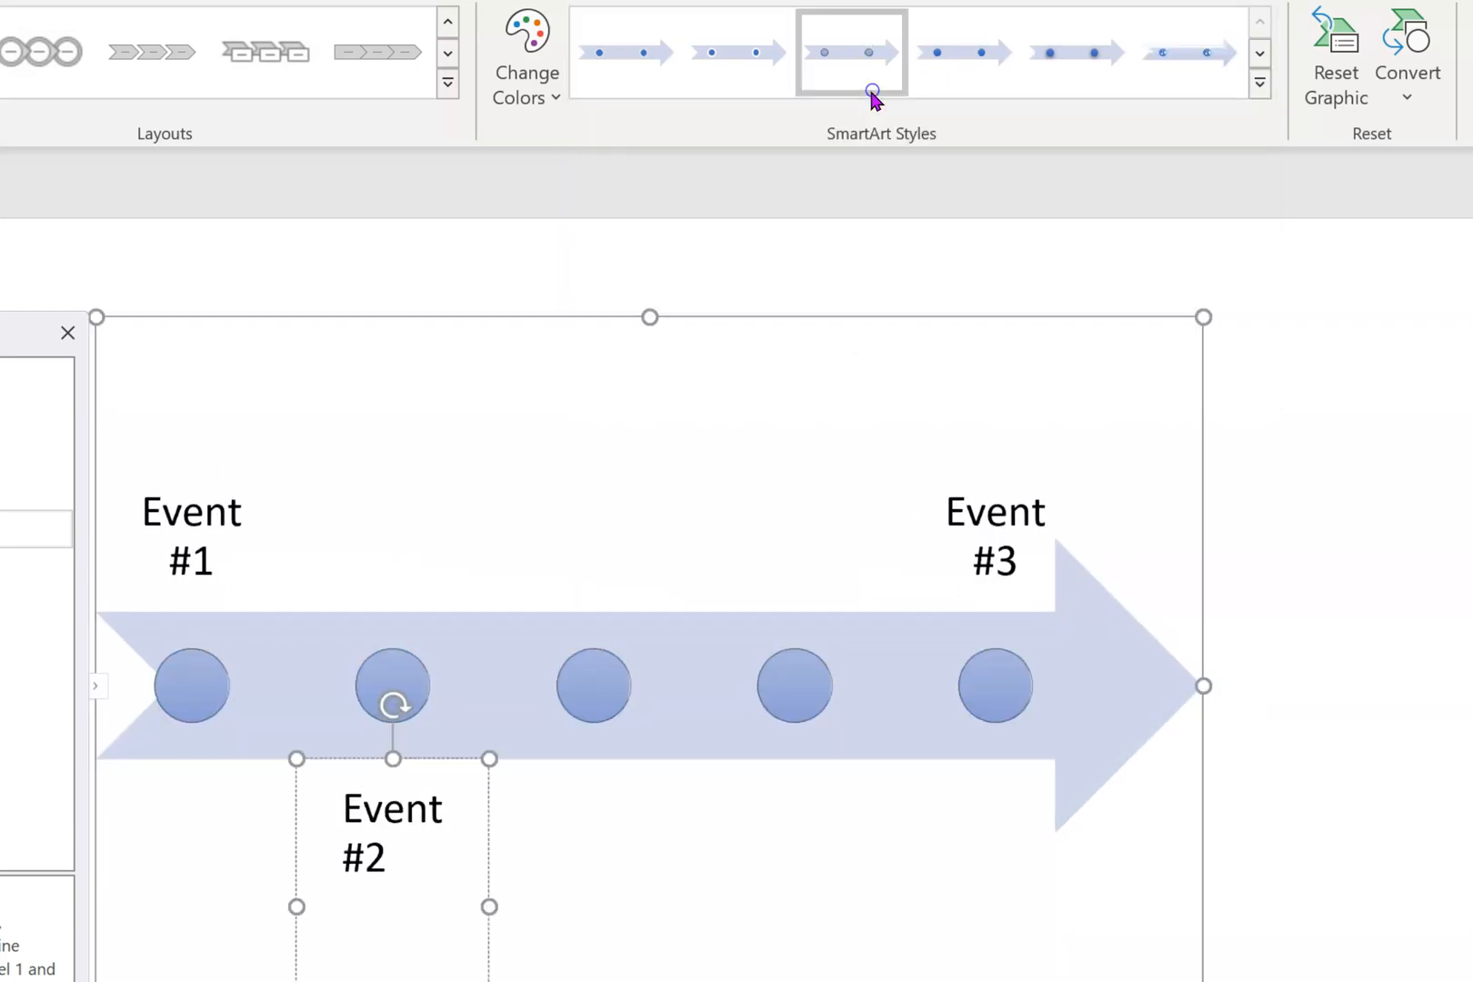
Step: Recolour the timeline with the first Accent 4 scheme: white circles on a peach arrow
click(524, 57)
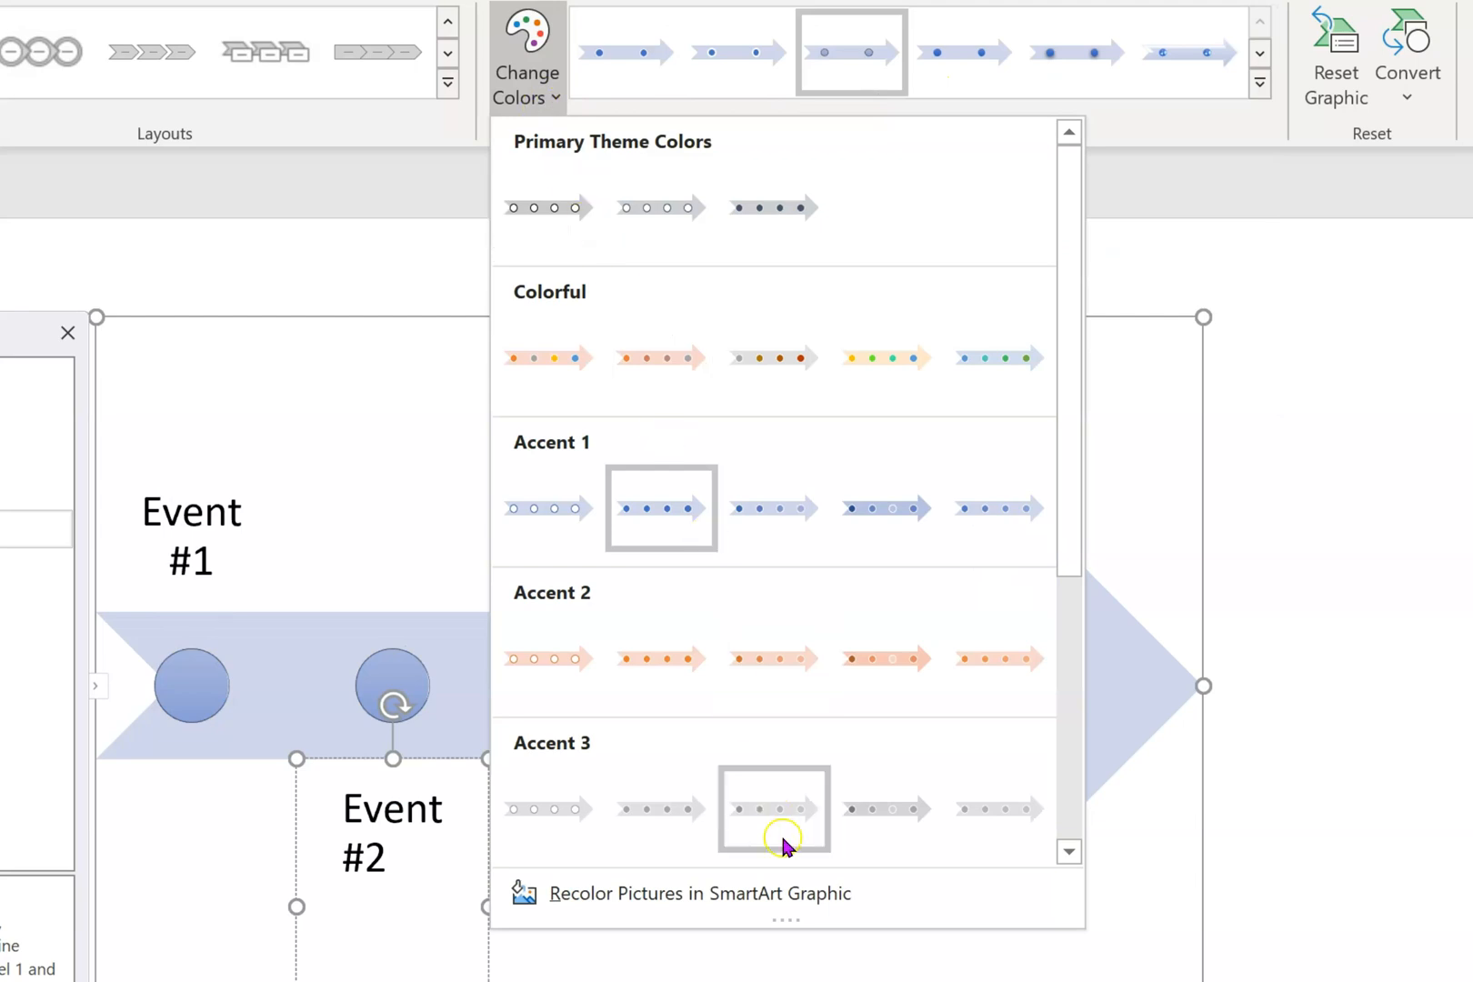
scroll(down, 3)
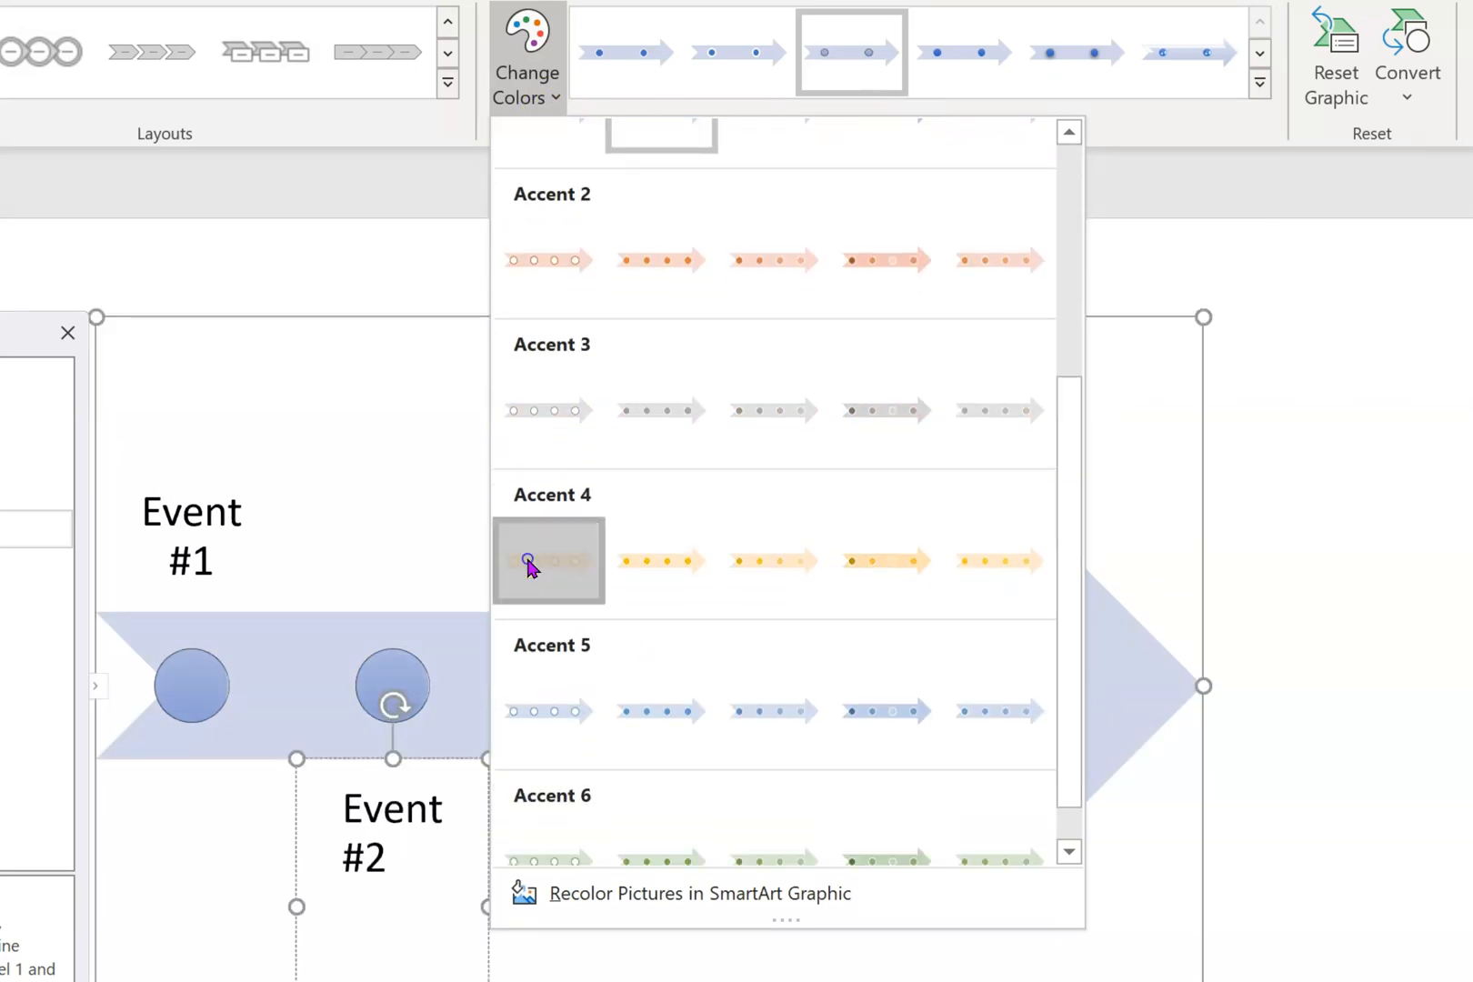
click(548, 560)
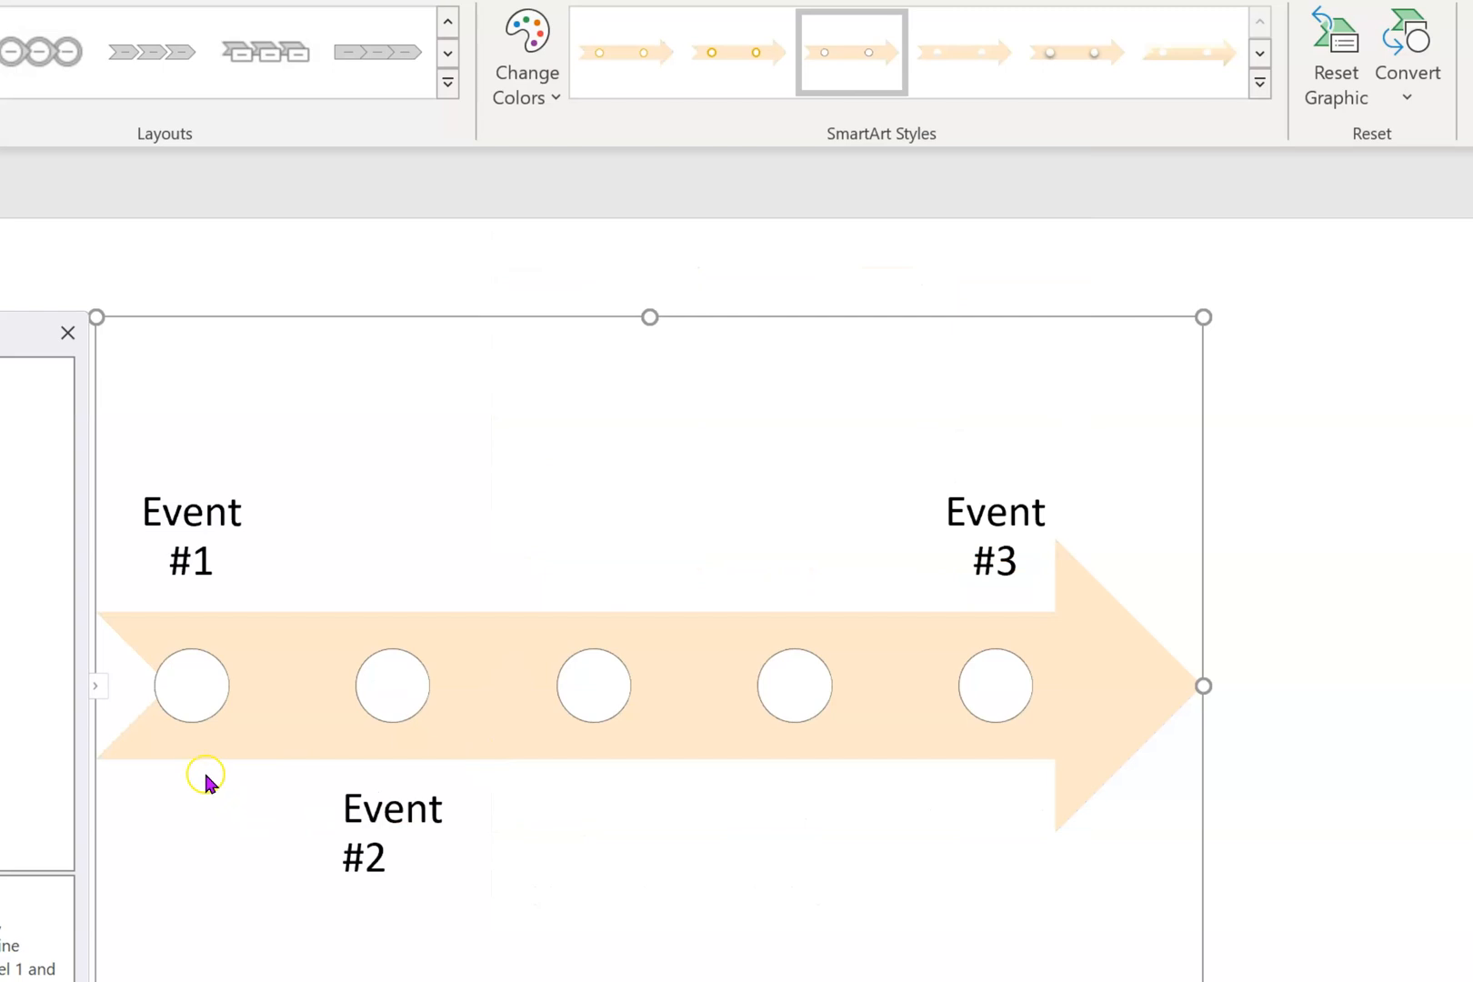
mouse_move(427, 694)
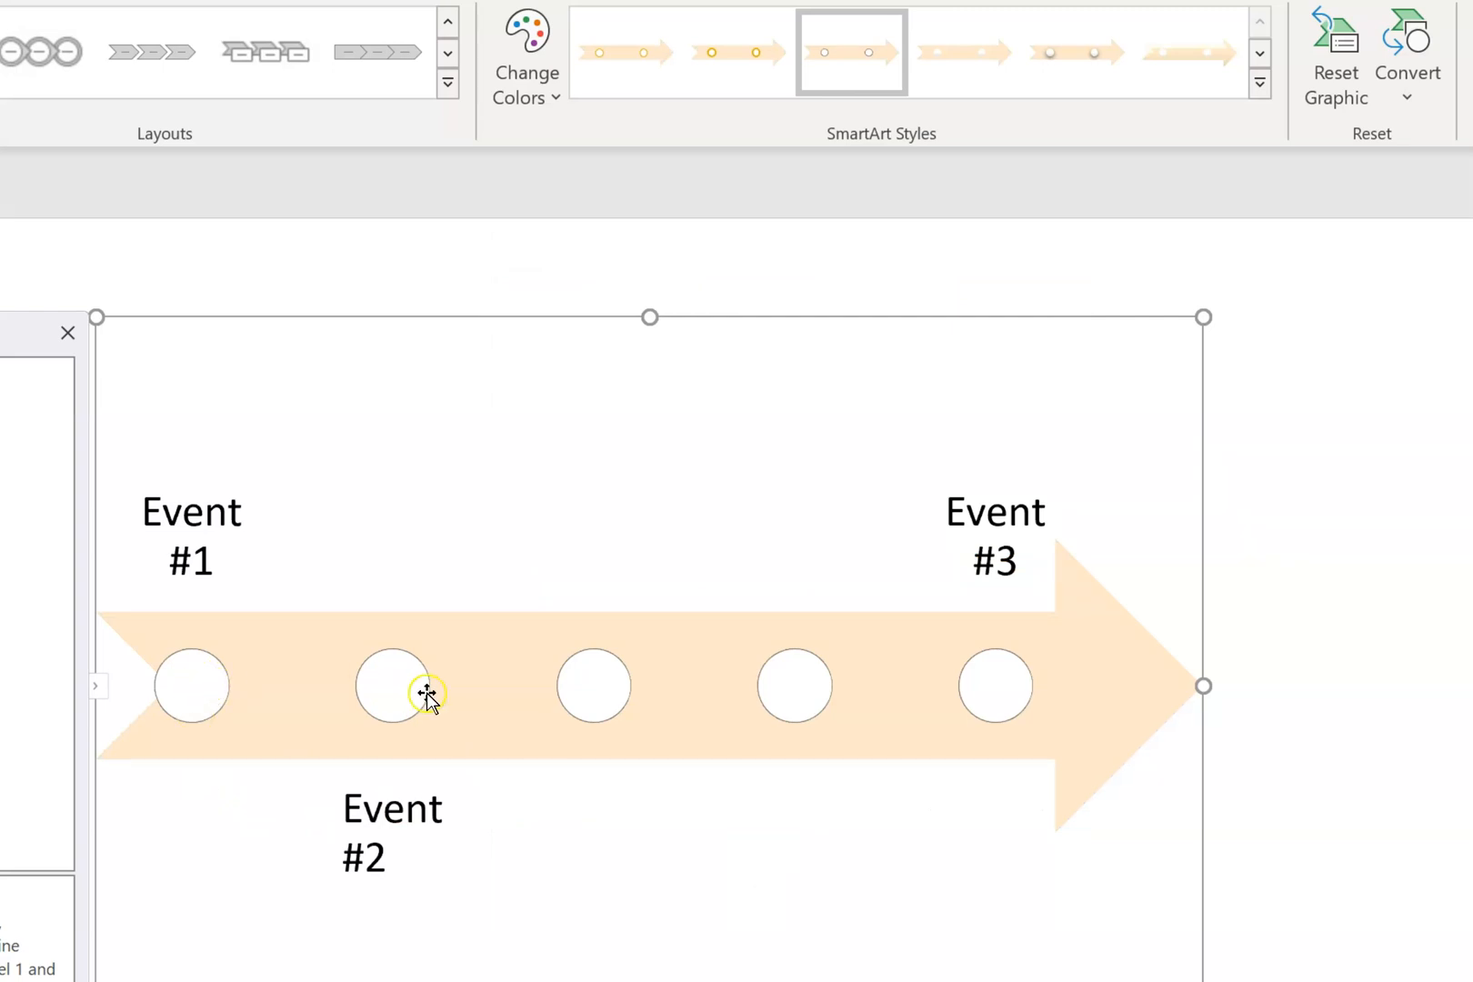
Step: Open More Fill Colors for the first circle and close the picker, leaving it white
click(192, 686)
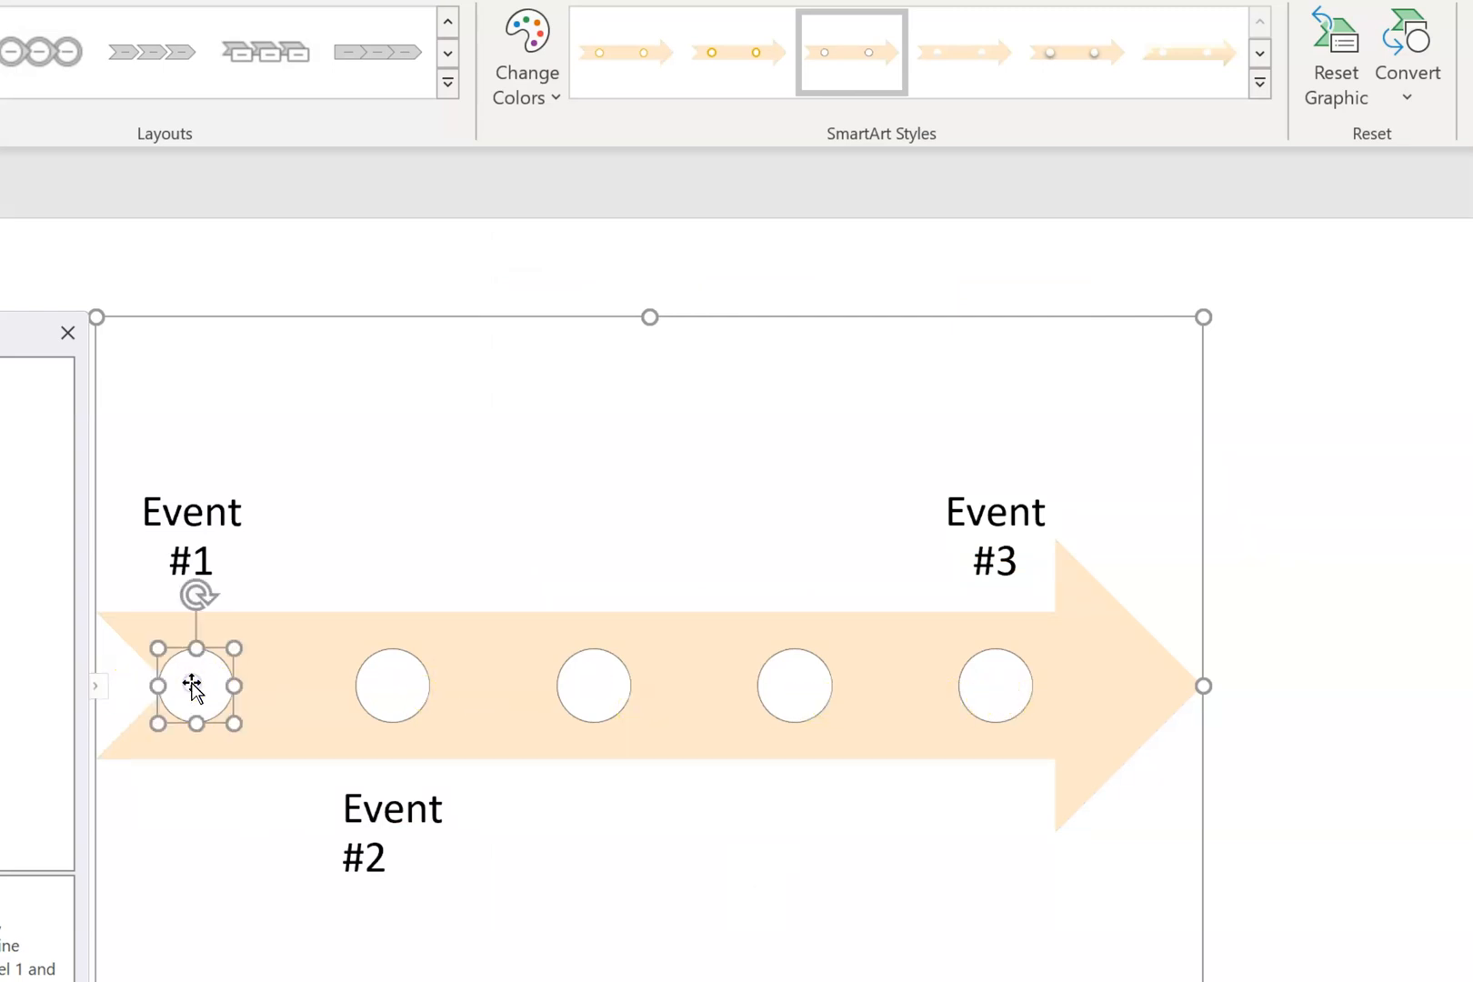
right_click(195, 686)
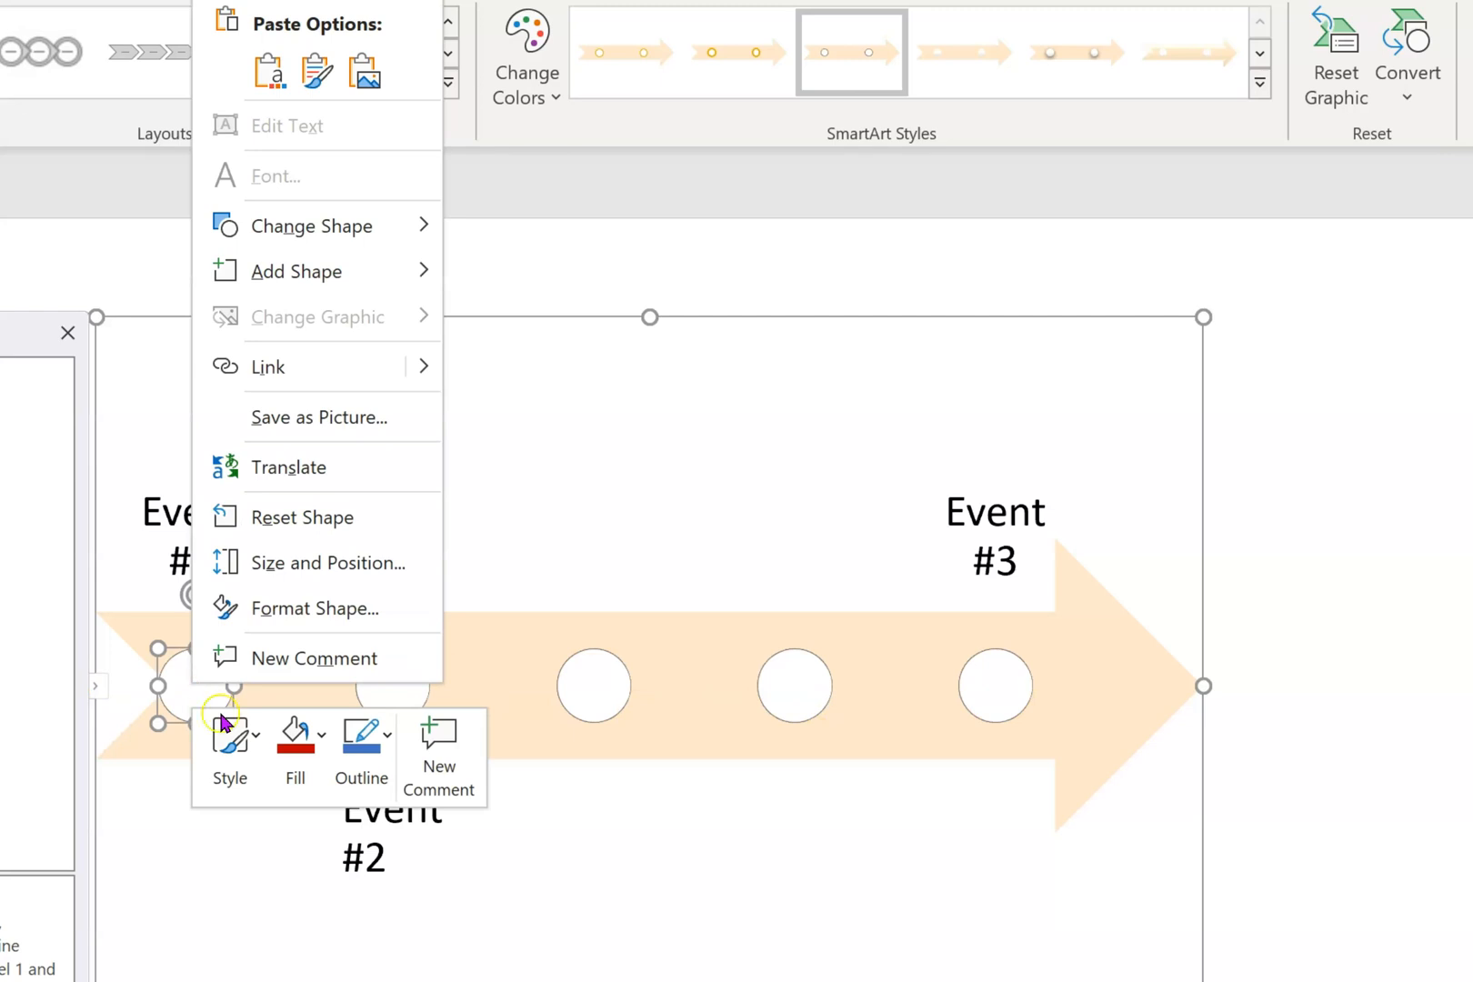
click(295, 737)
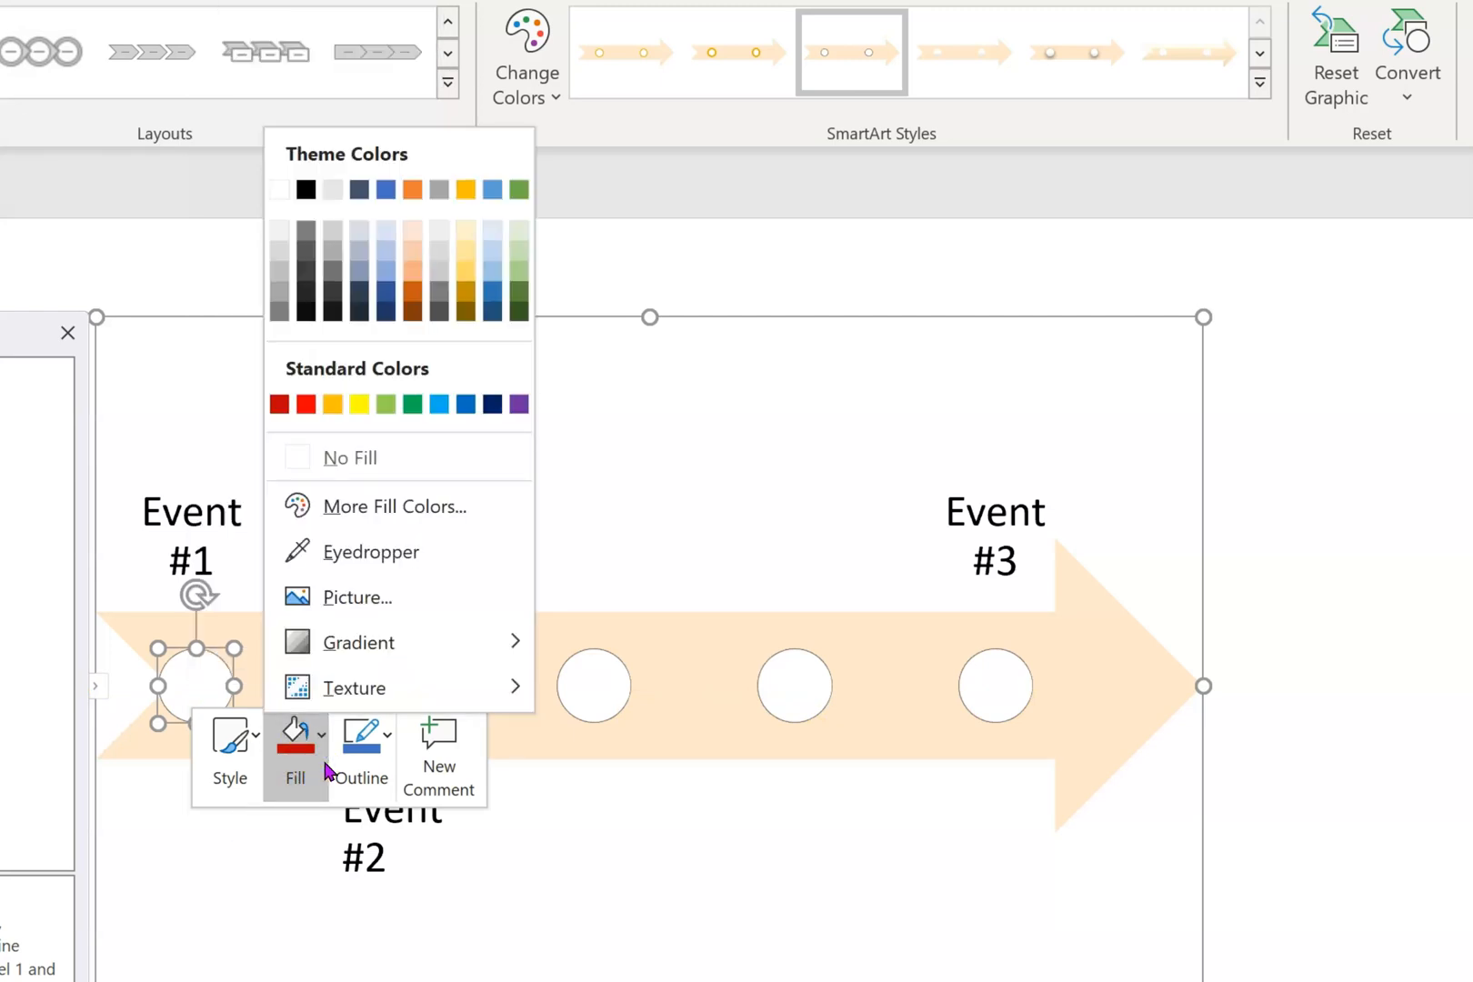
mouse_move(330, 773)
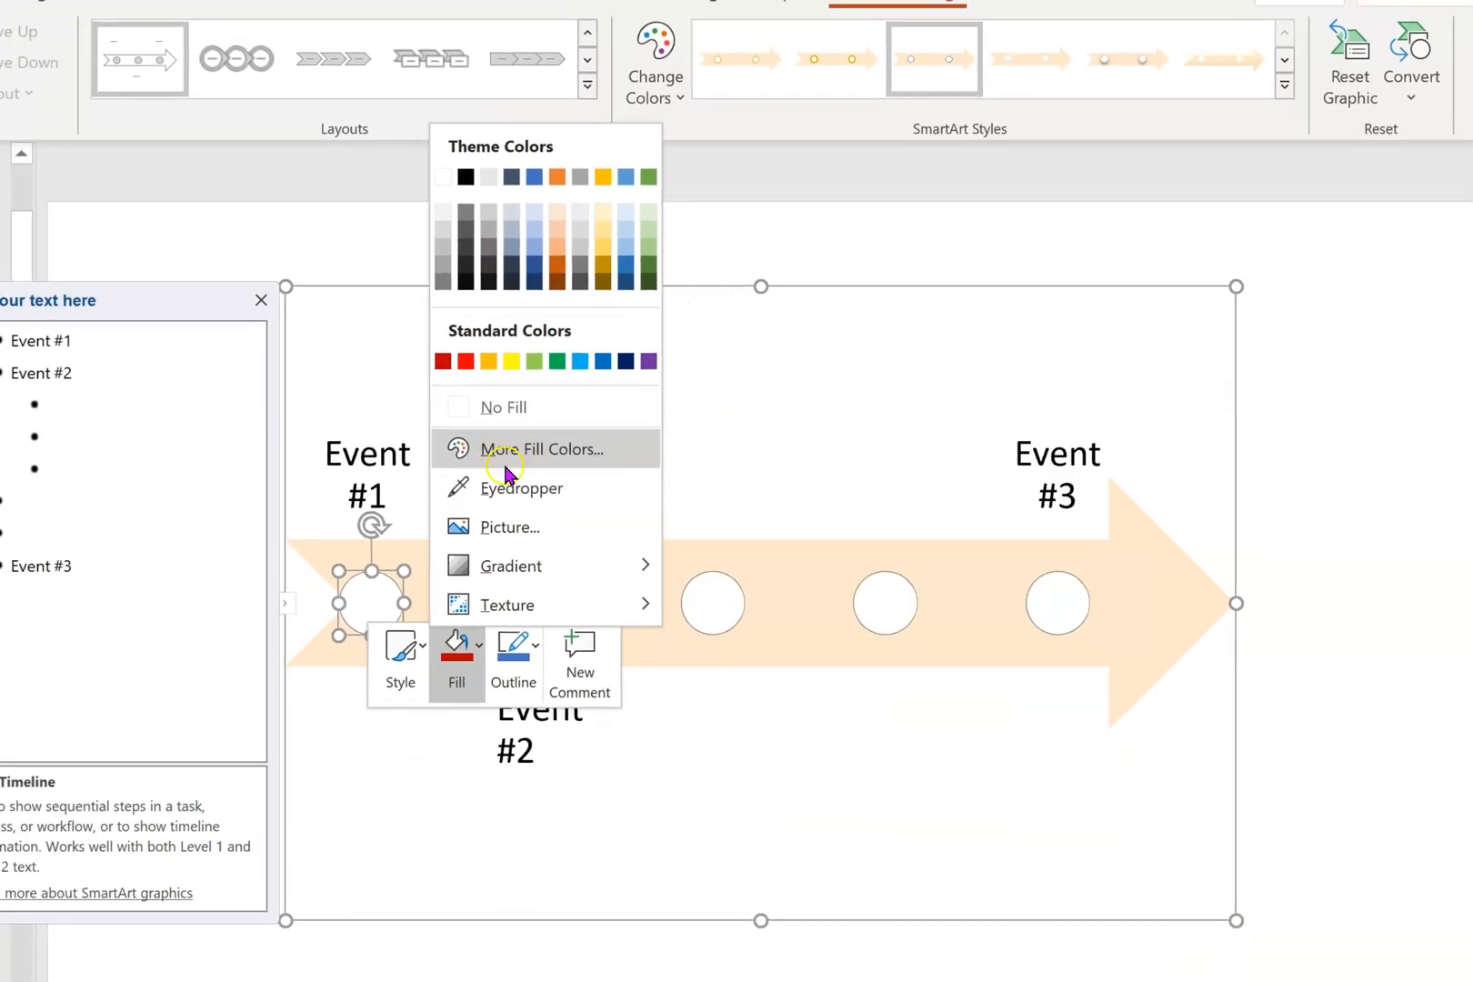
click(535, 448)
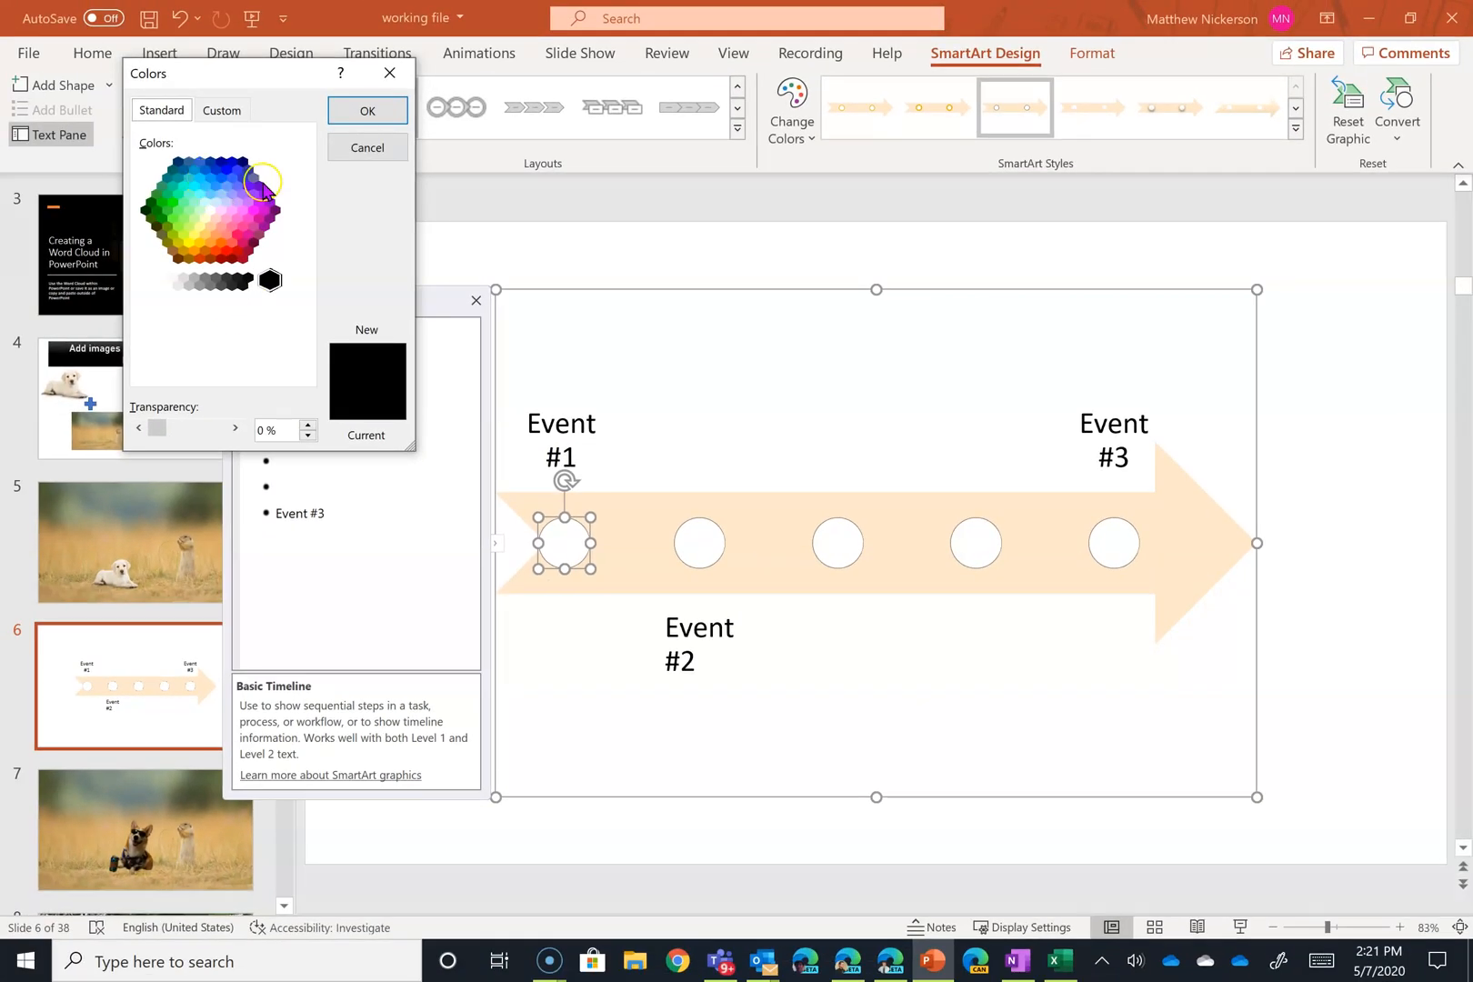
click(366, 148)
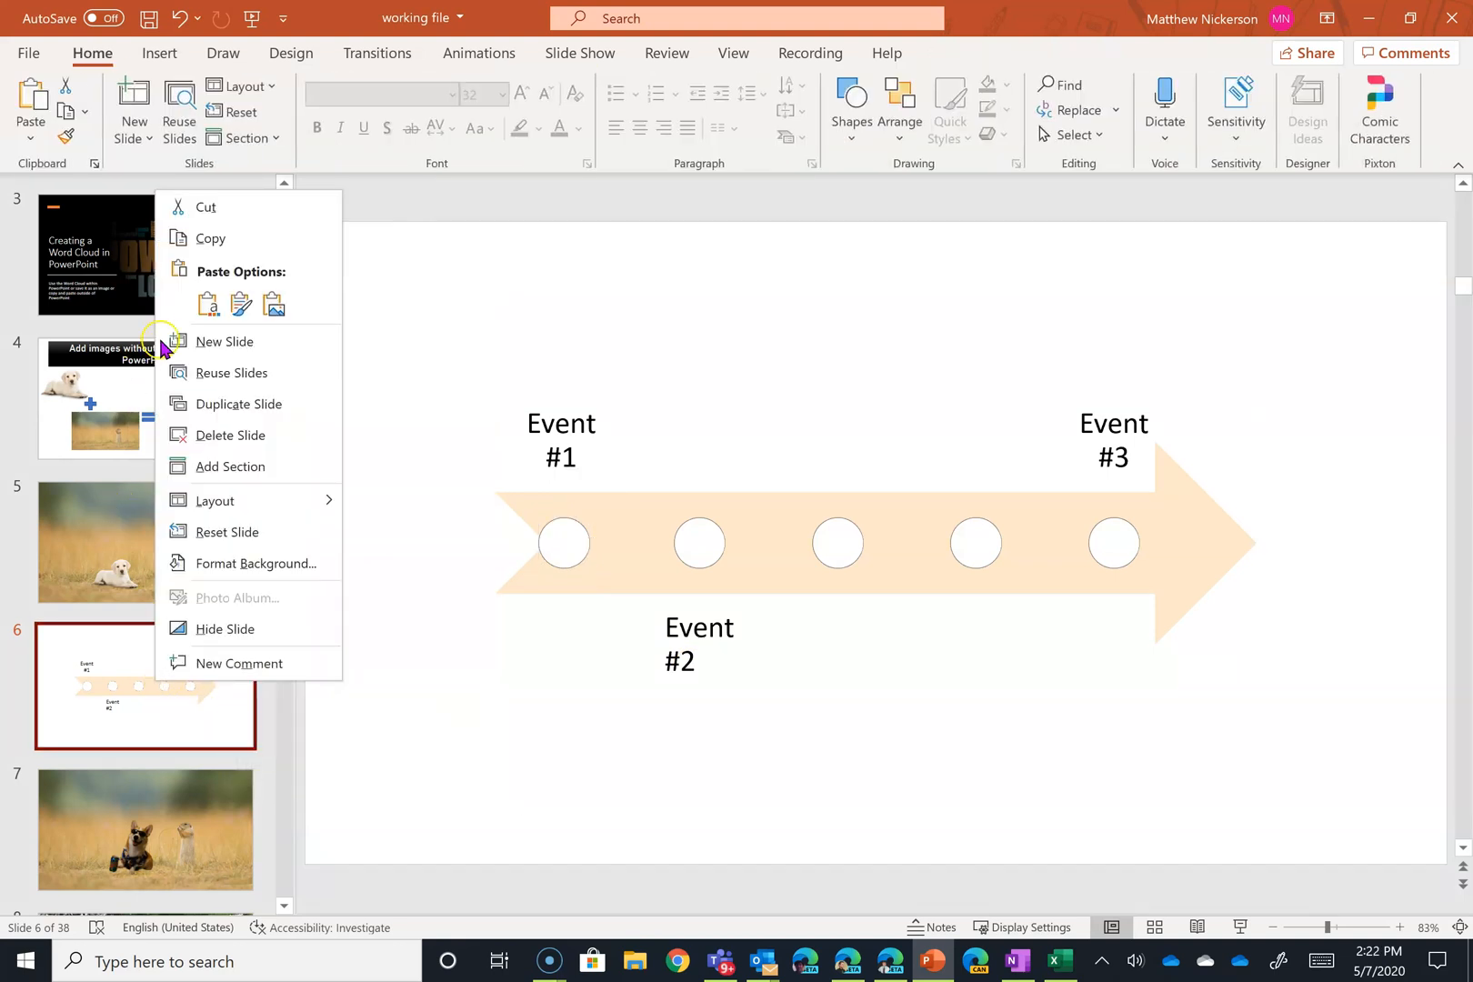
Step: Add a new slide after slide 6 and insert a Circle Accent Timeline SmartArt on it
click(225, 341)
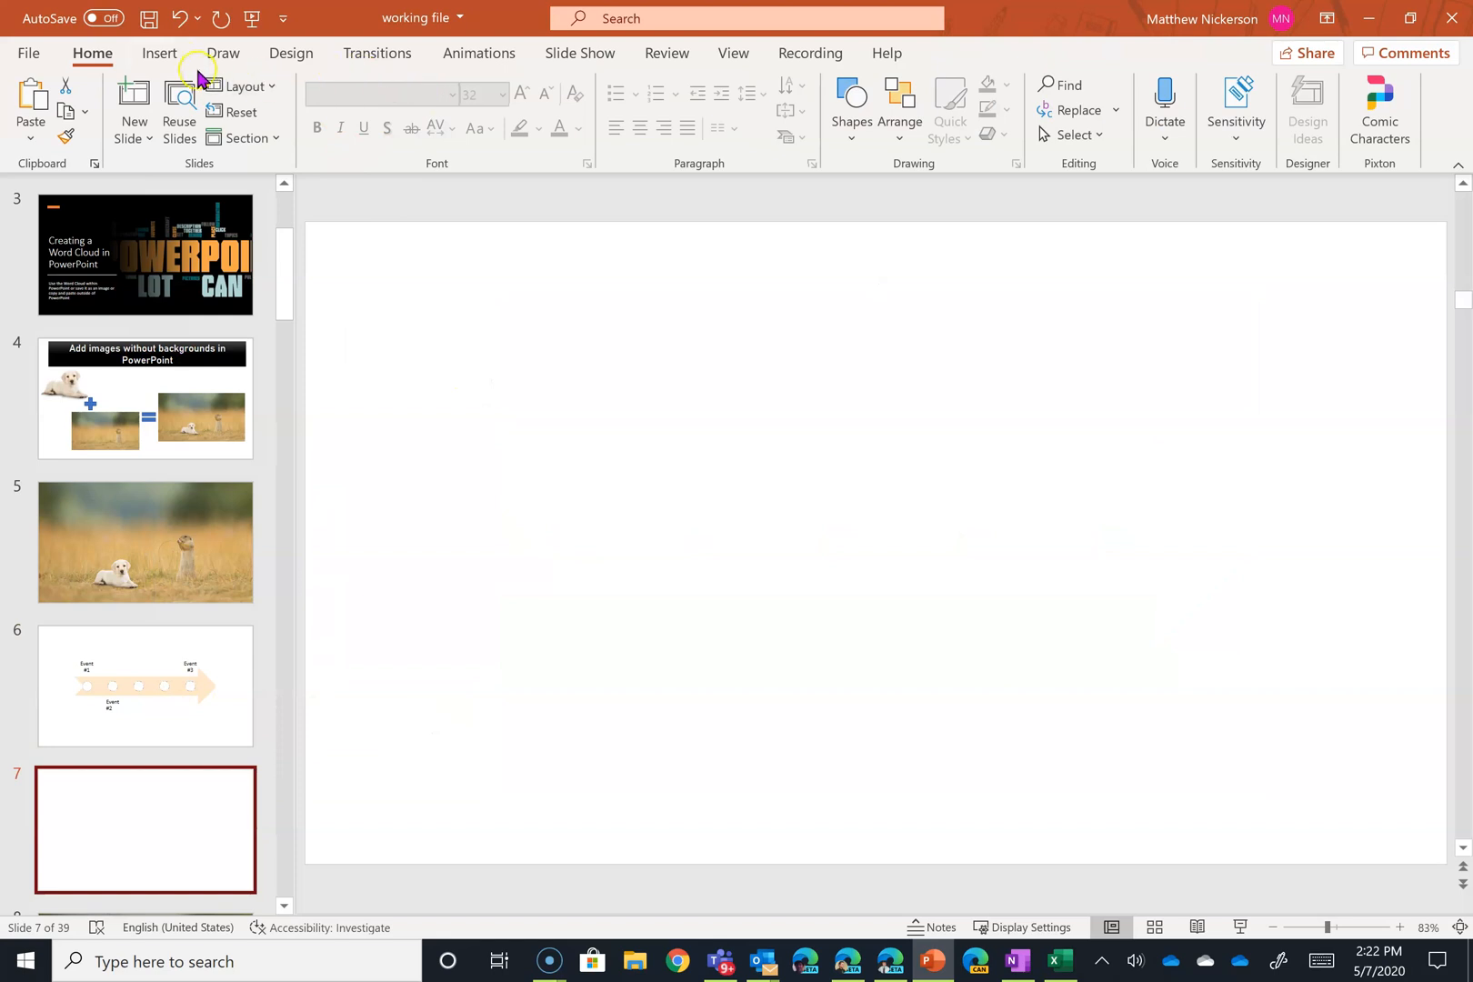
click(159, 53)
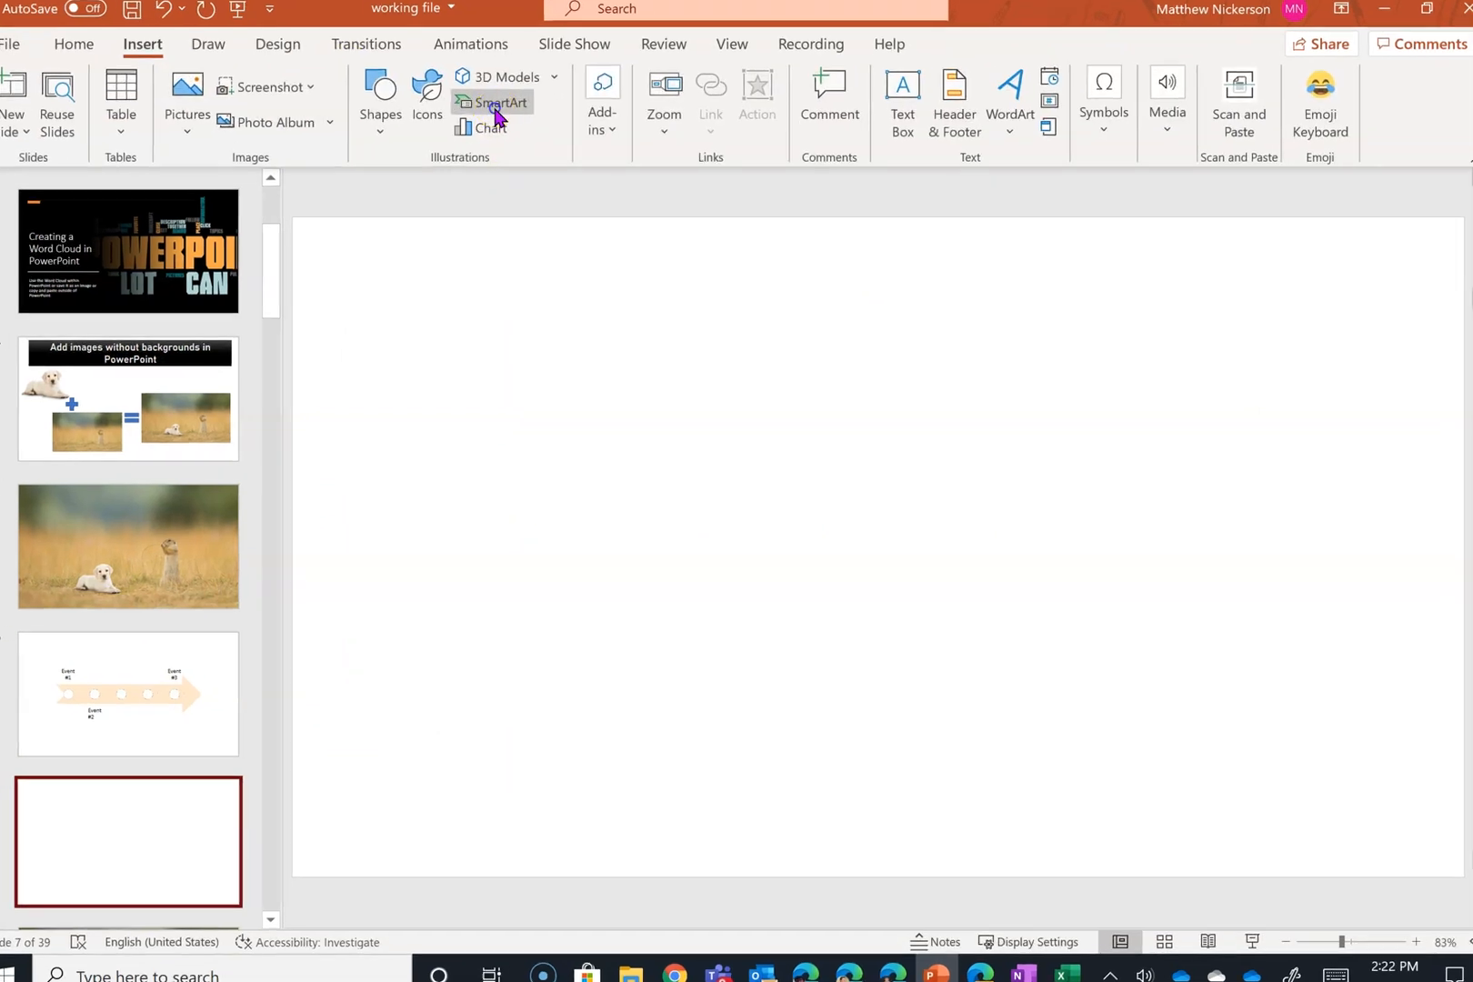
click(495, 104)
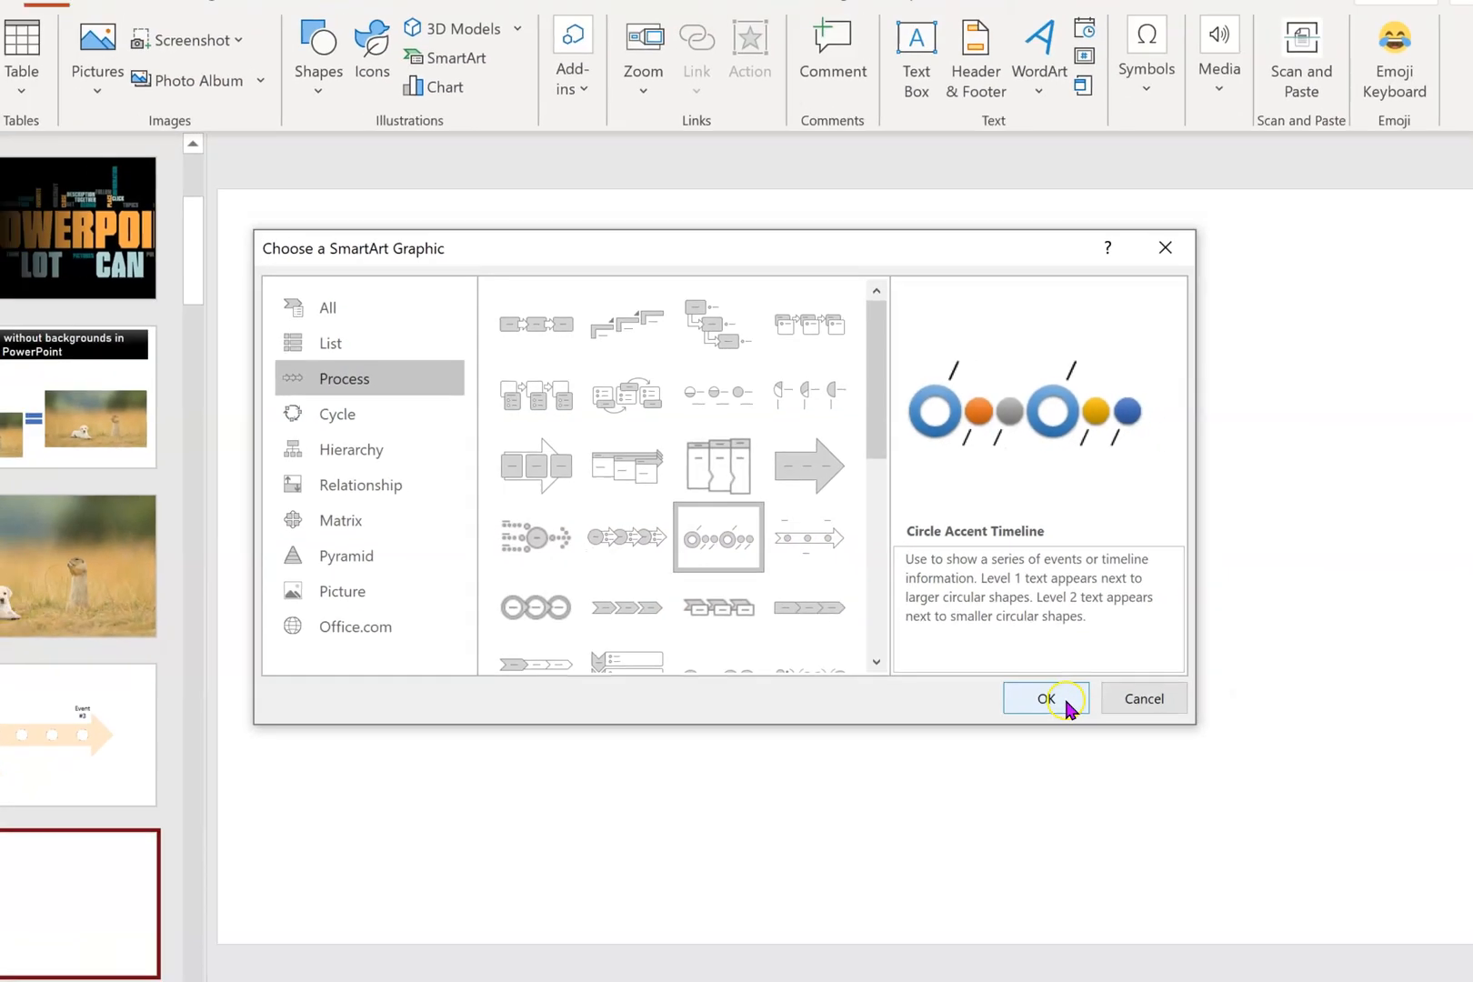
click(1046, 699)
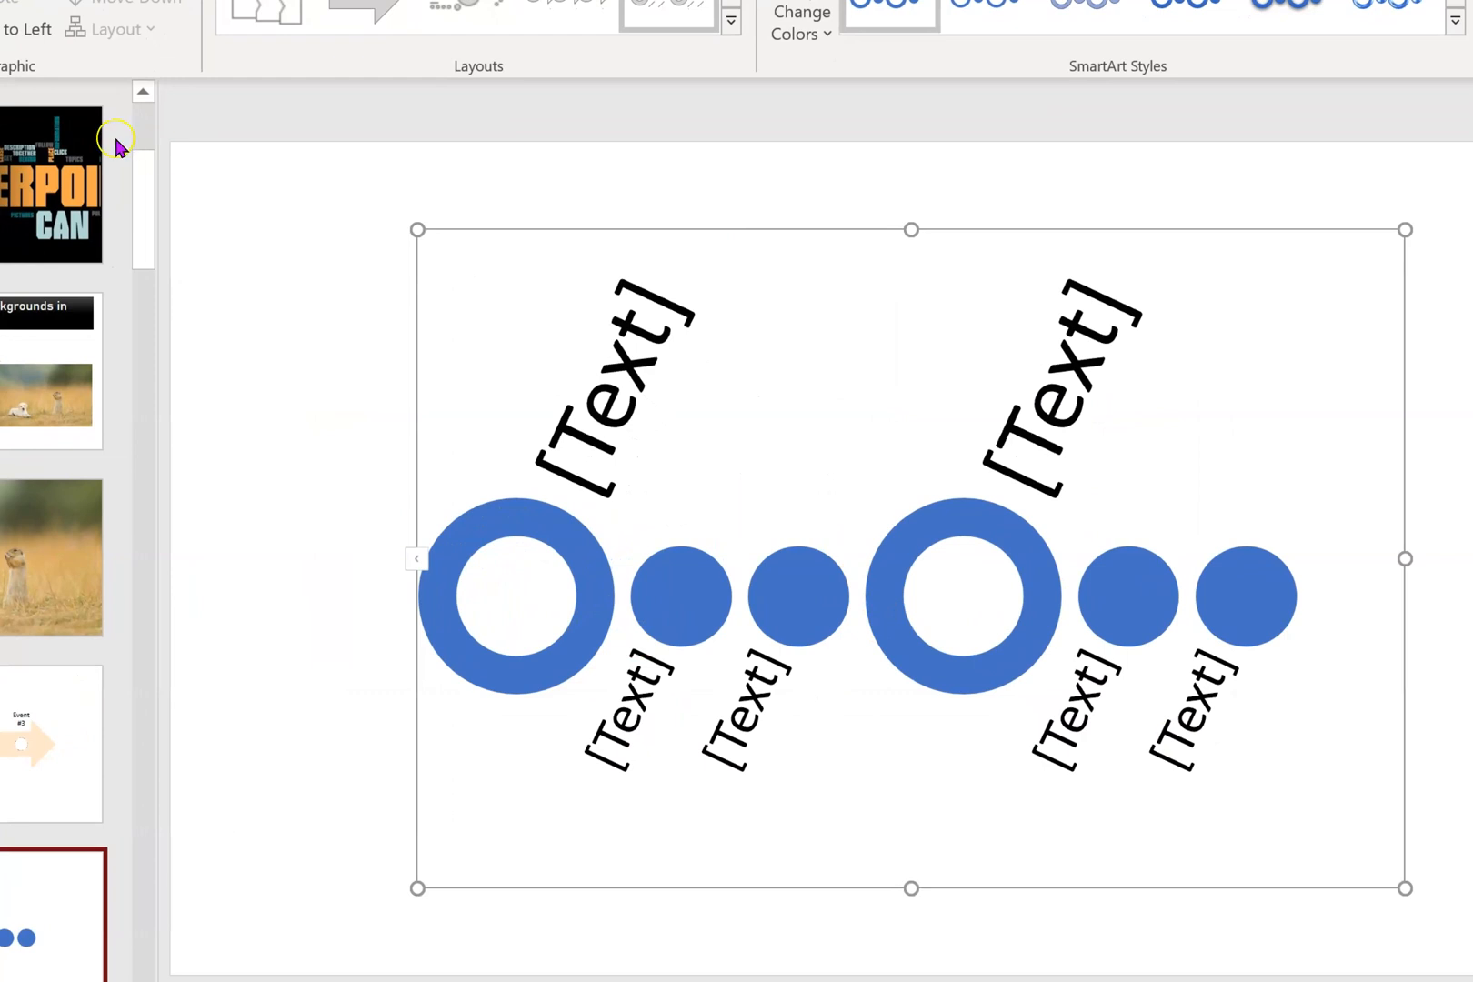
Step: Arrange the timeline text as two Level 1 entries with two Level 2 sub-points each
click(417, 558)
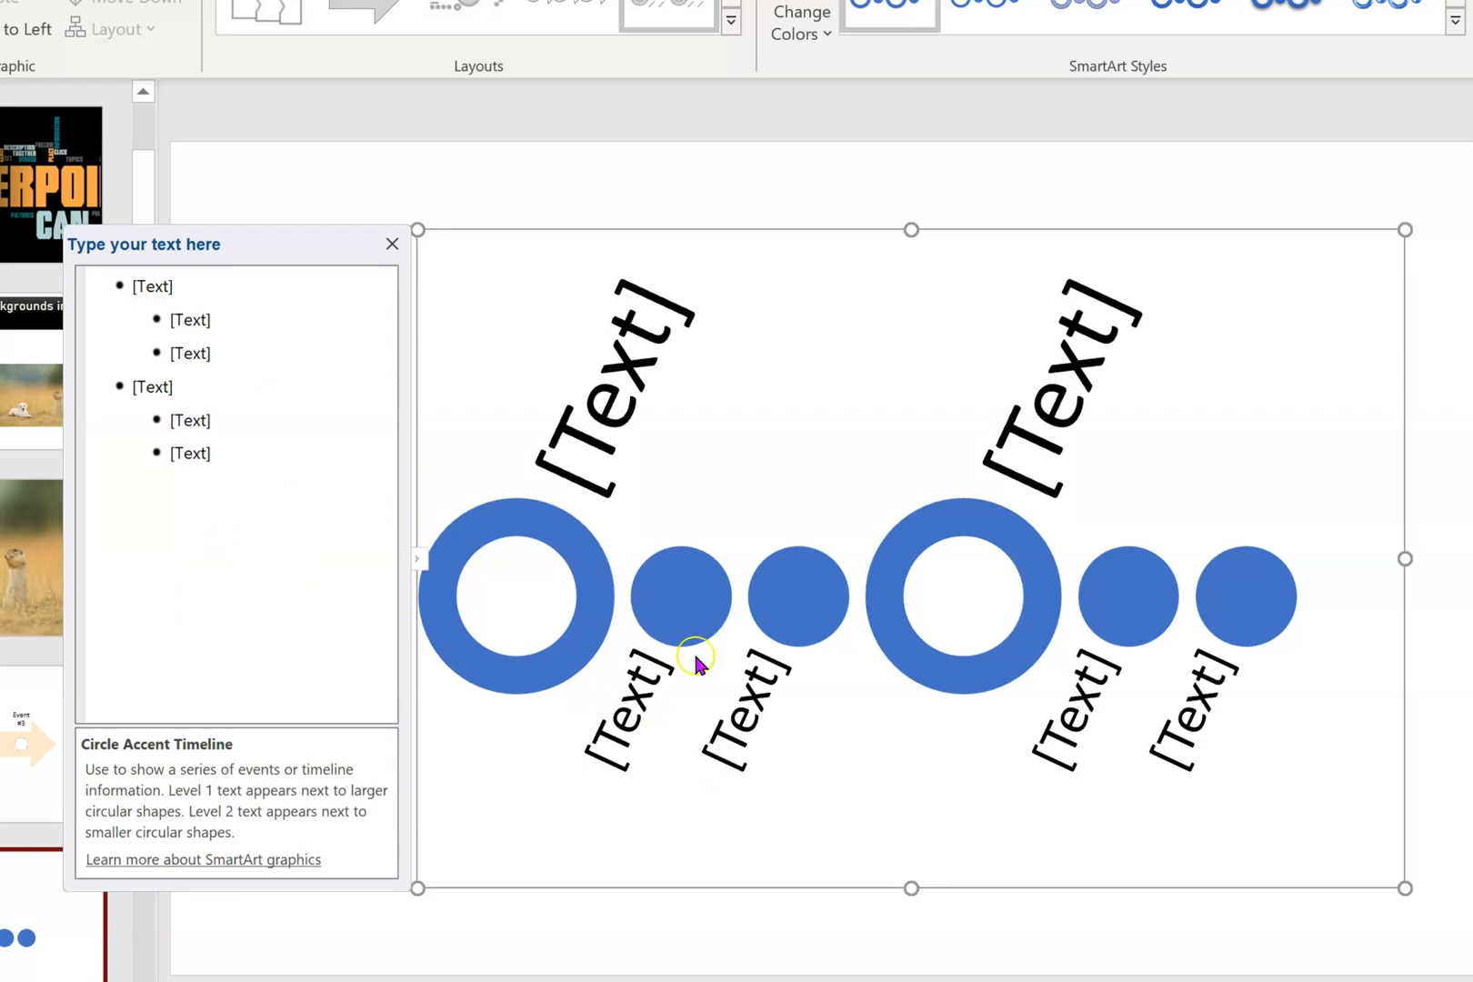
mouse_move(540, 515)
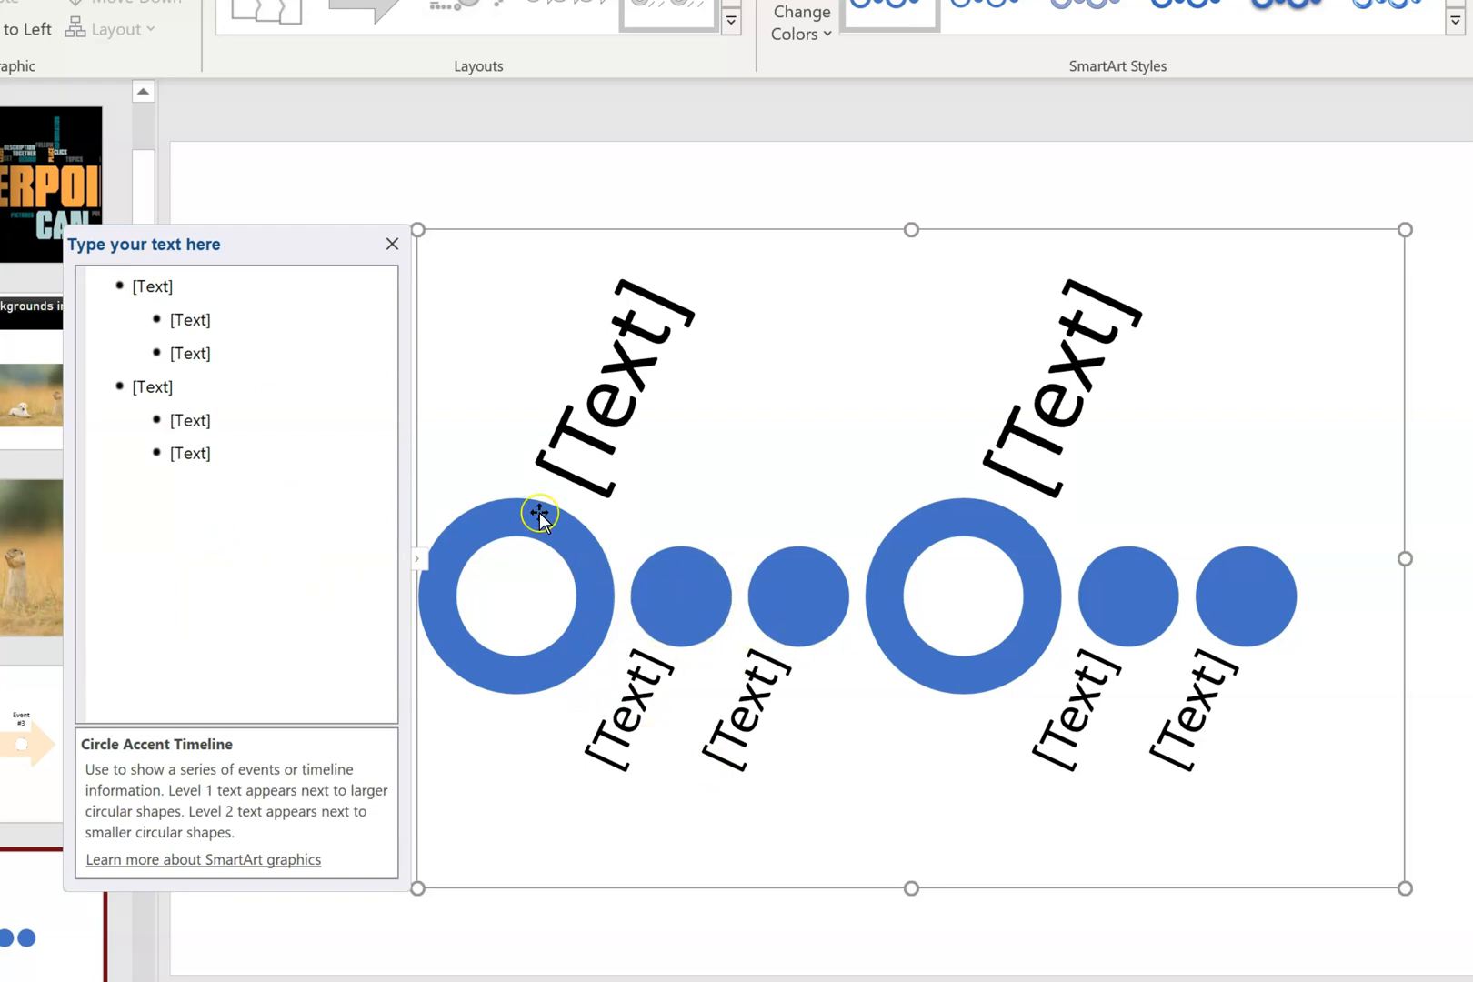
mouse_move(709, 599)
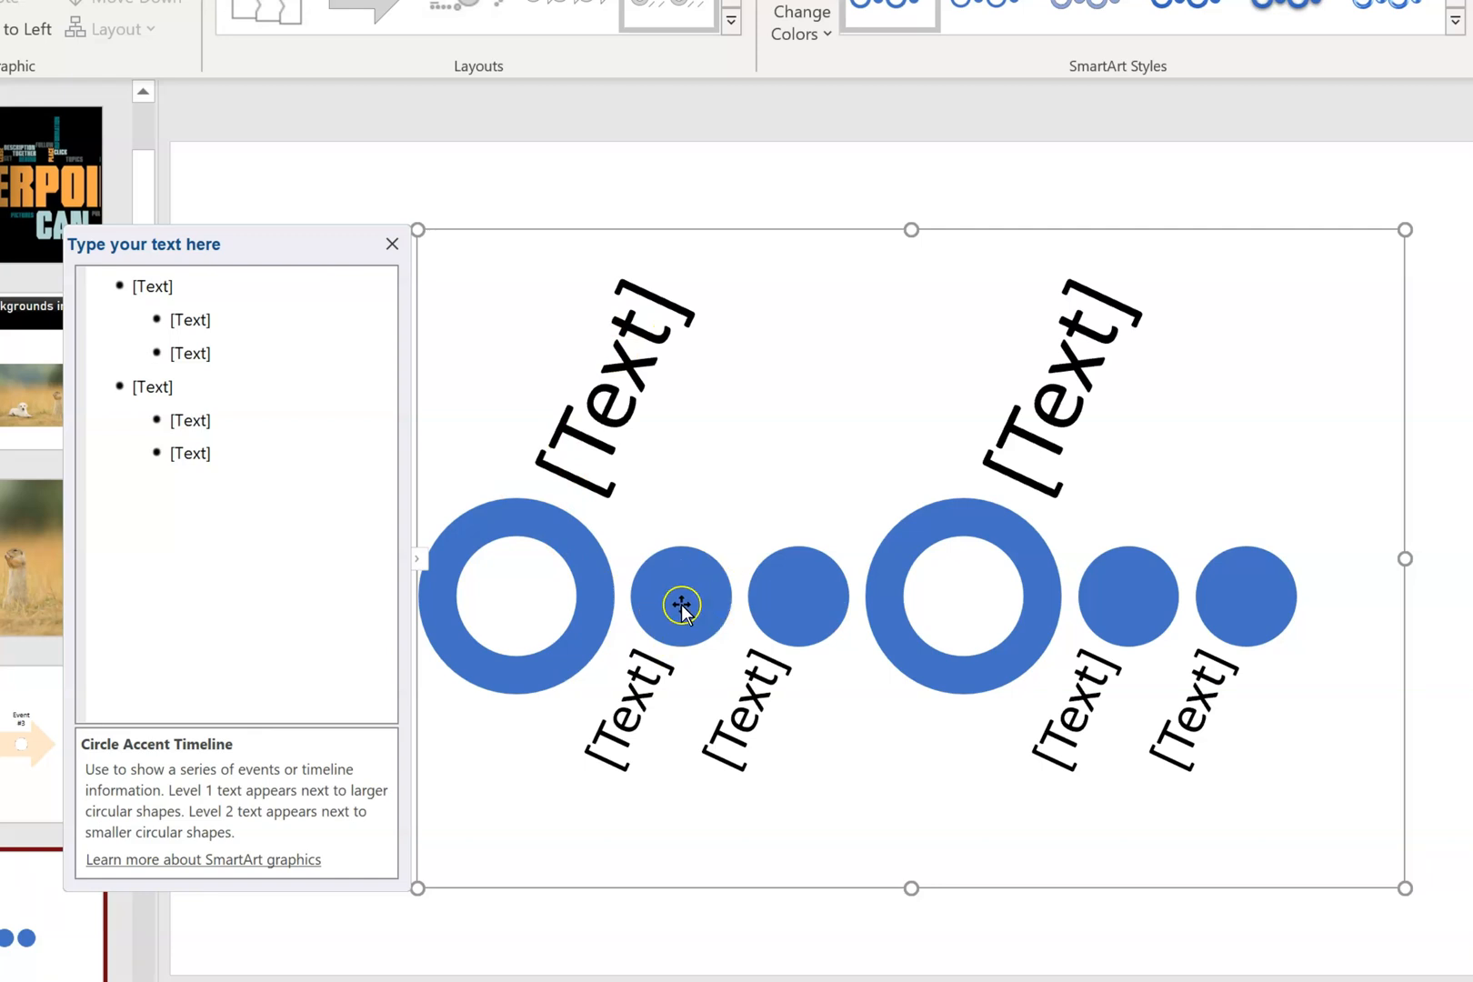
mouse_move(644, 620)
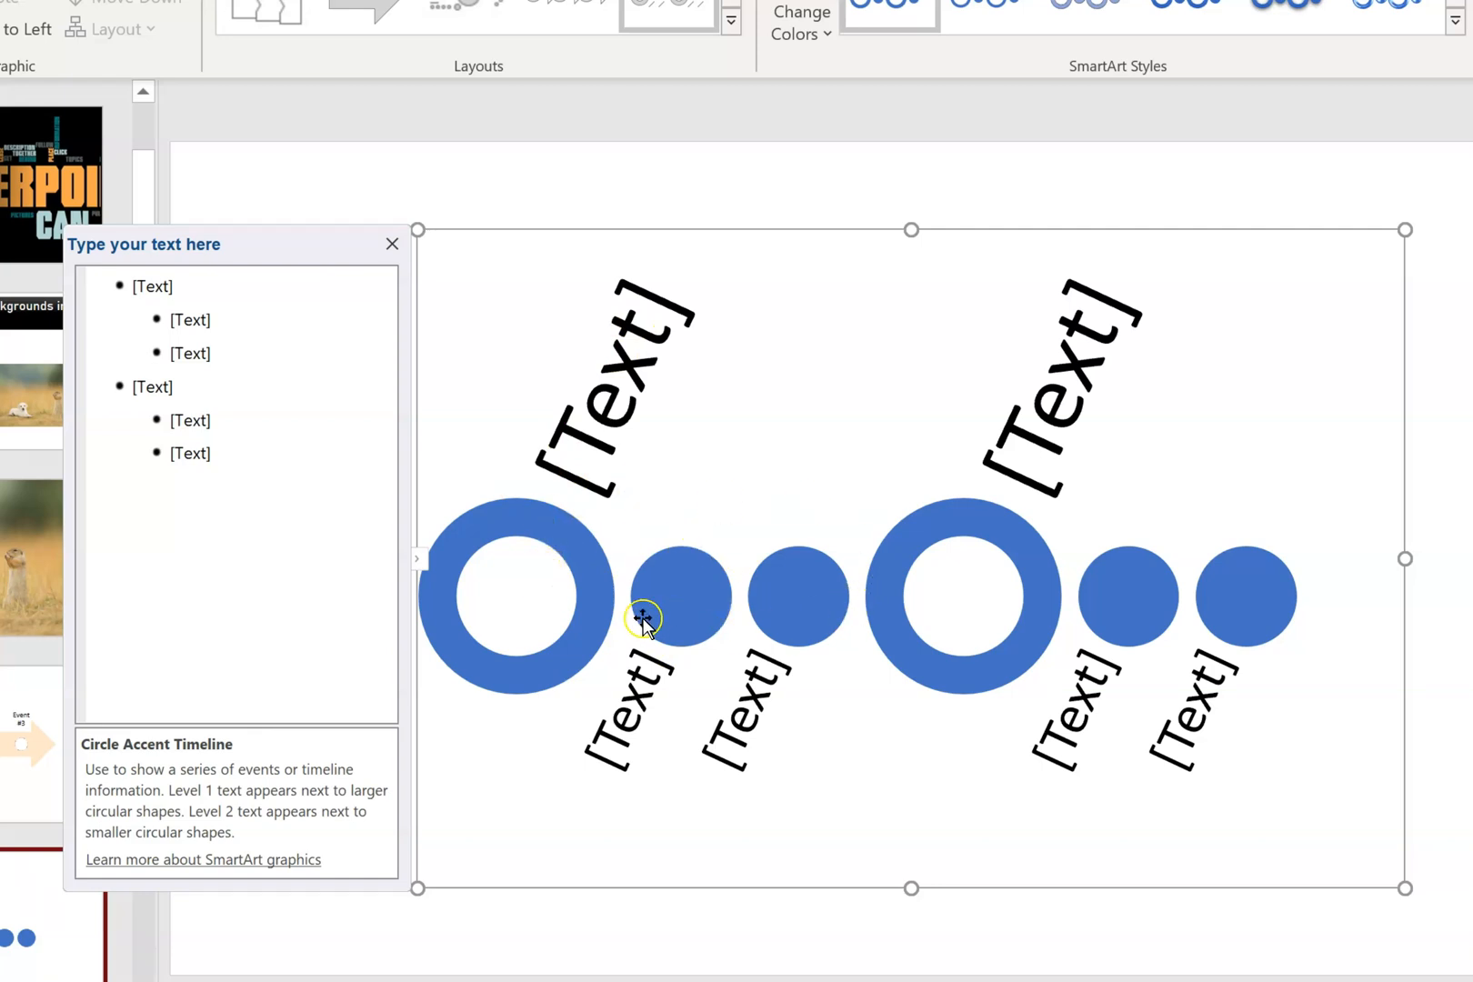
mouse_move(935, 466)
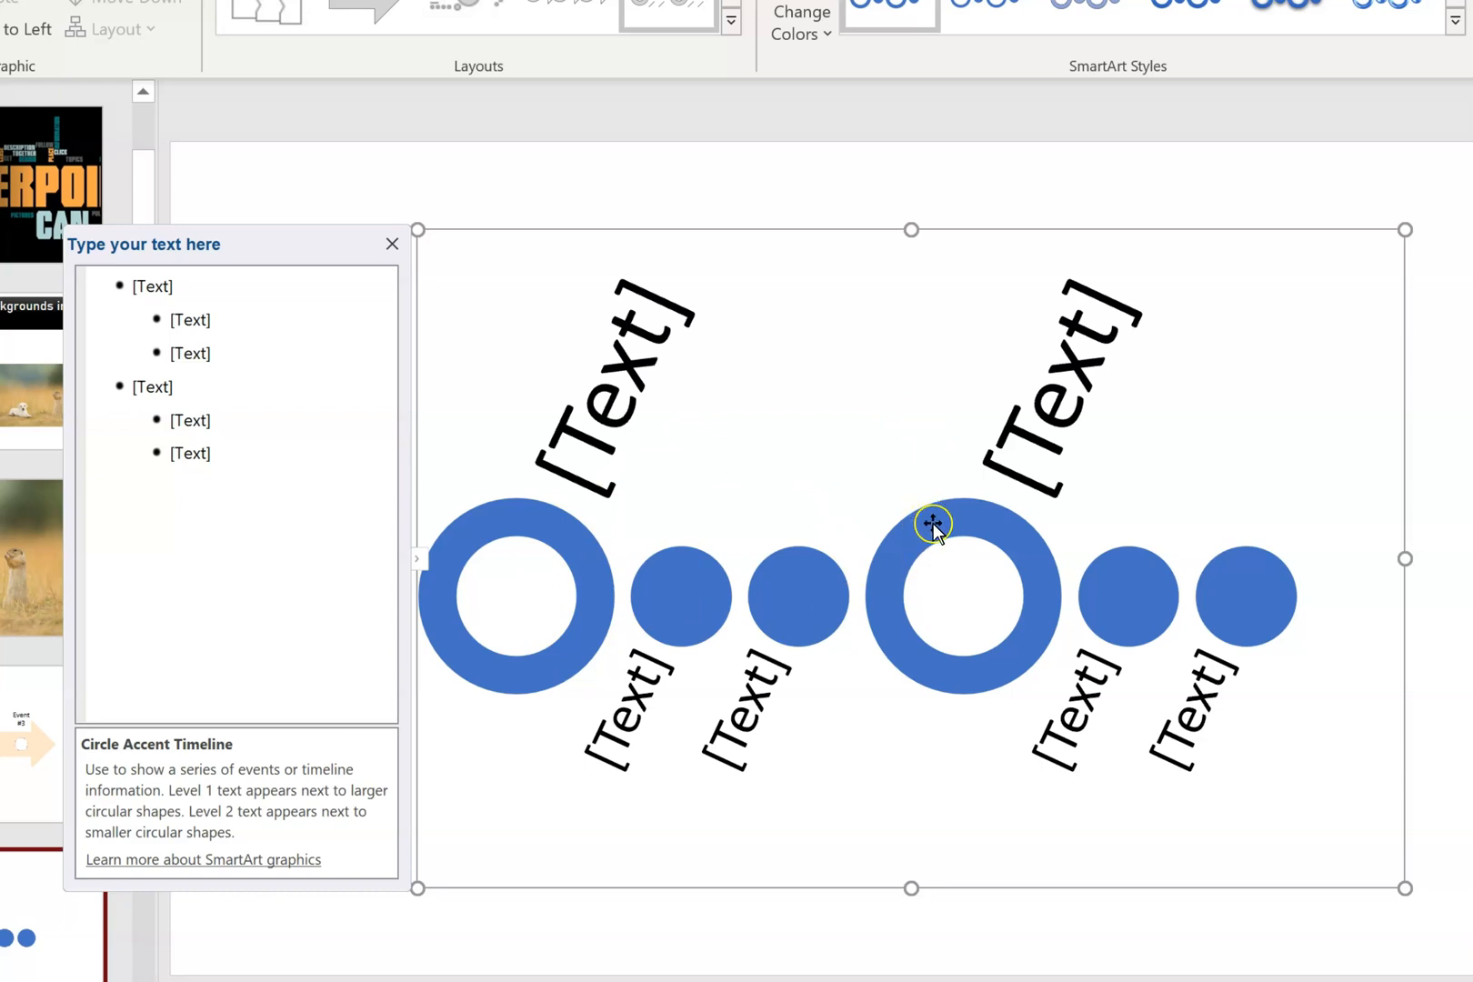
mouse_move(1245, 559)
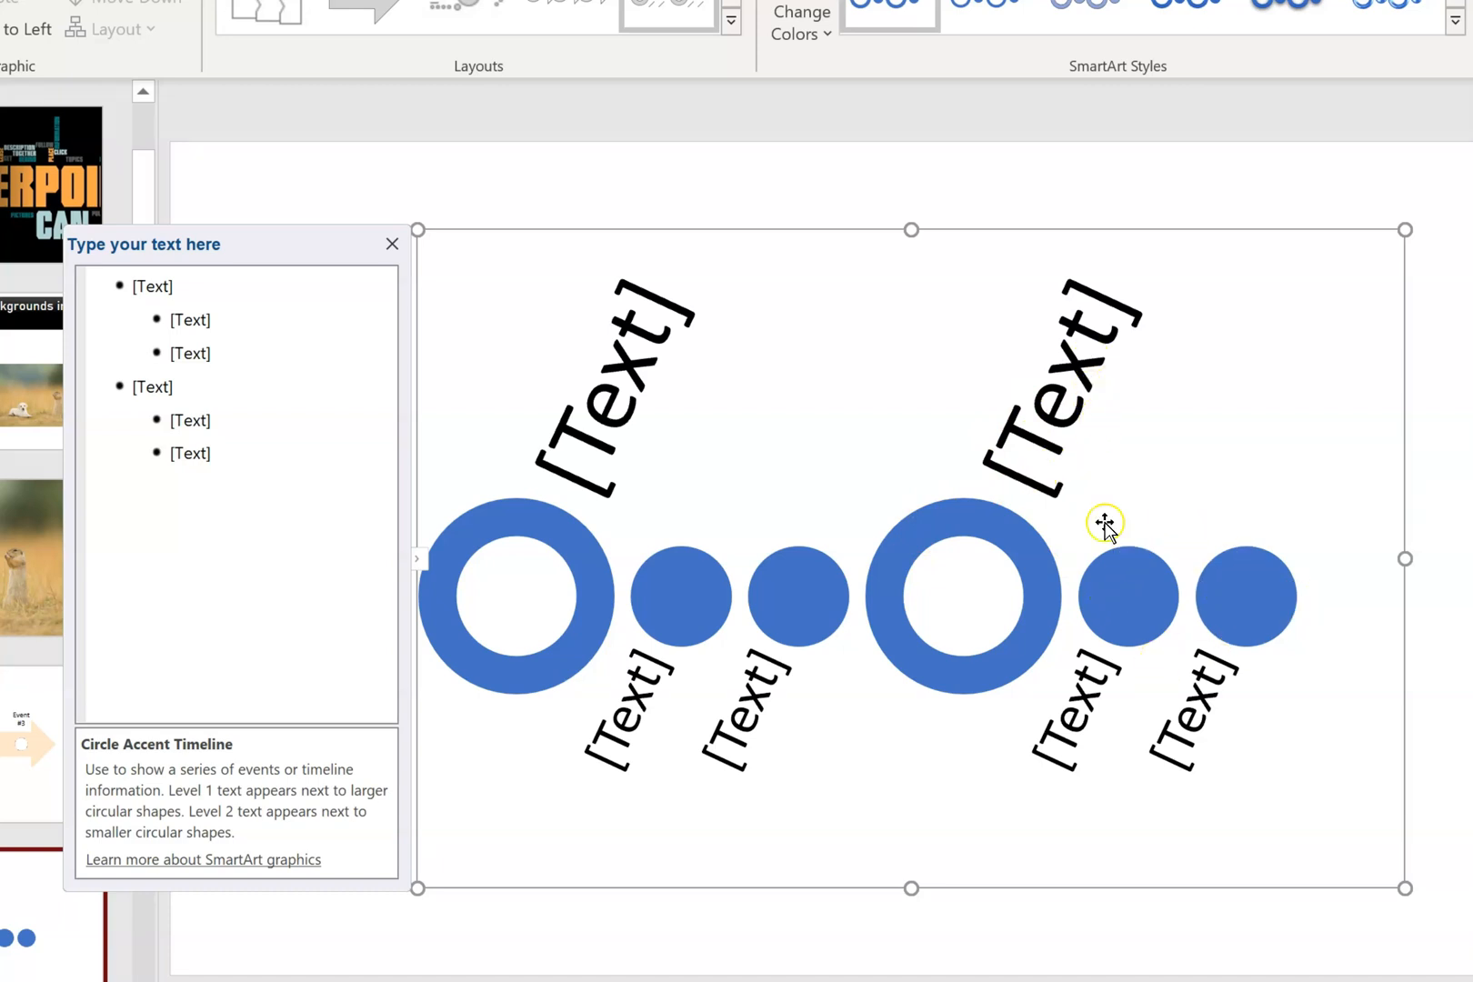
mouse_move(1172, 604)
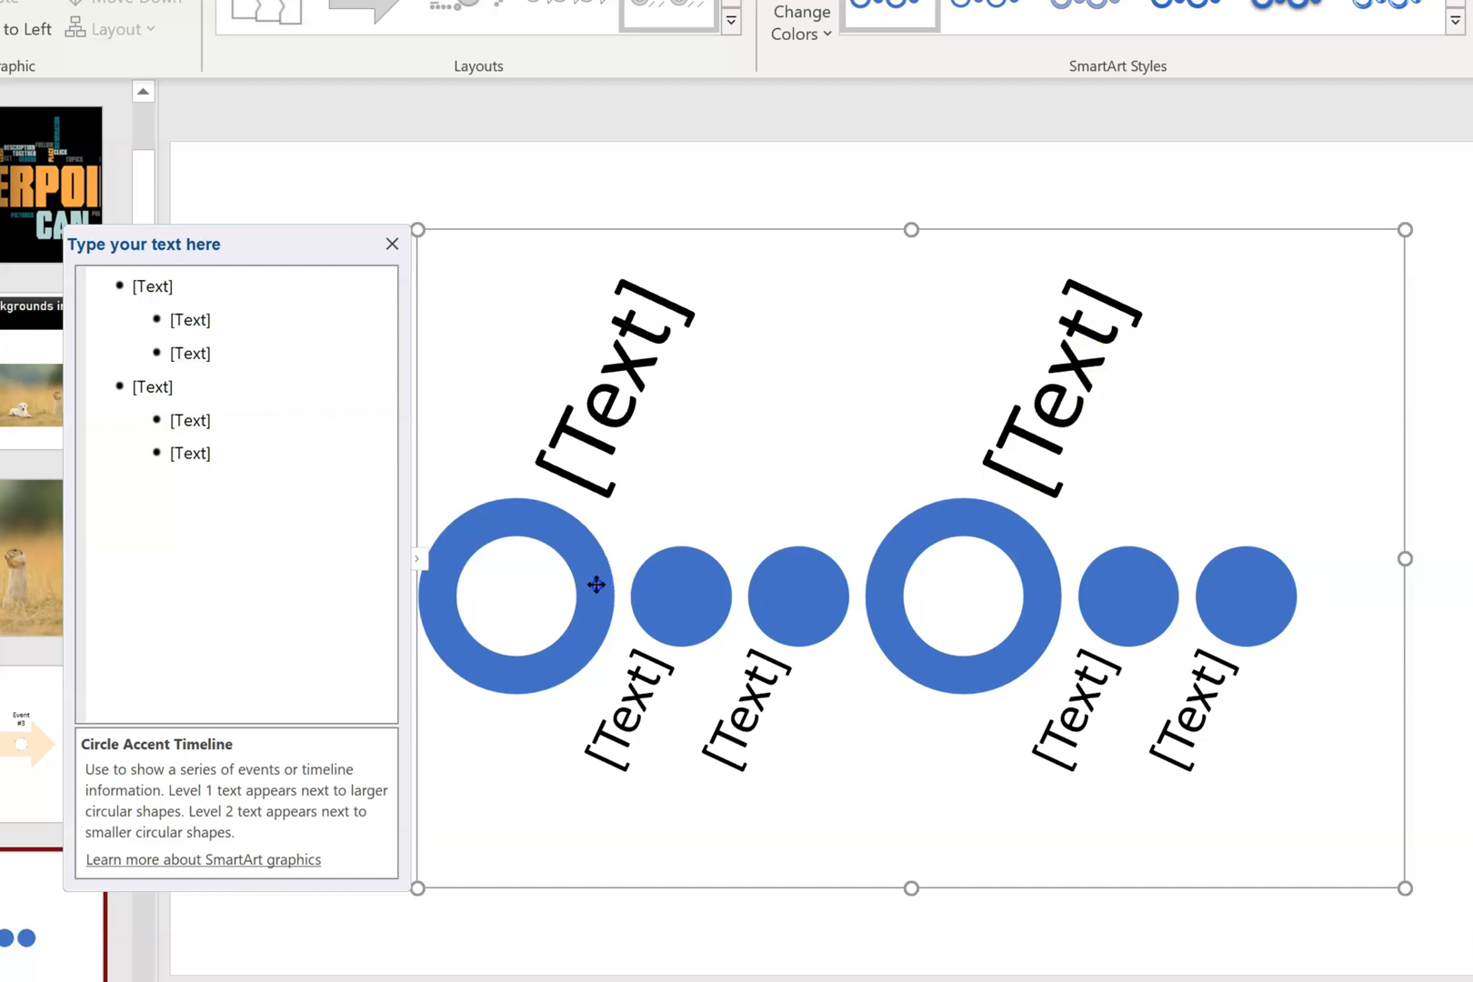
click(515, 596)
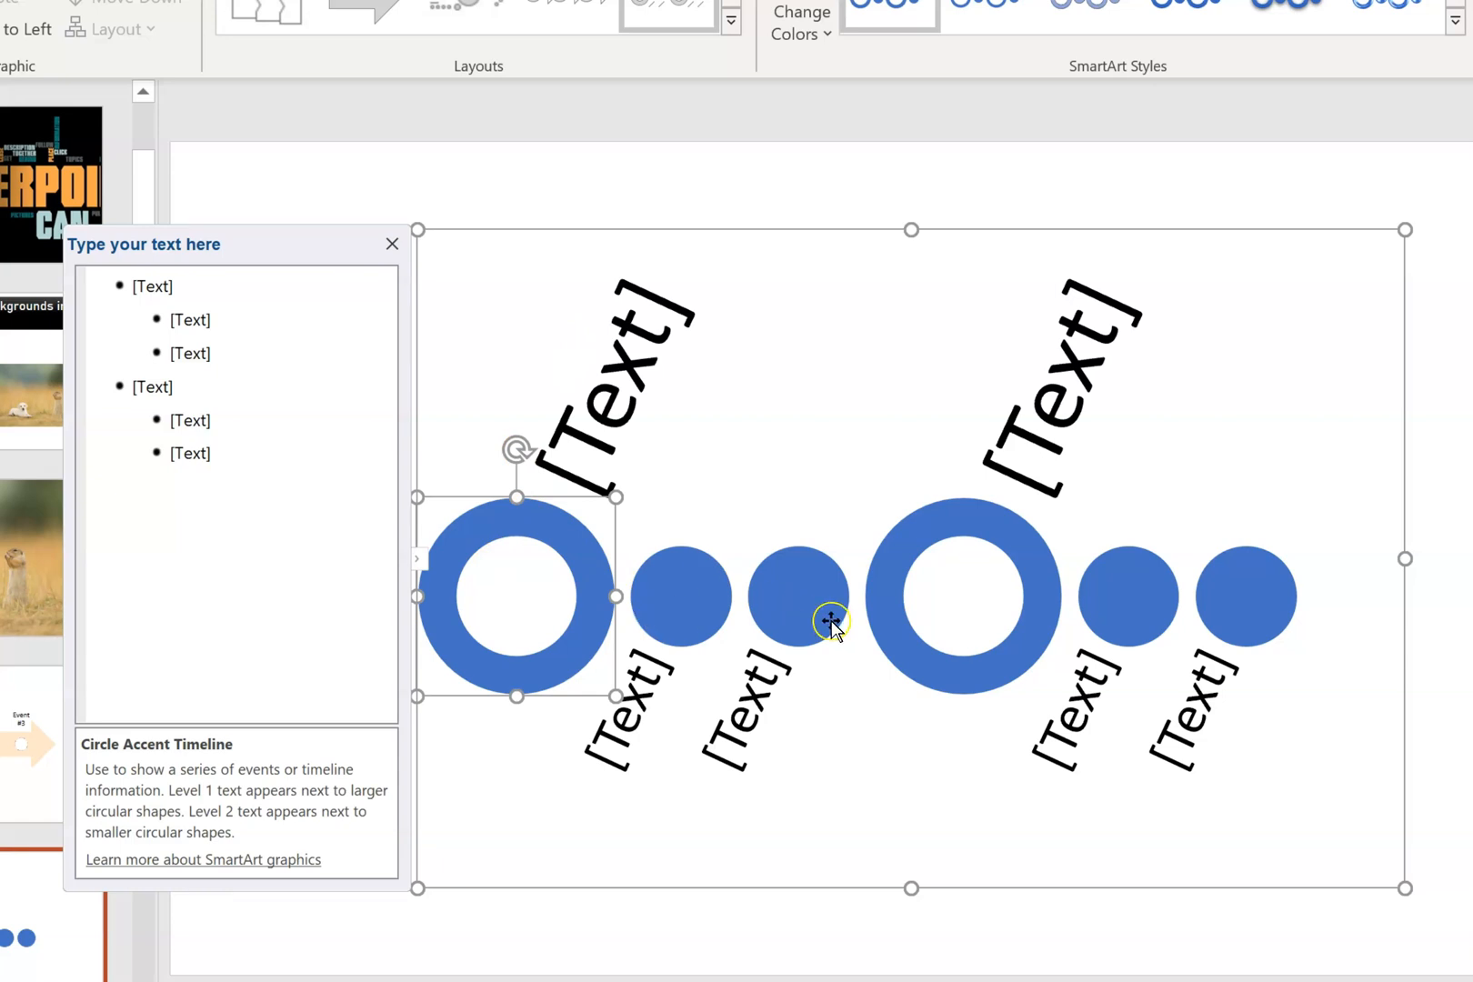
mouse_move(543, 545)
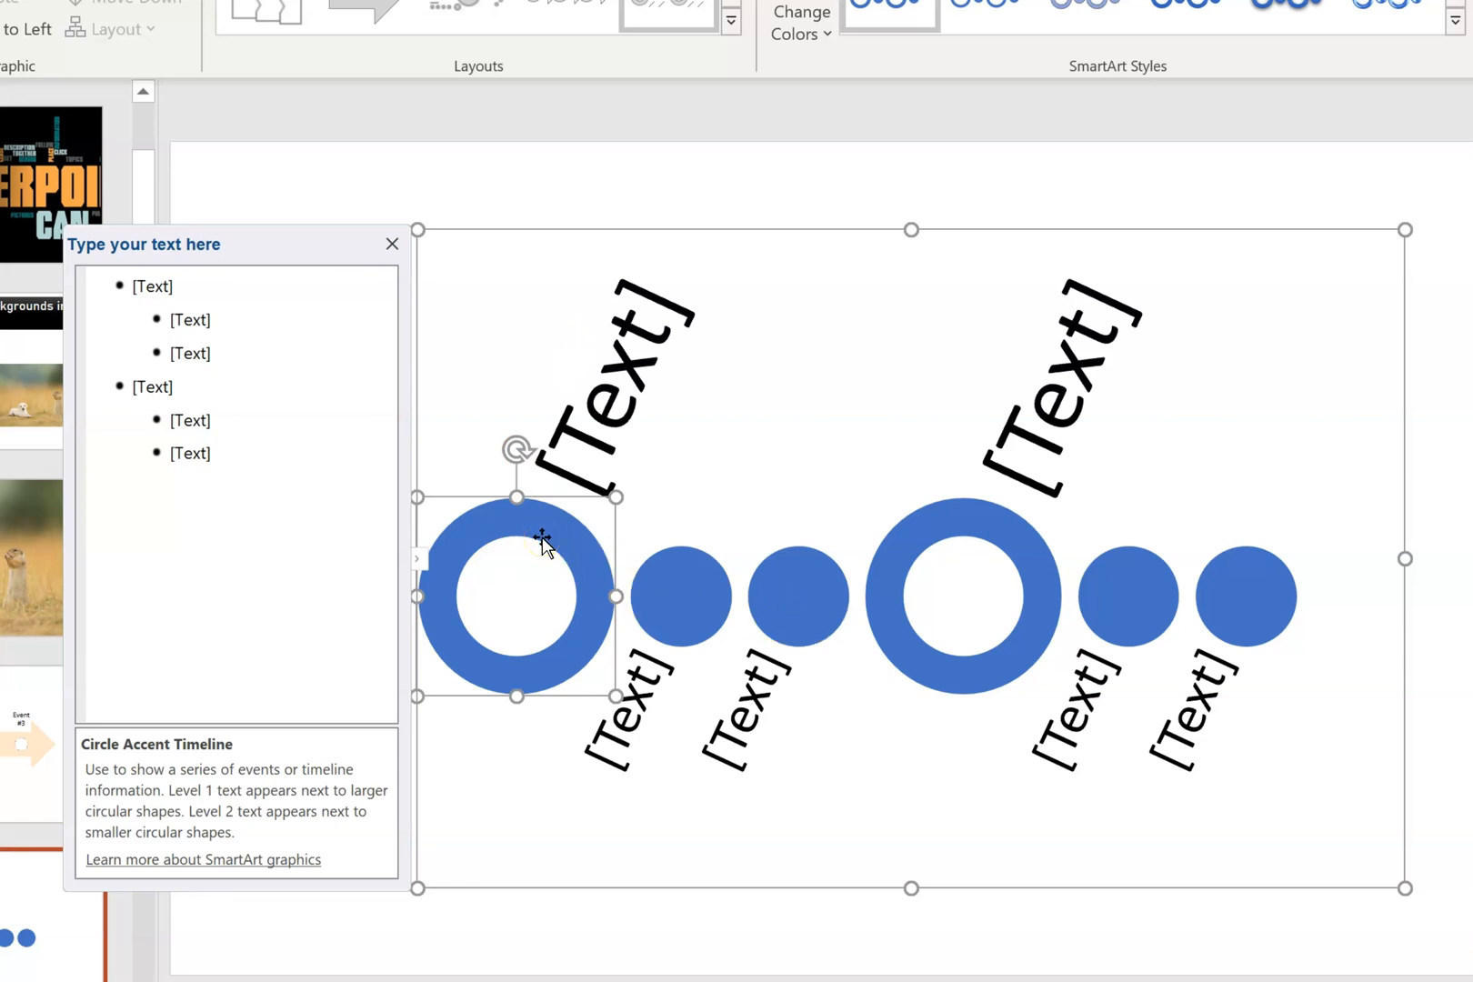
Step: Give the first large ring and its two small circles a gold solid fill via Format Shape
right_click(545, 545)
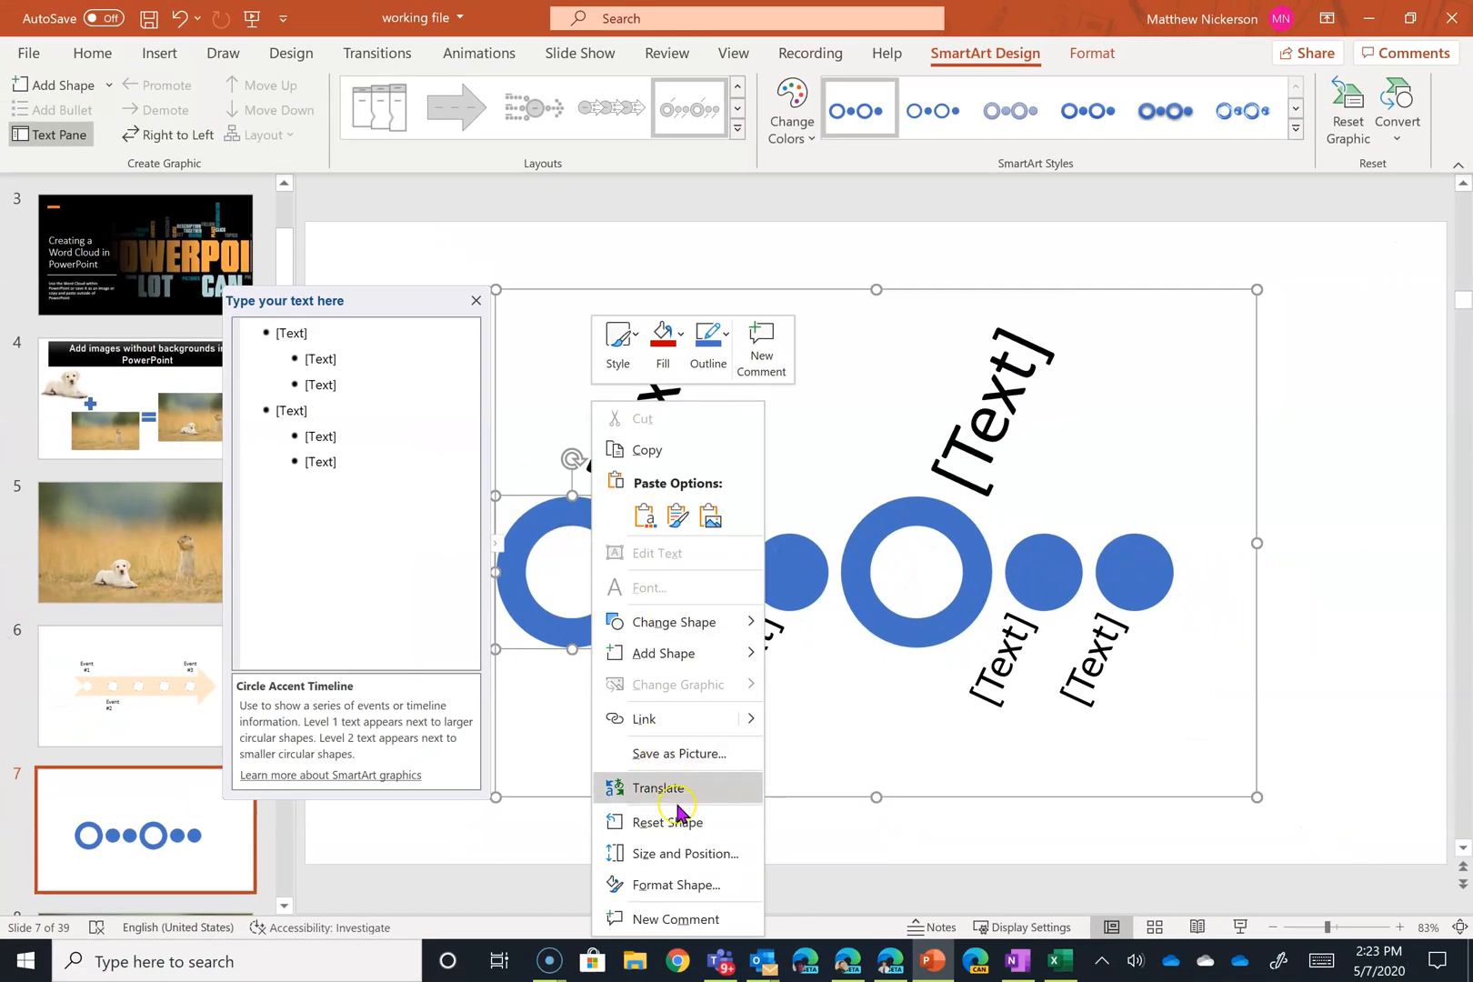
click(674, 885)
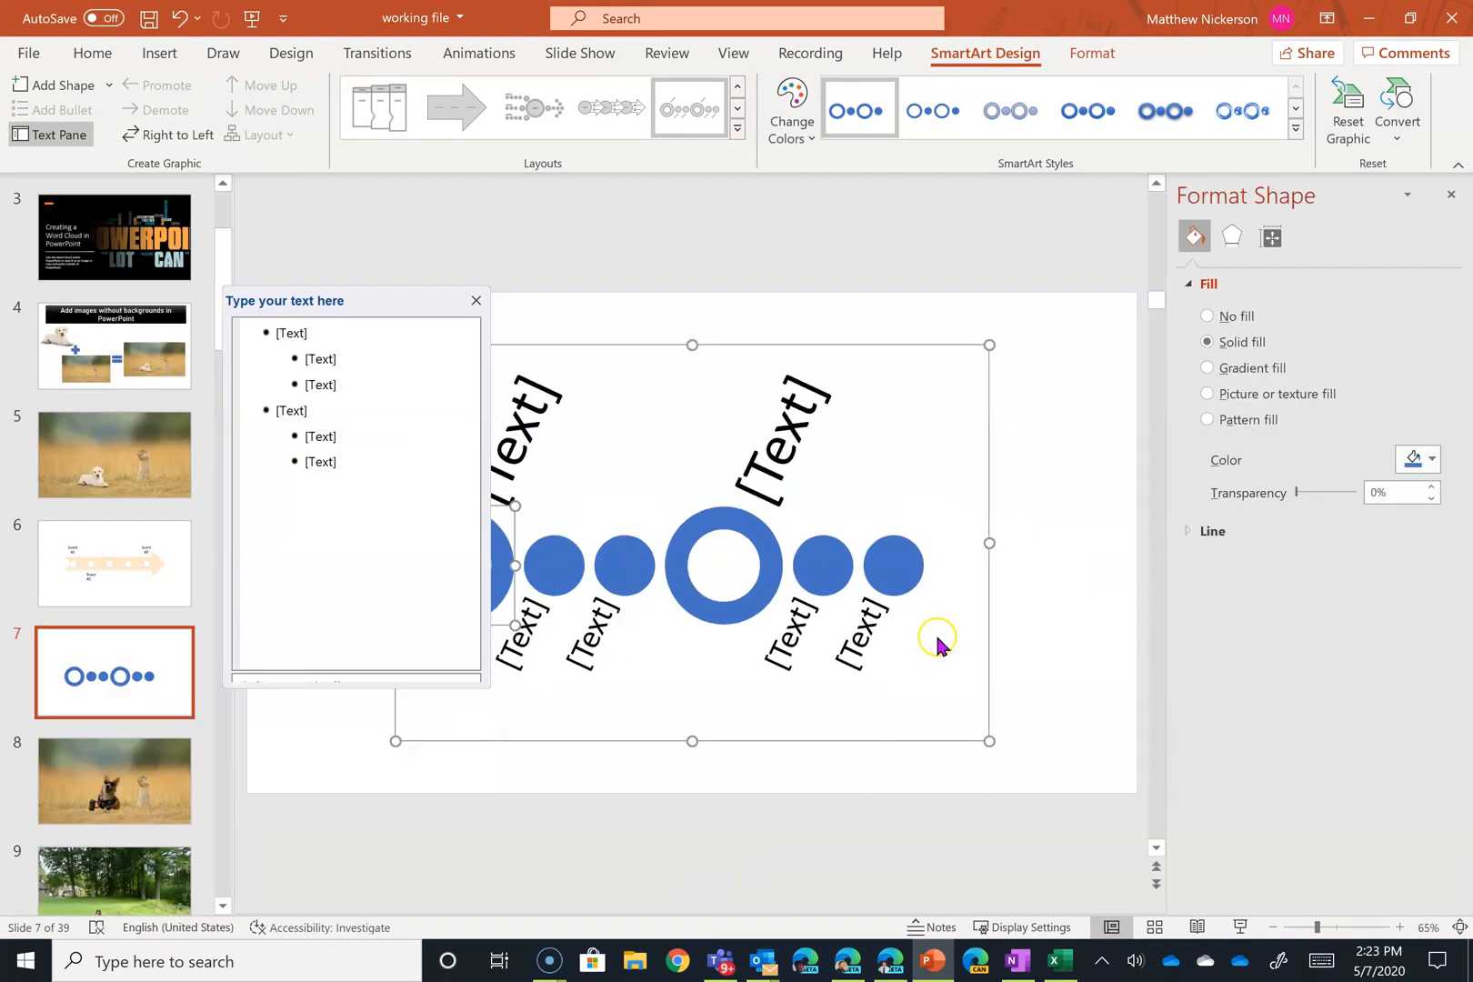
click(1432, 460)
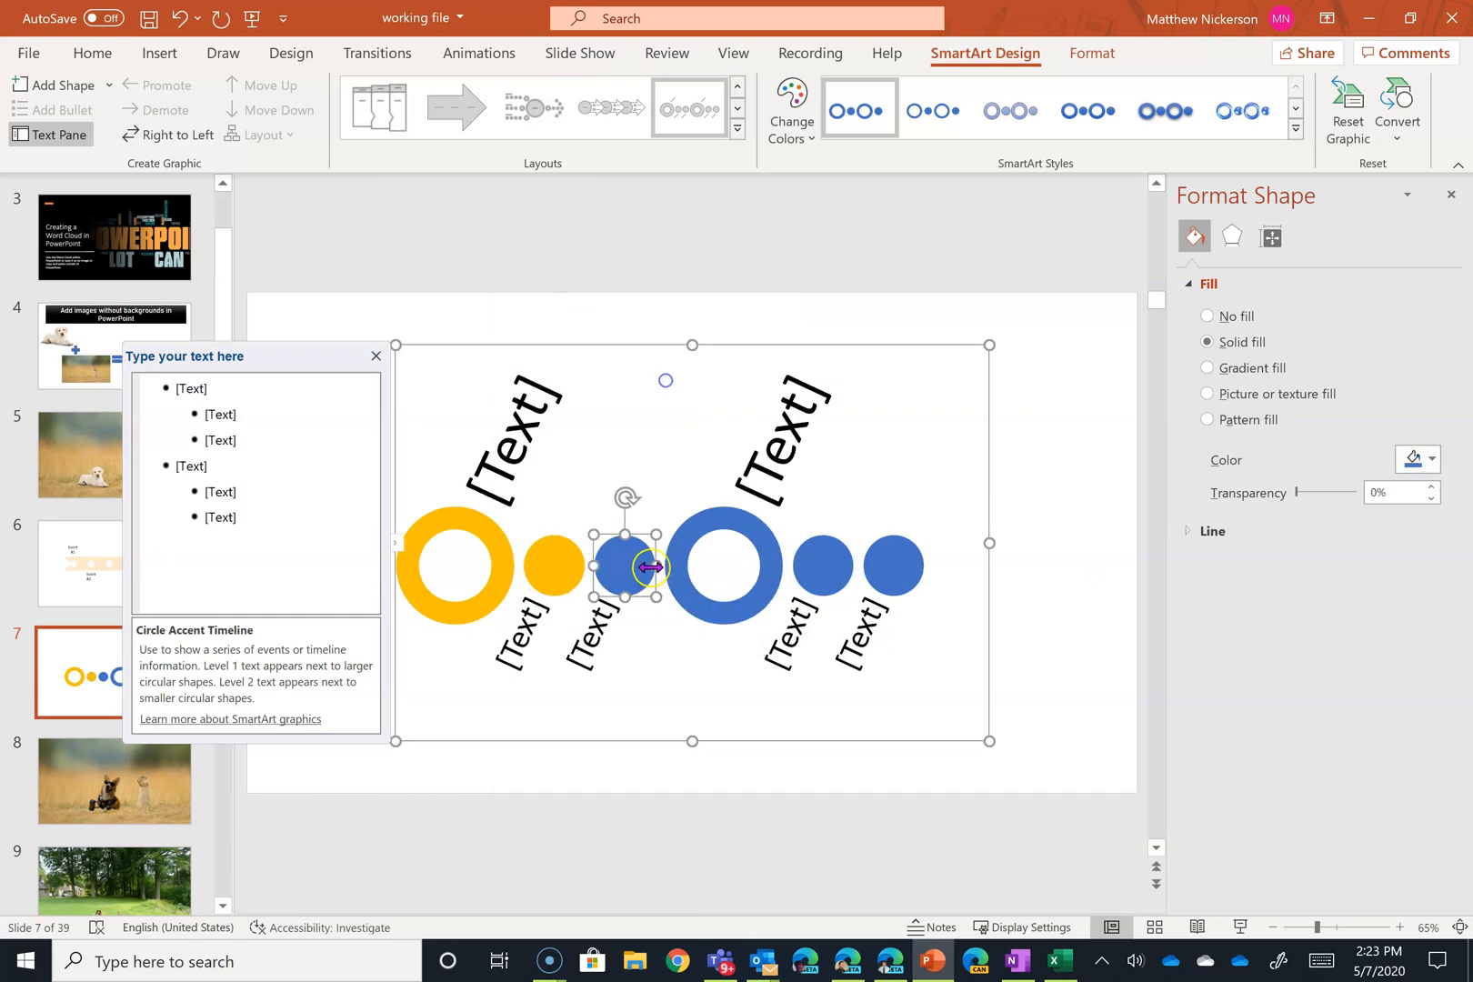
click(1209, 347)
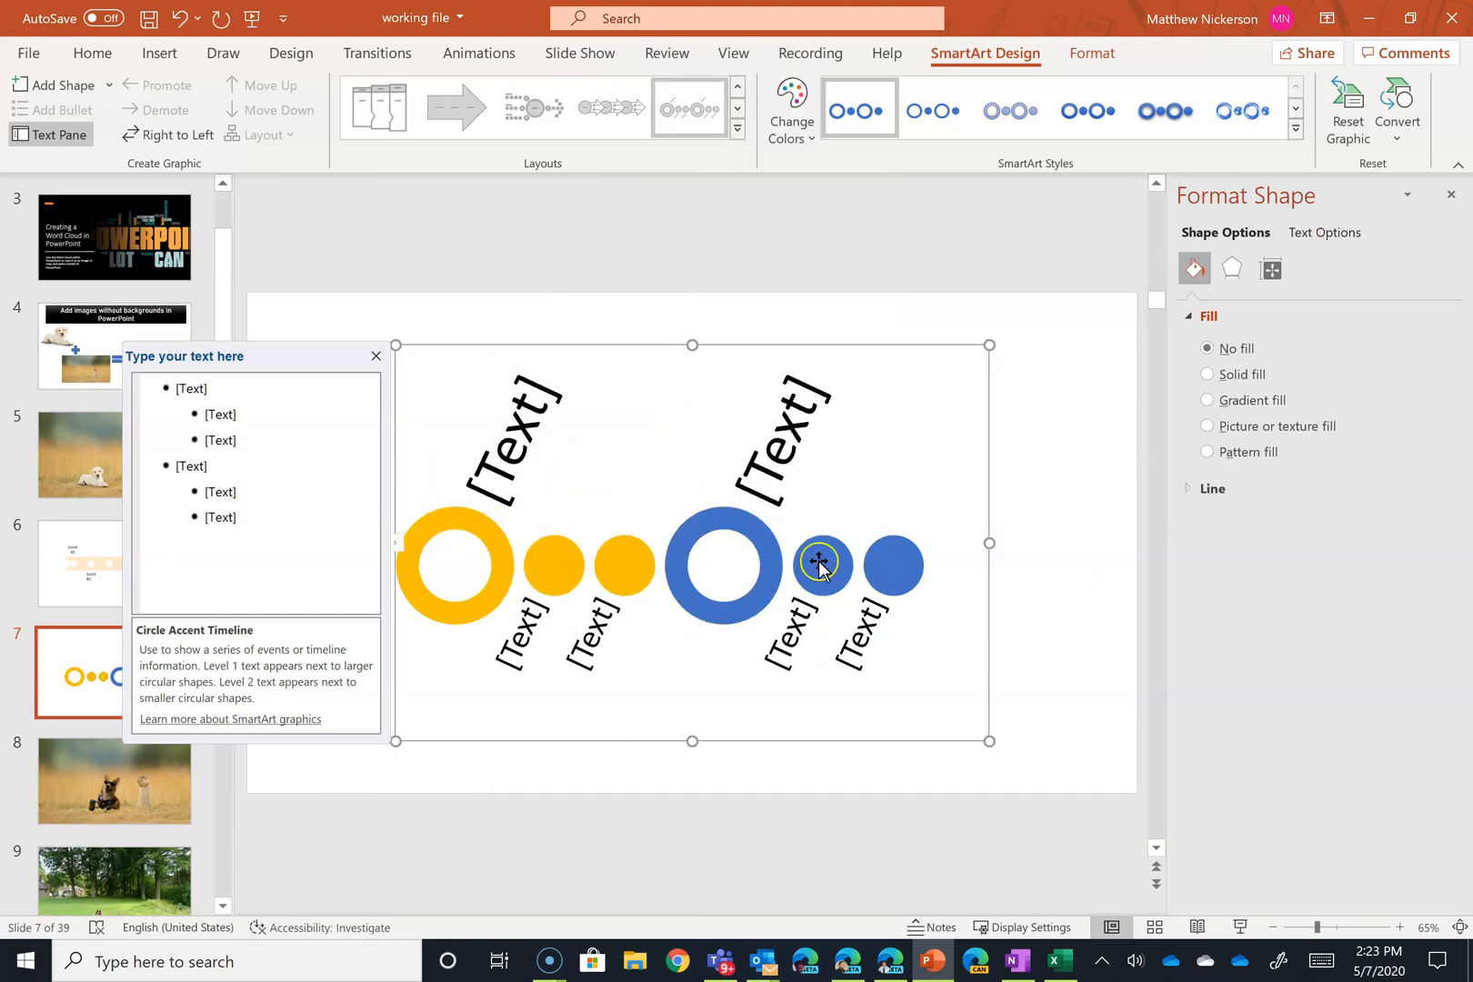
drag(820, 564, 846, 573)
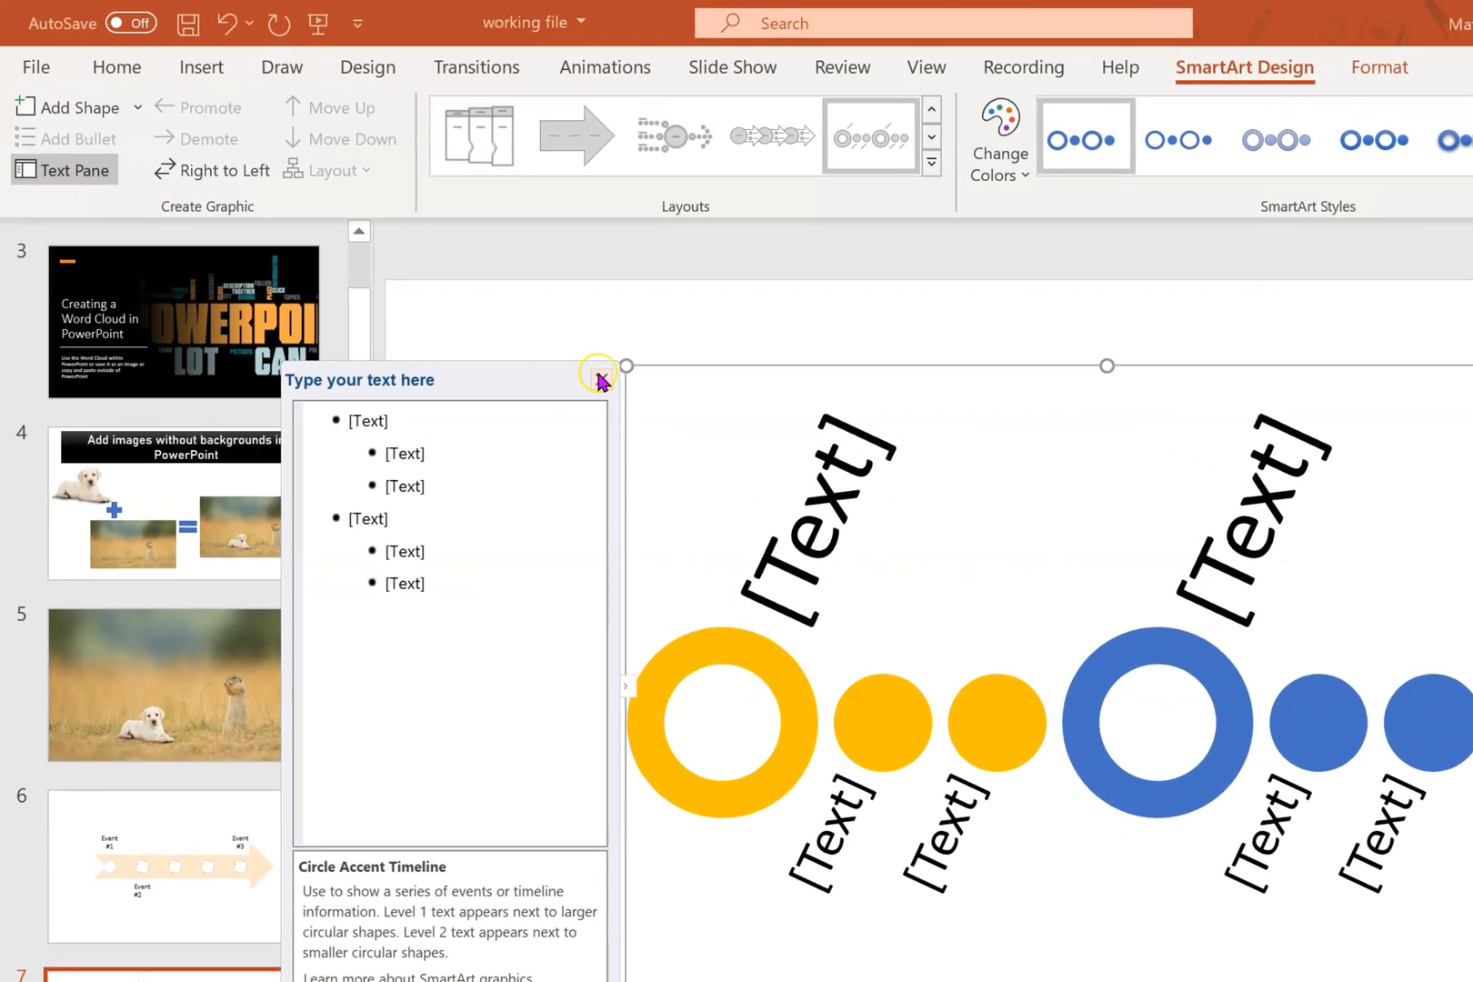
Step: Add a small circle and a second large ring to the blue group using Add Shape
click(600, 380)
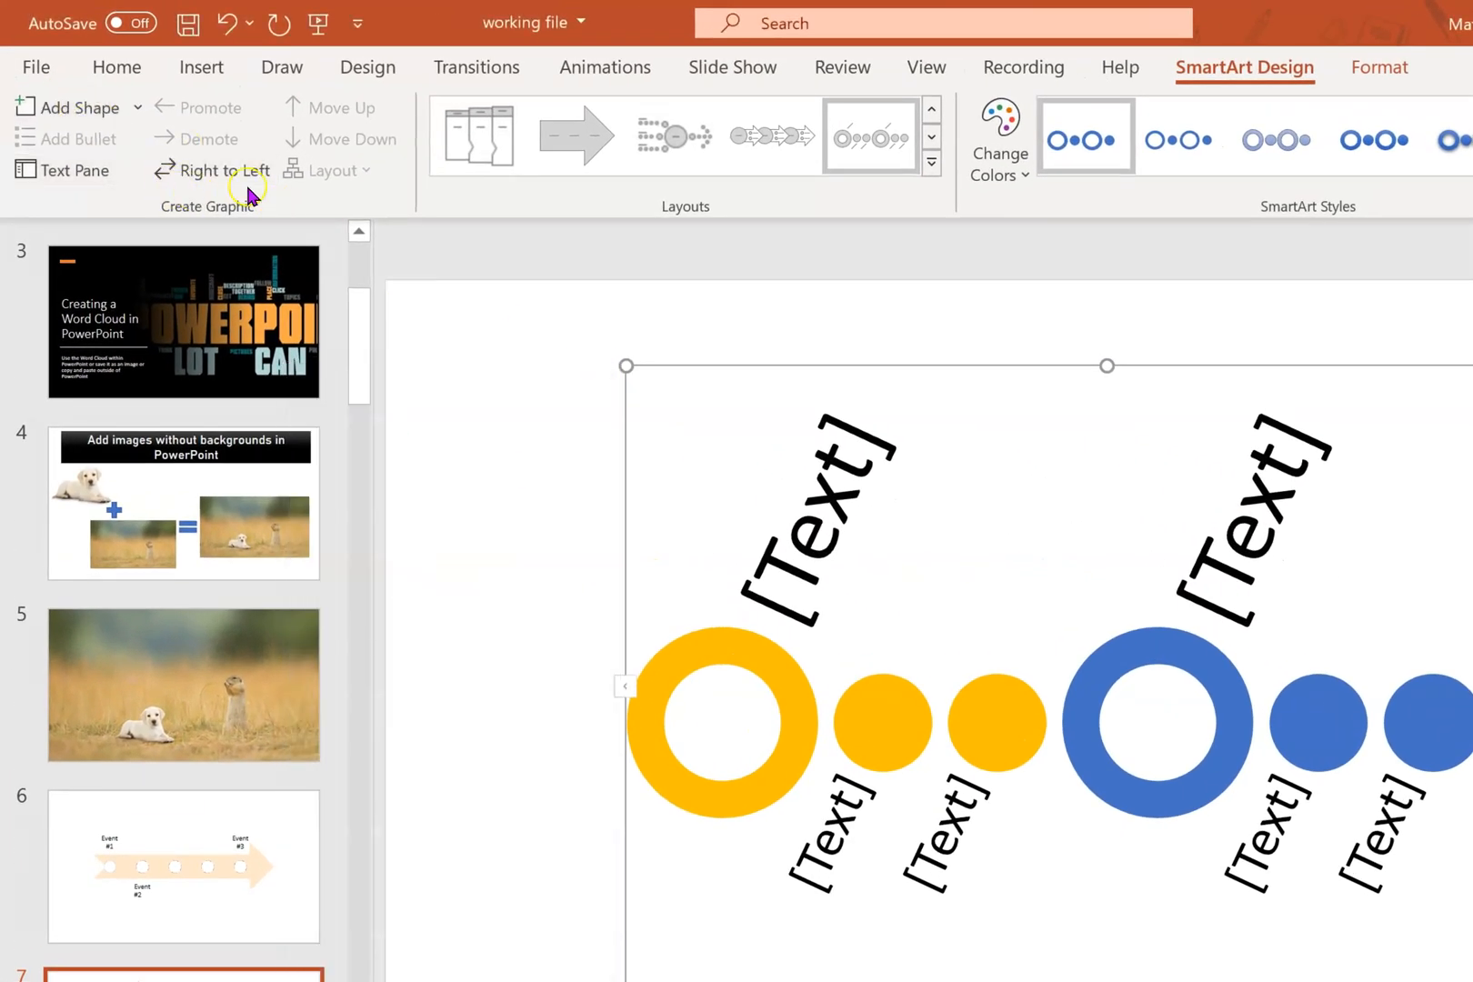
click(724, 719)
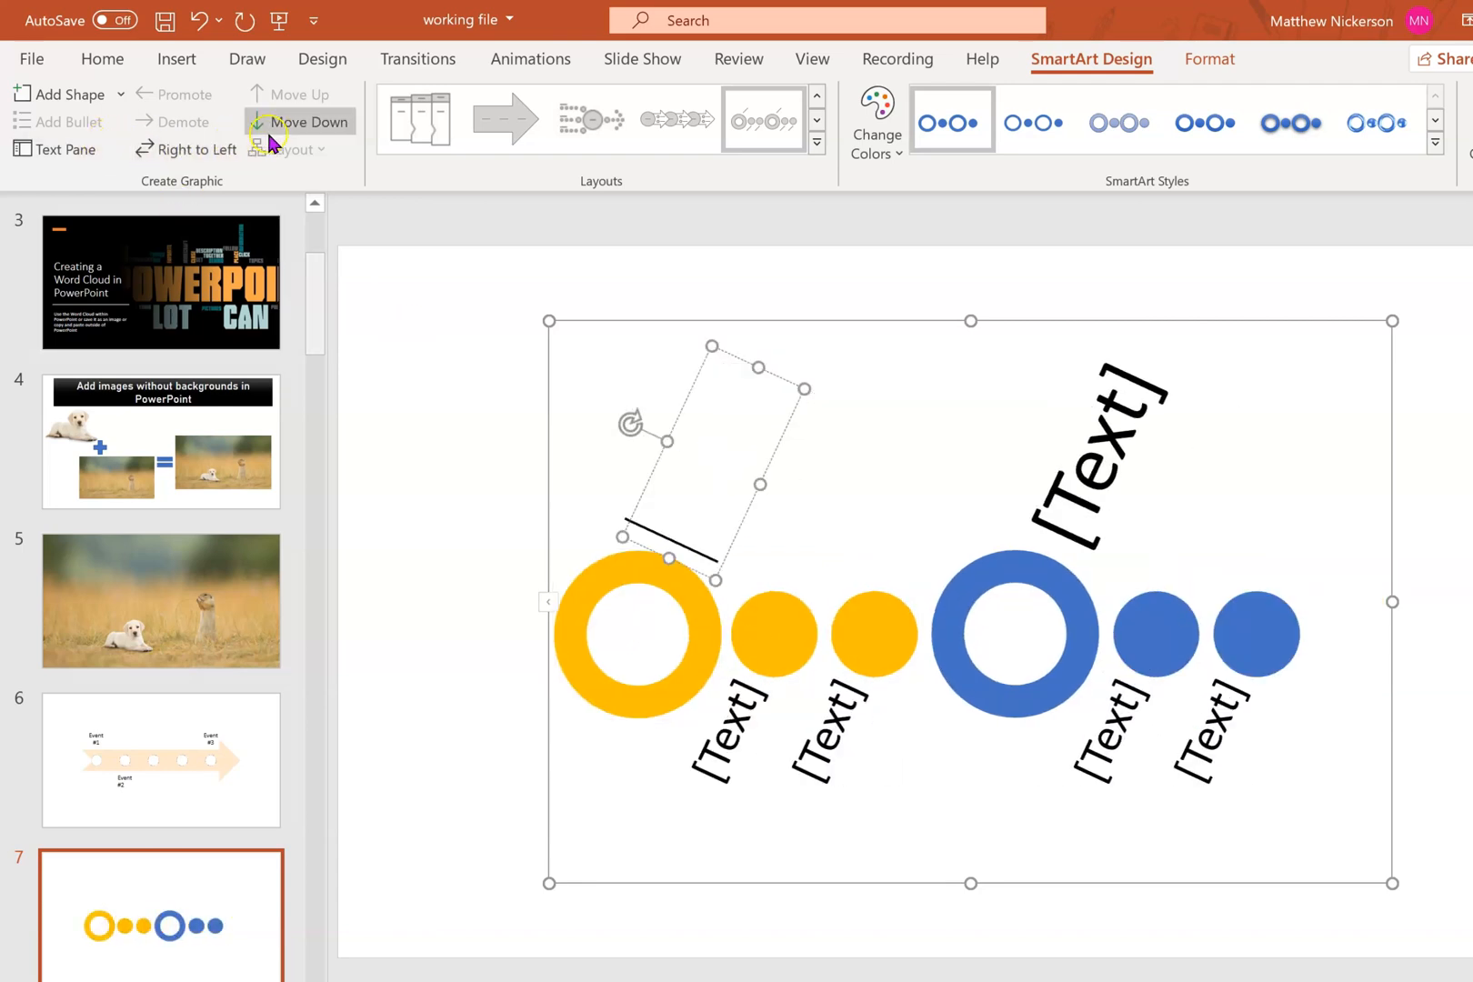
mouse_move(625, 559)
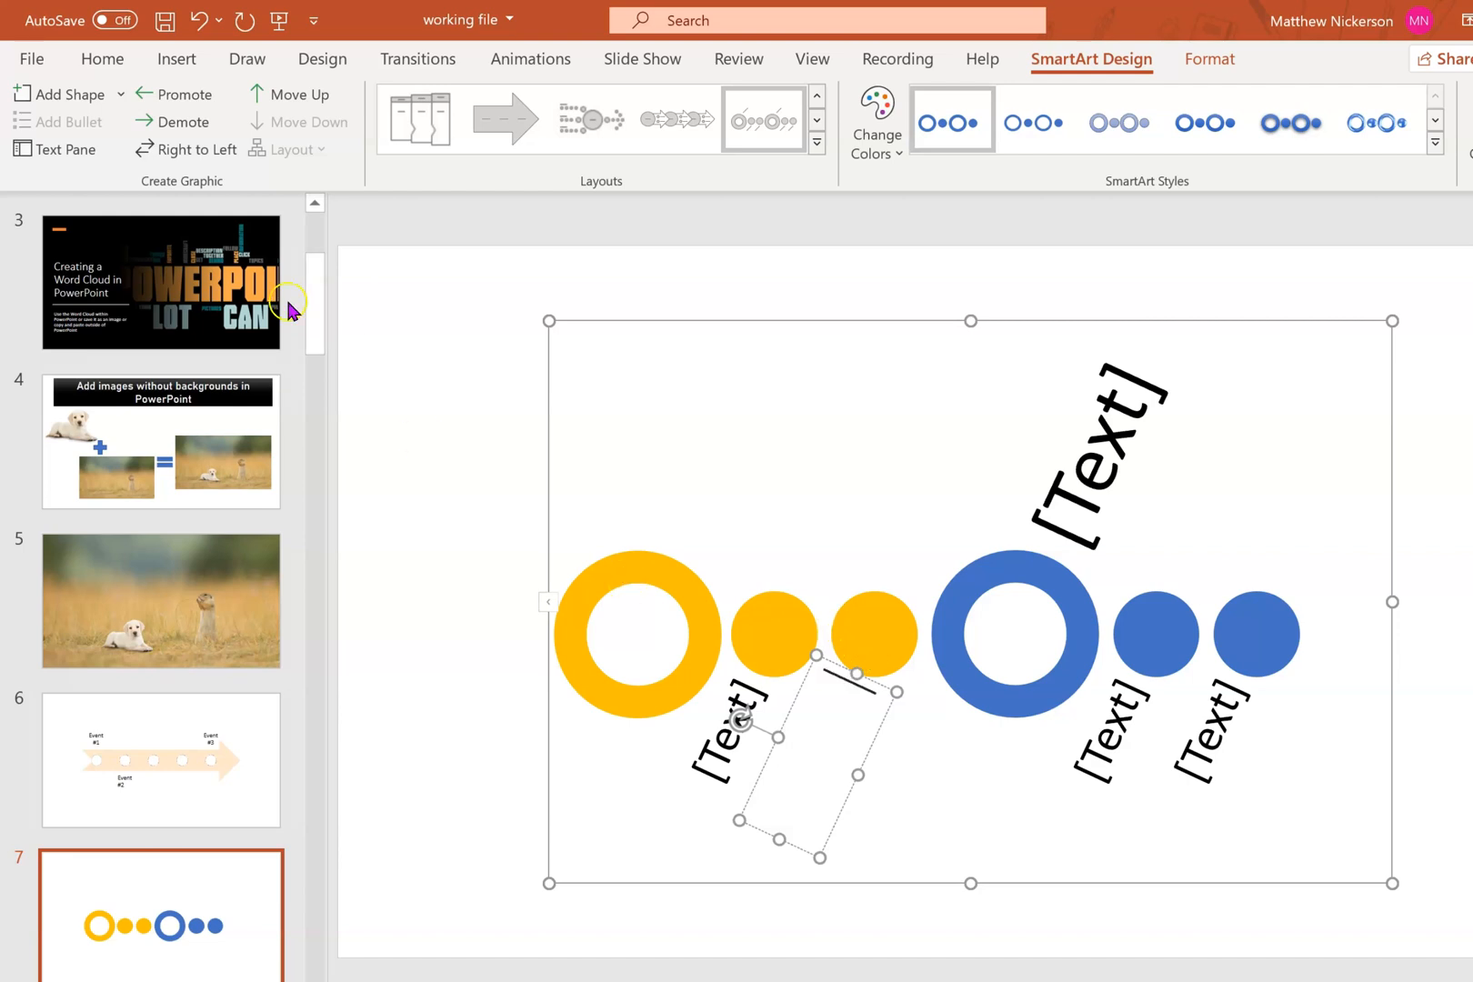
click(60, 93)
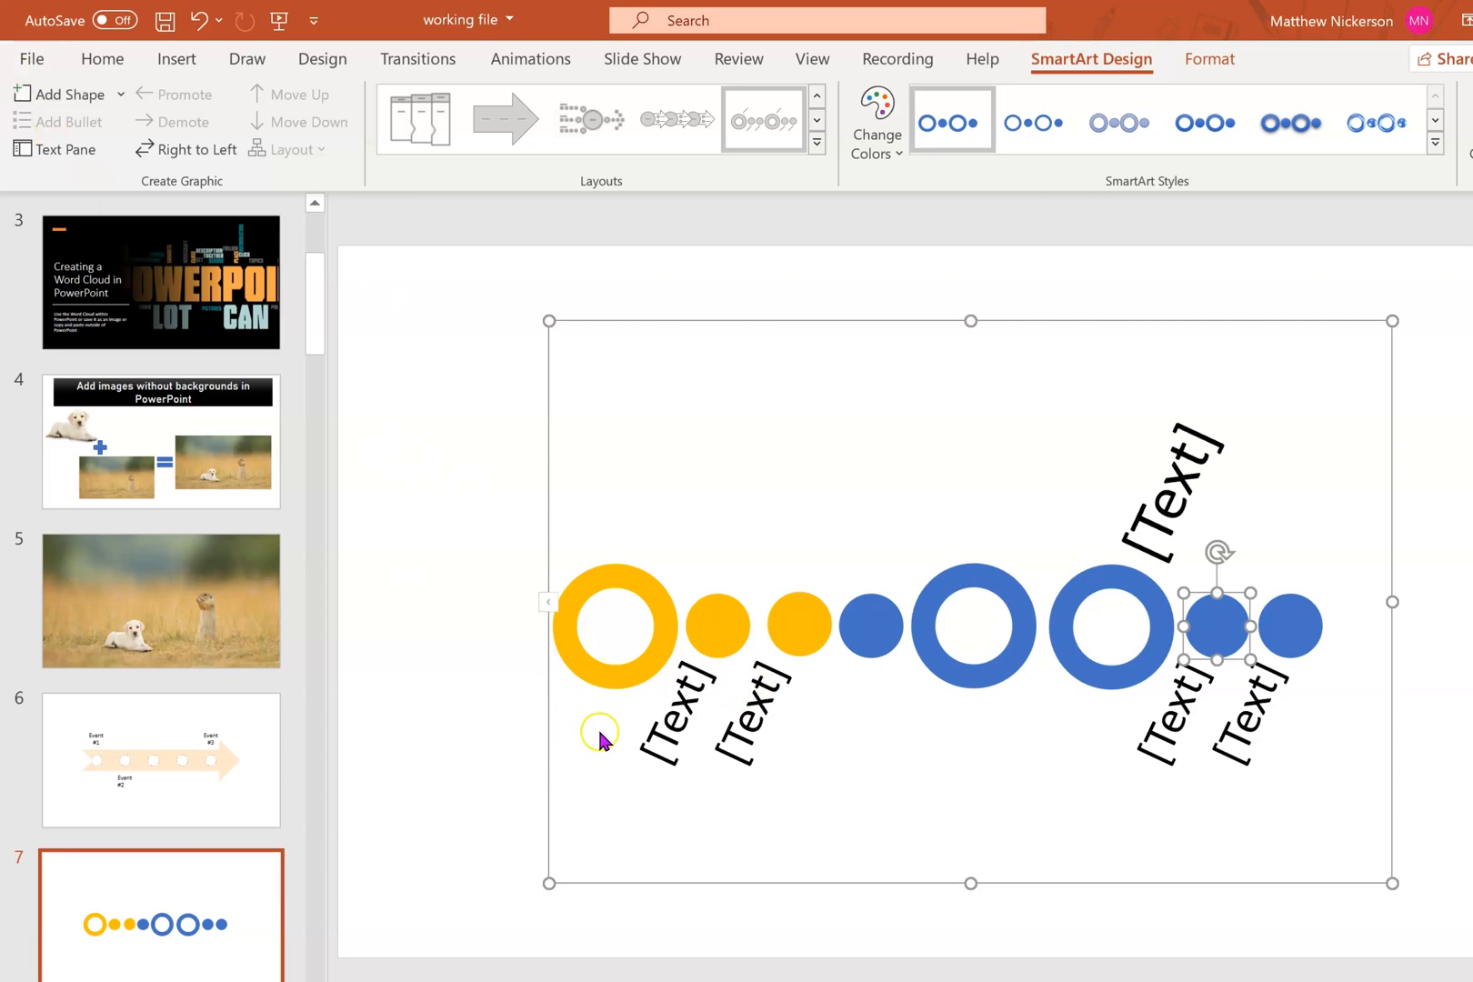
click(718, 625)
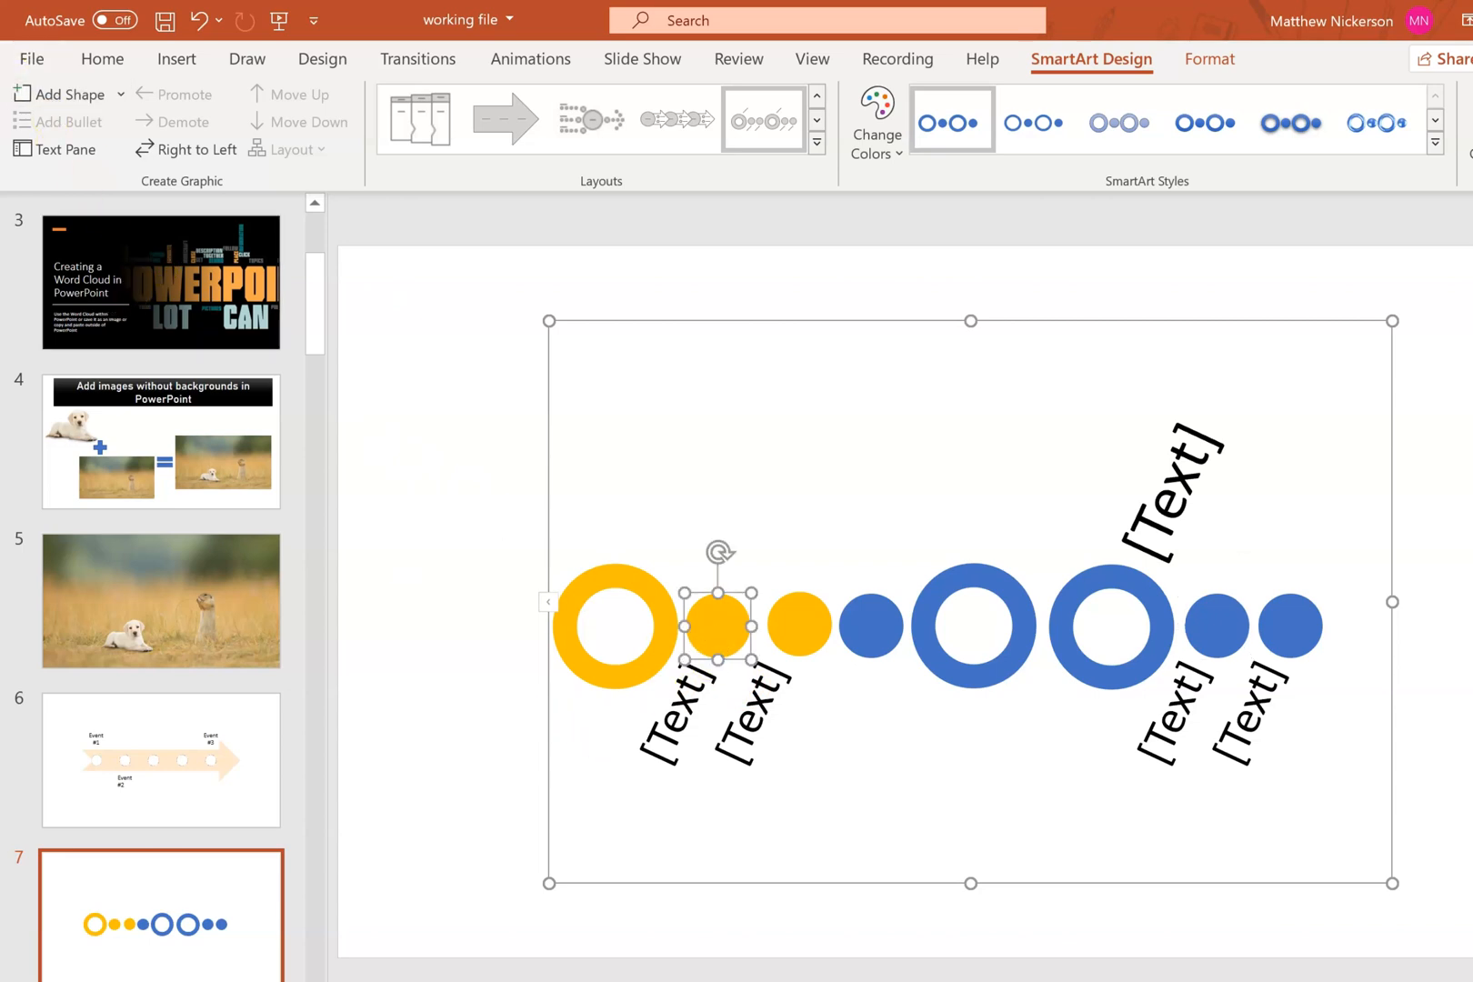
Step: Toggle the Text Pane on and off, then go to File > Export
click(55, 148)
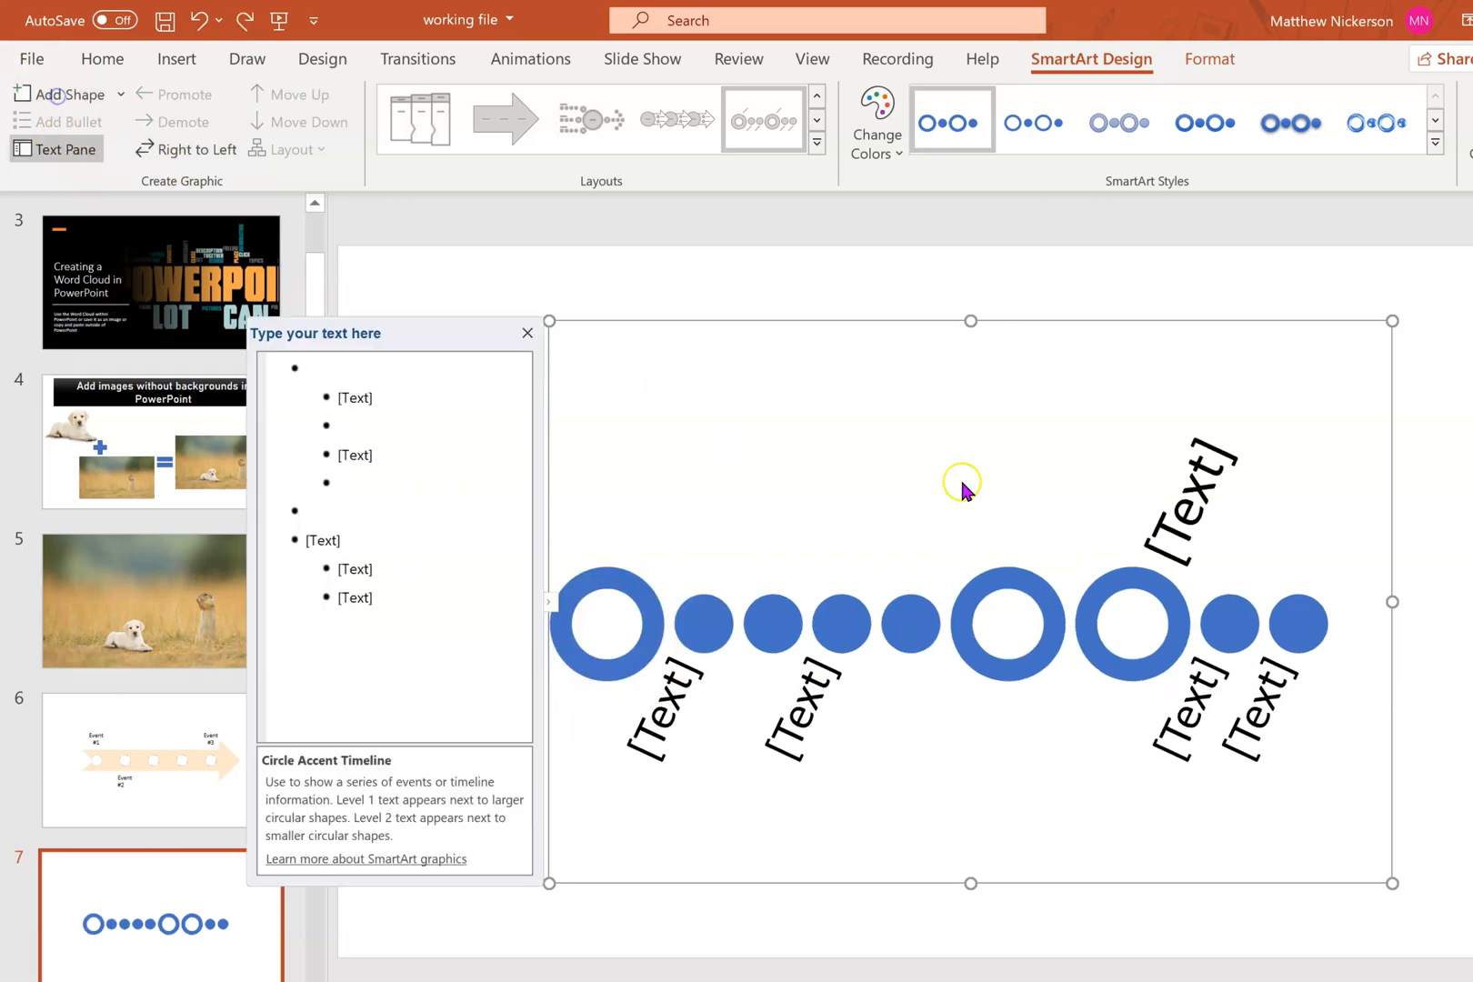
mouse_move(719, 467)
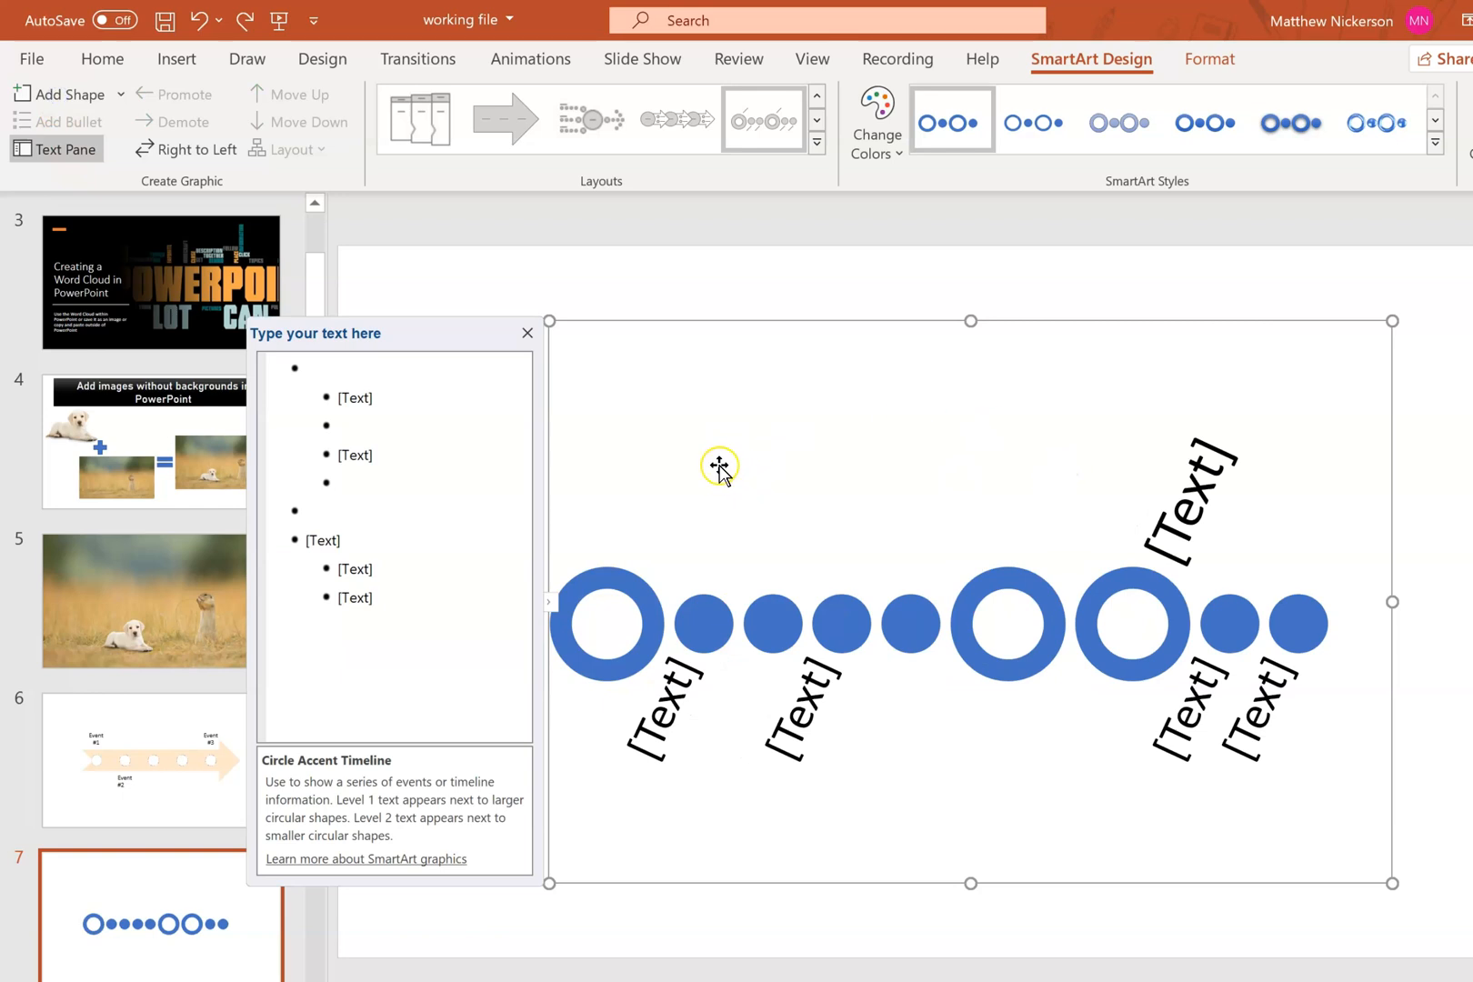
click(527, 333)
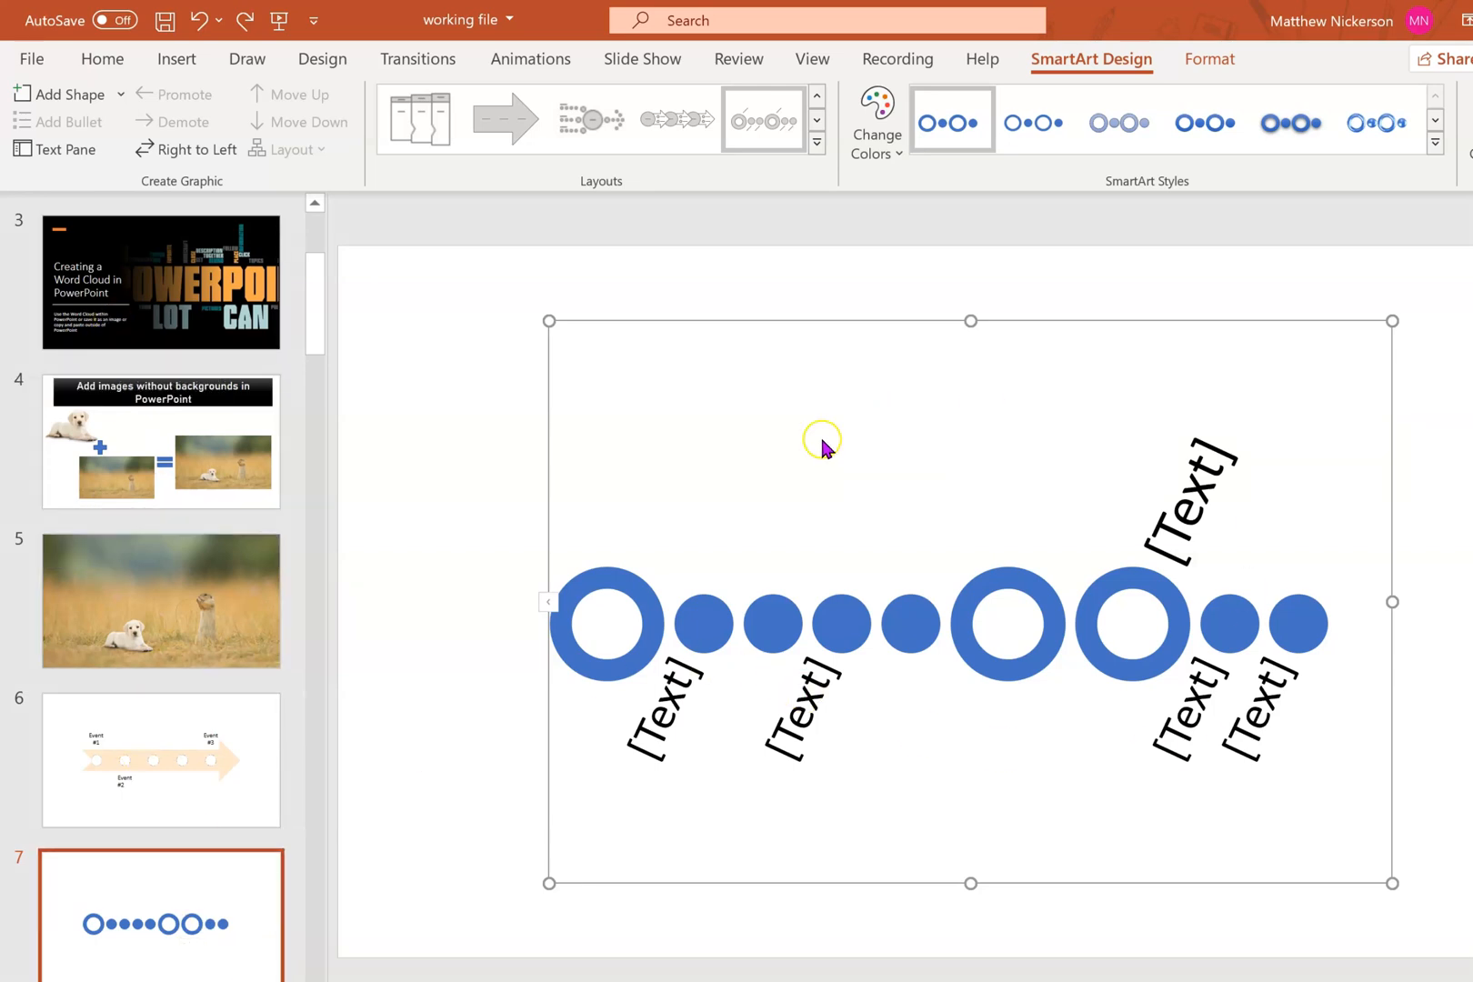
mouse_move(915, 629)
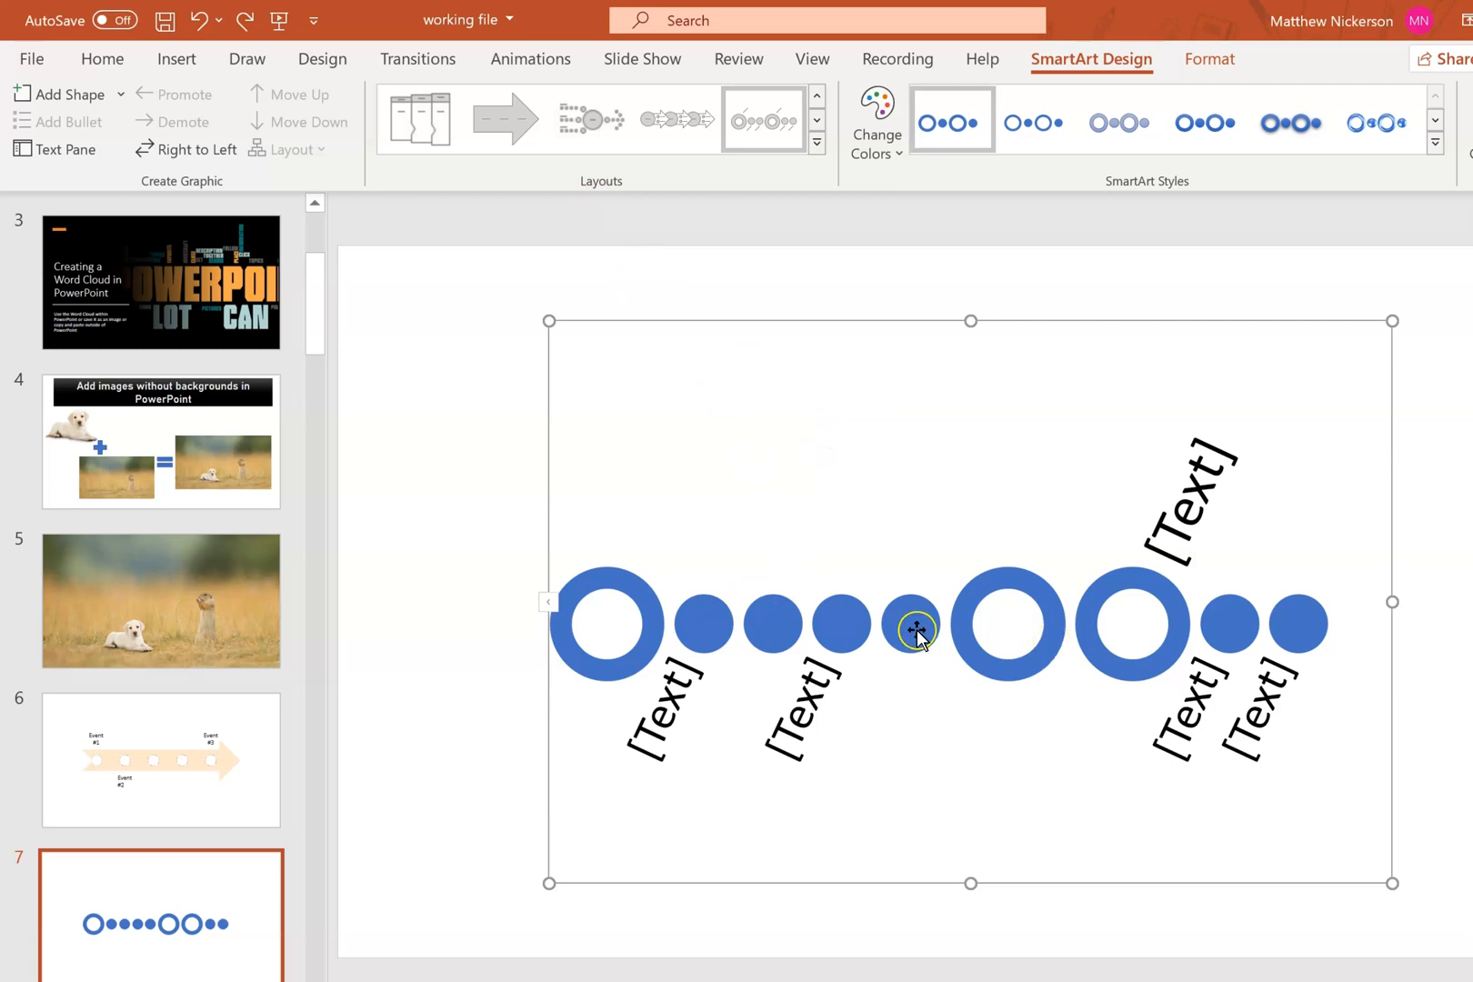
mouse_move(991, 663)
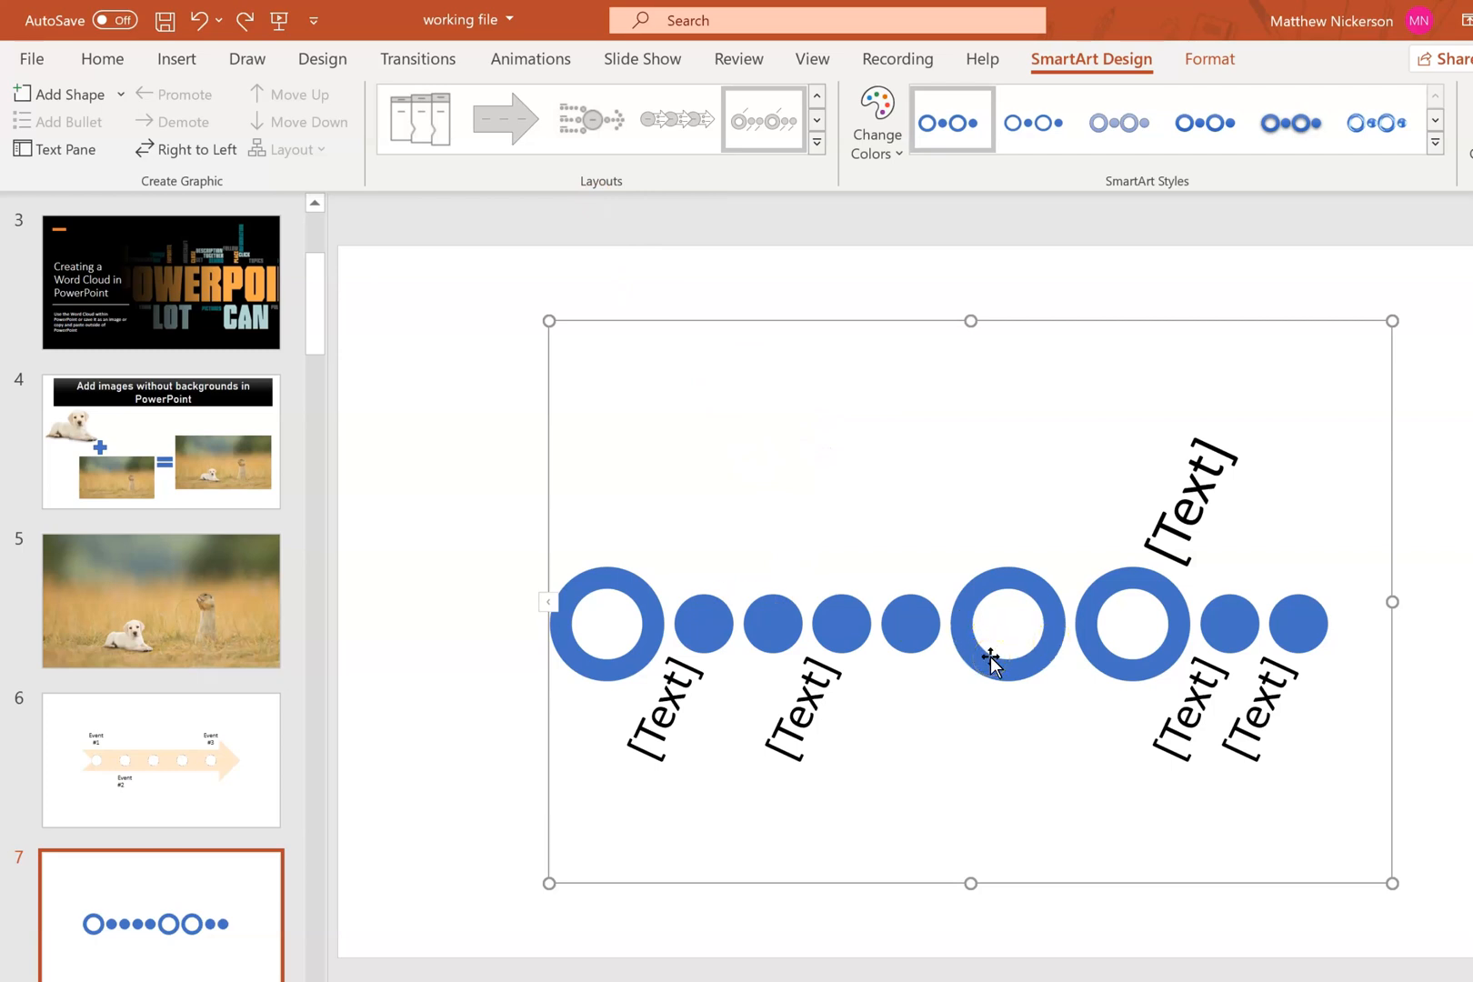
click(31, 58)
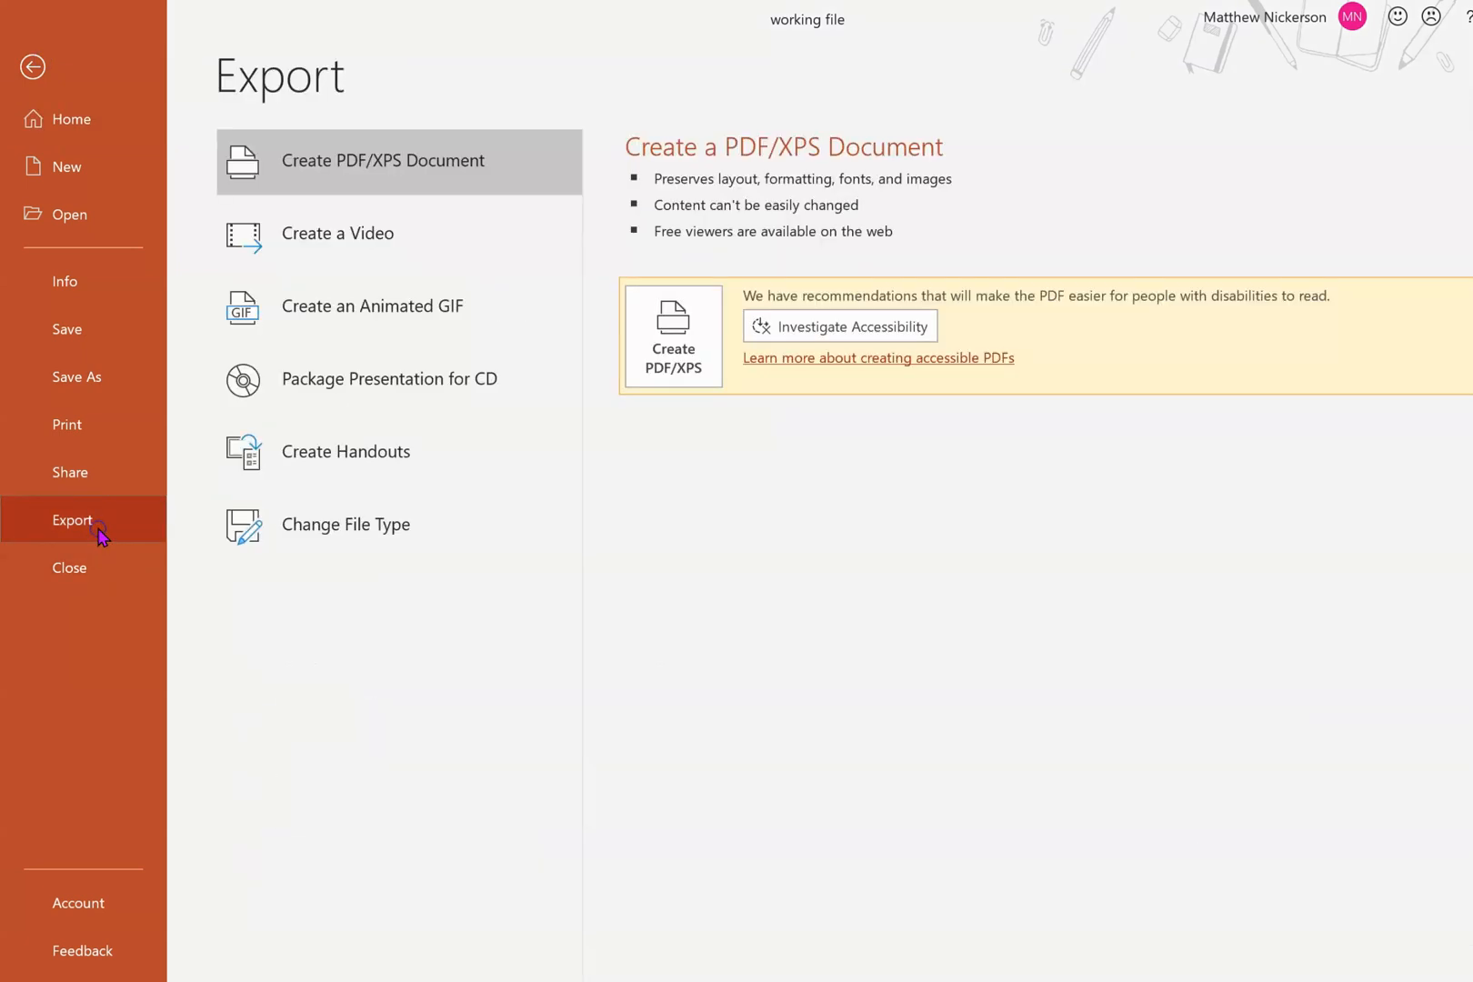
Step: Show the Change File Type options on the Export page
click(345, 524)
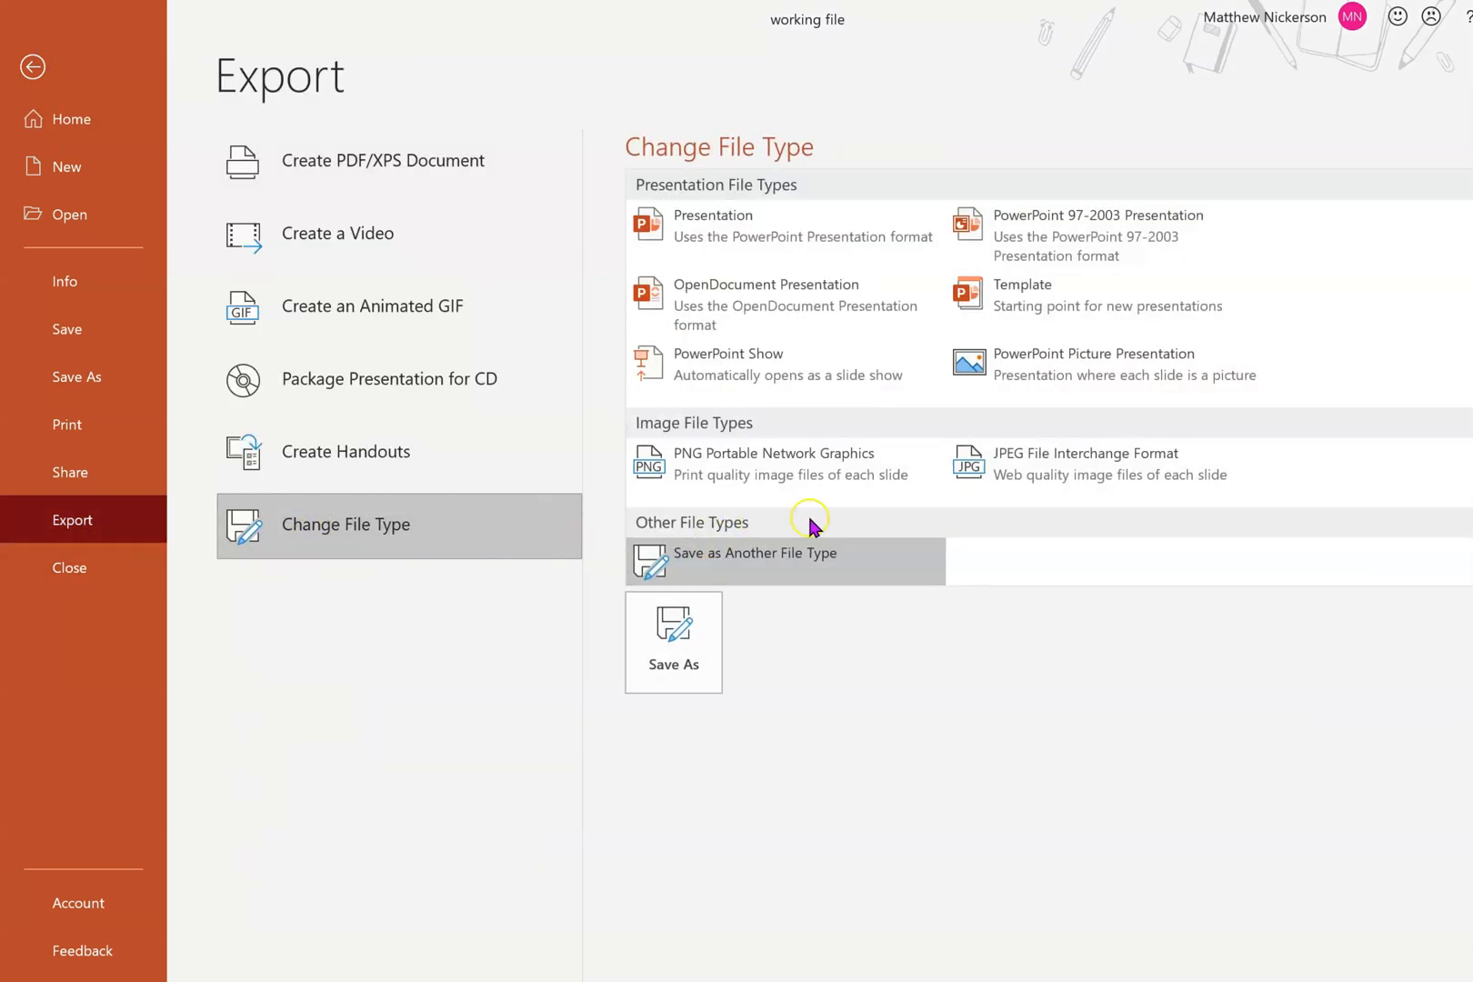
mouse_move(1072, 493)
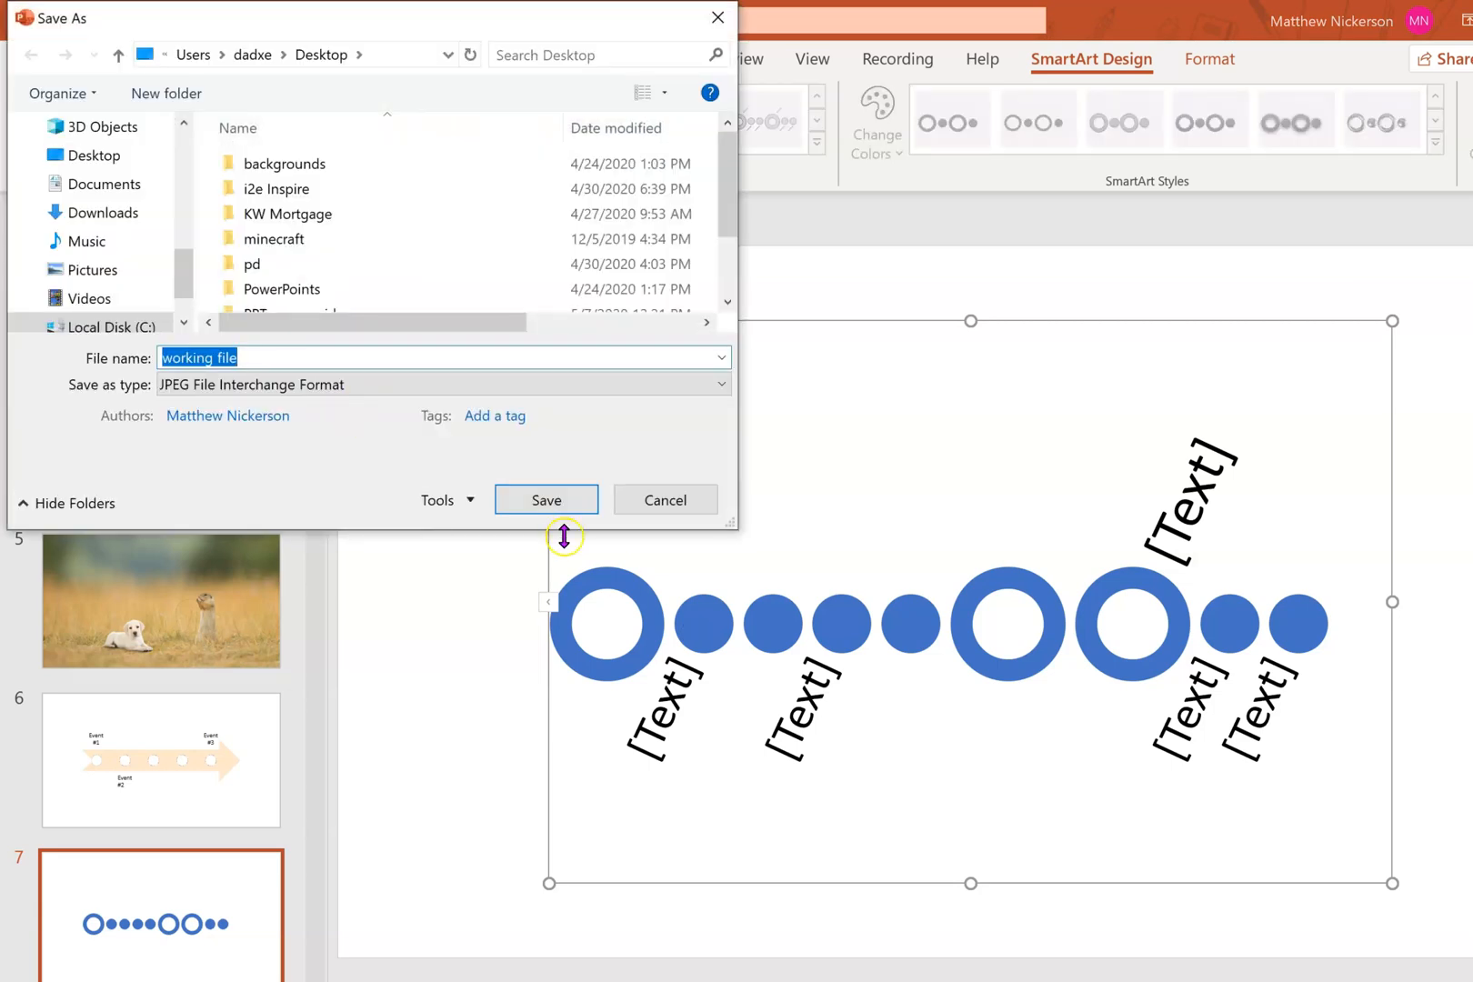
Step: Save as JPEG File Interchange Format, exporting Just This One slide
click(544, 500)
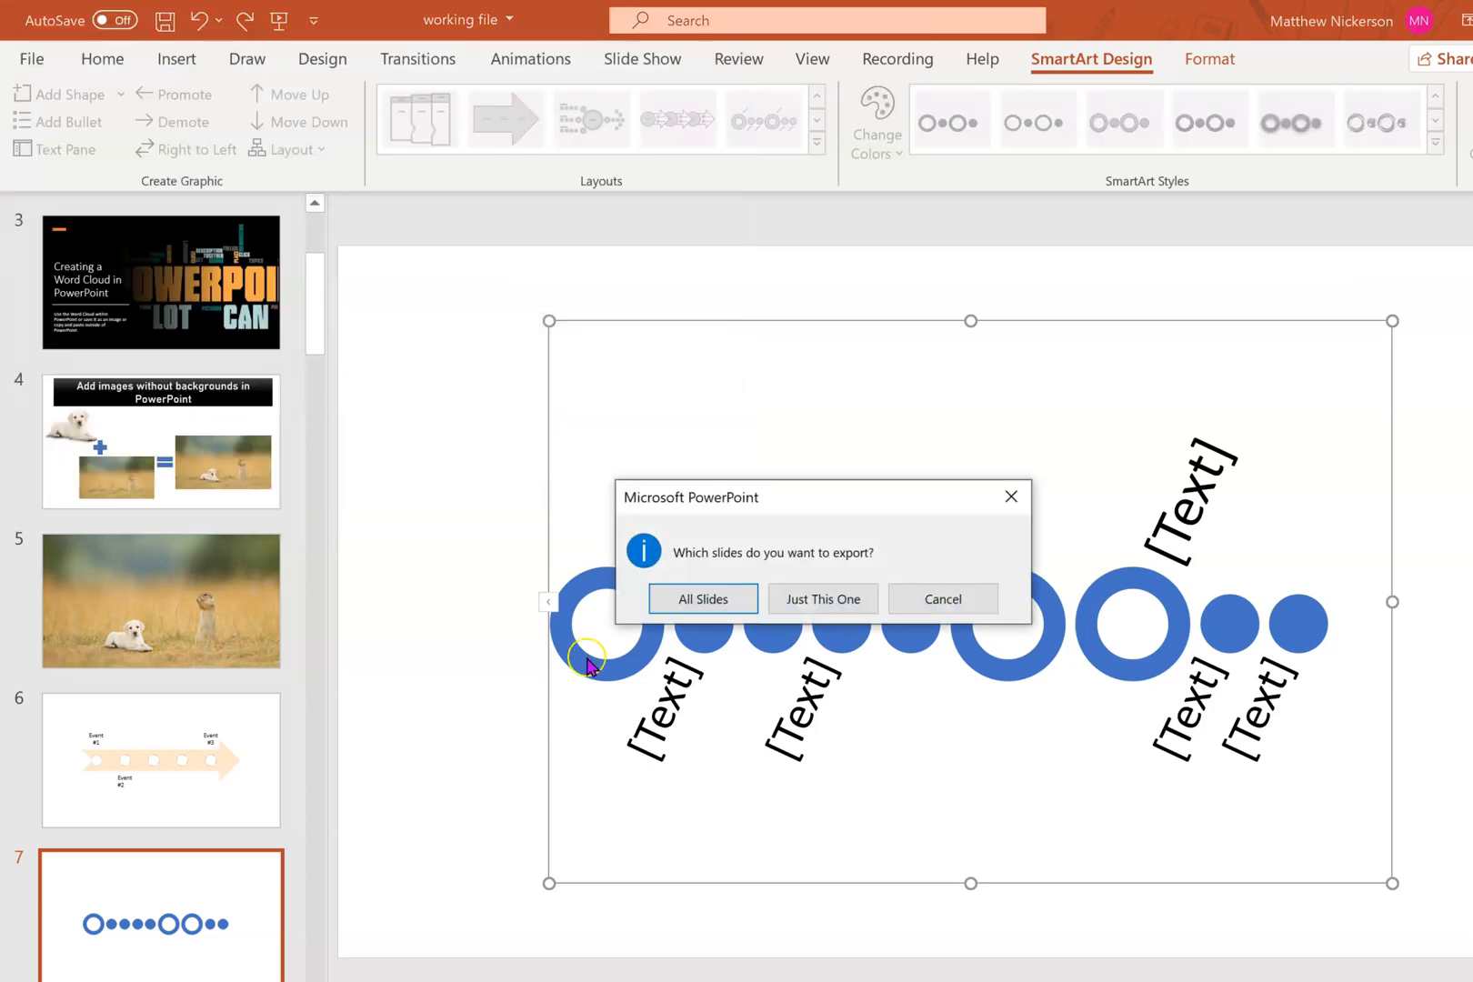
mouse_move(840, 832)
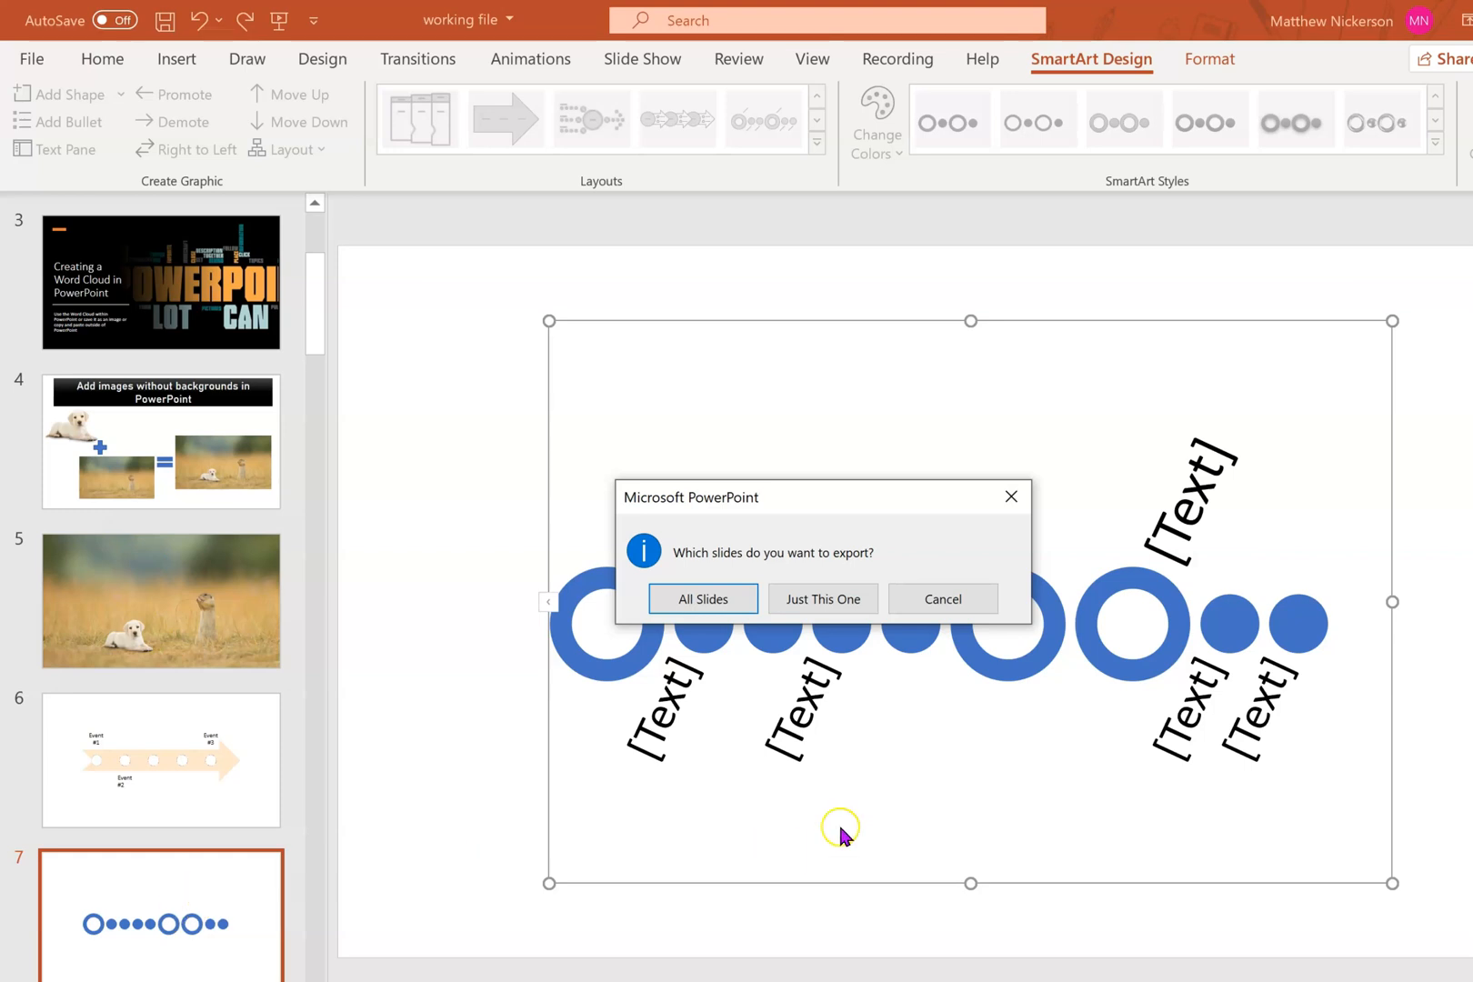
mouse_move(1147, 767)
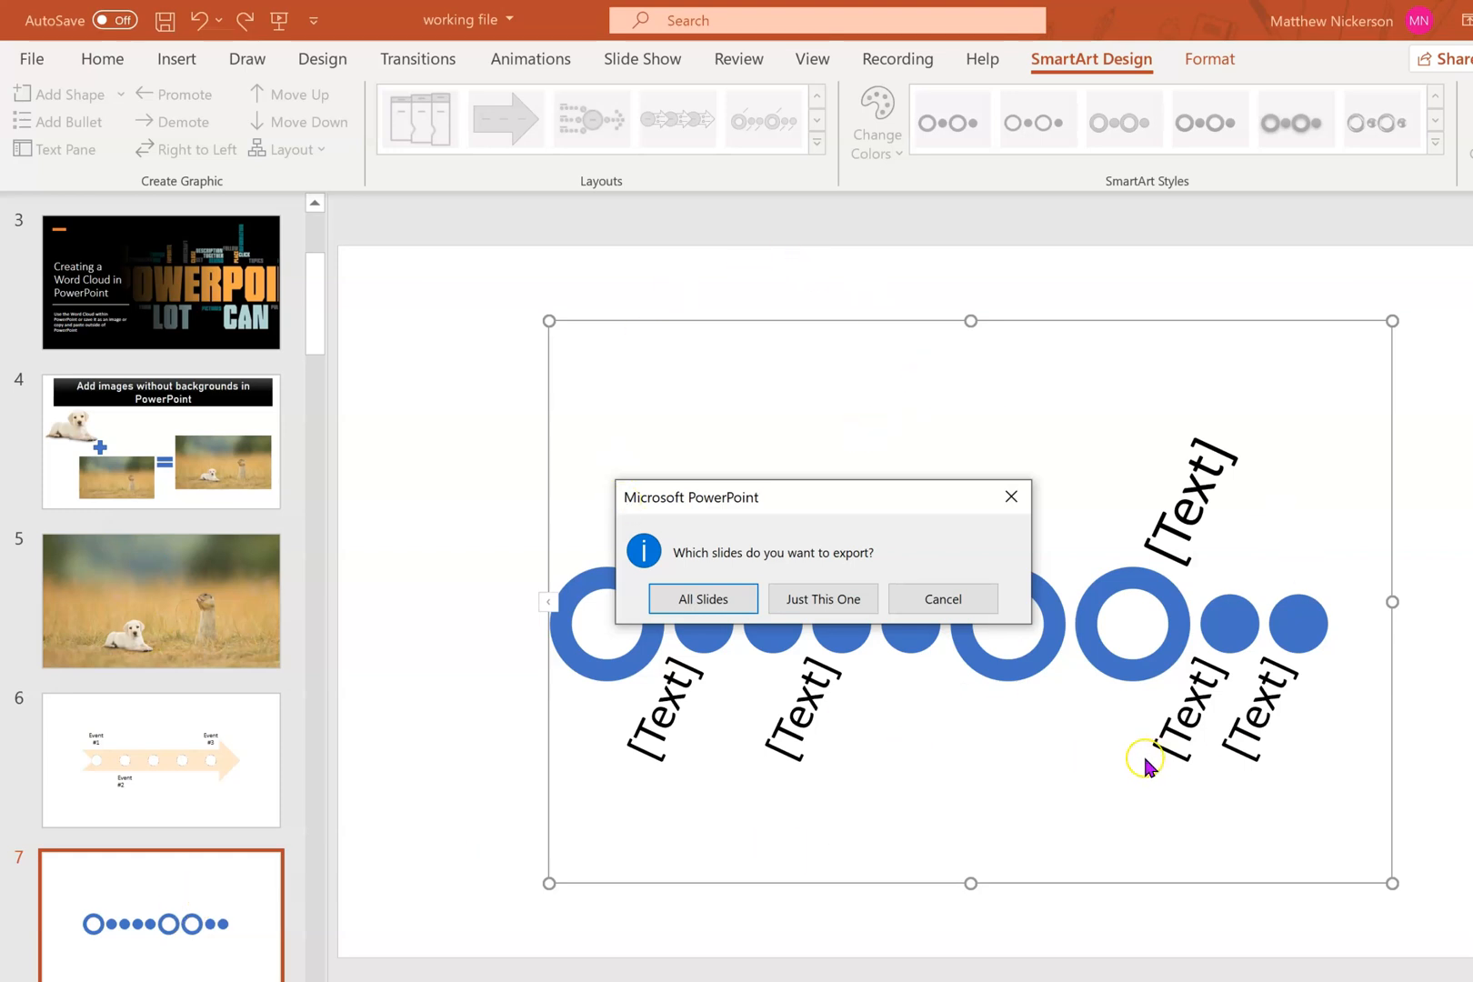
mouse_move(698, 711)
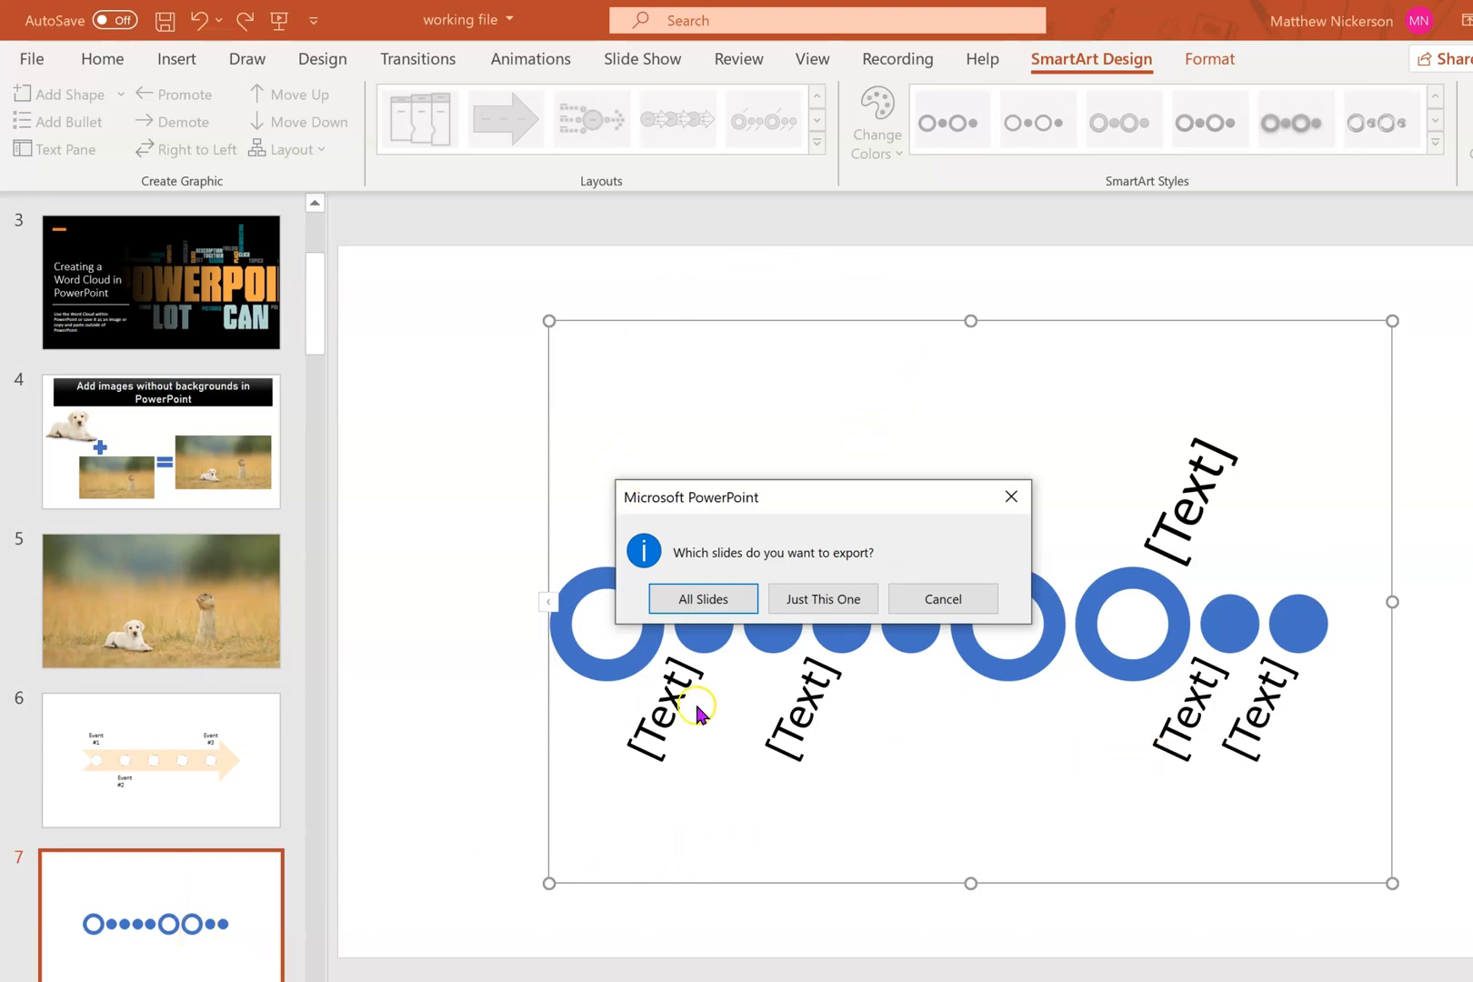
click(940, 598)
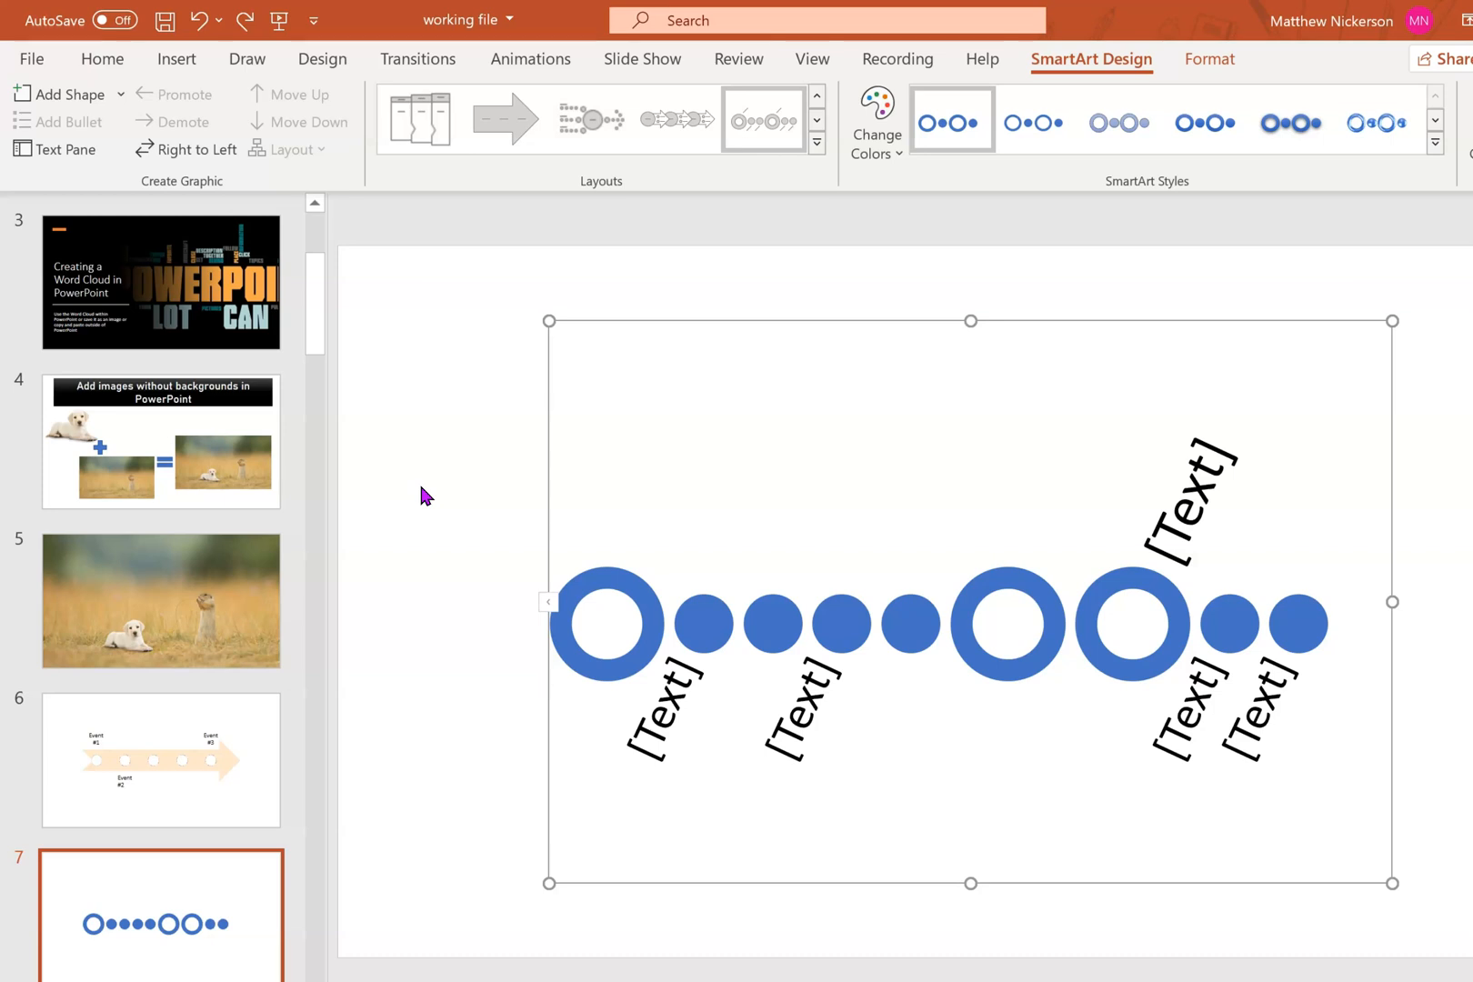
mouse_move(405, 549)
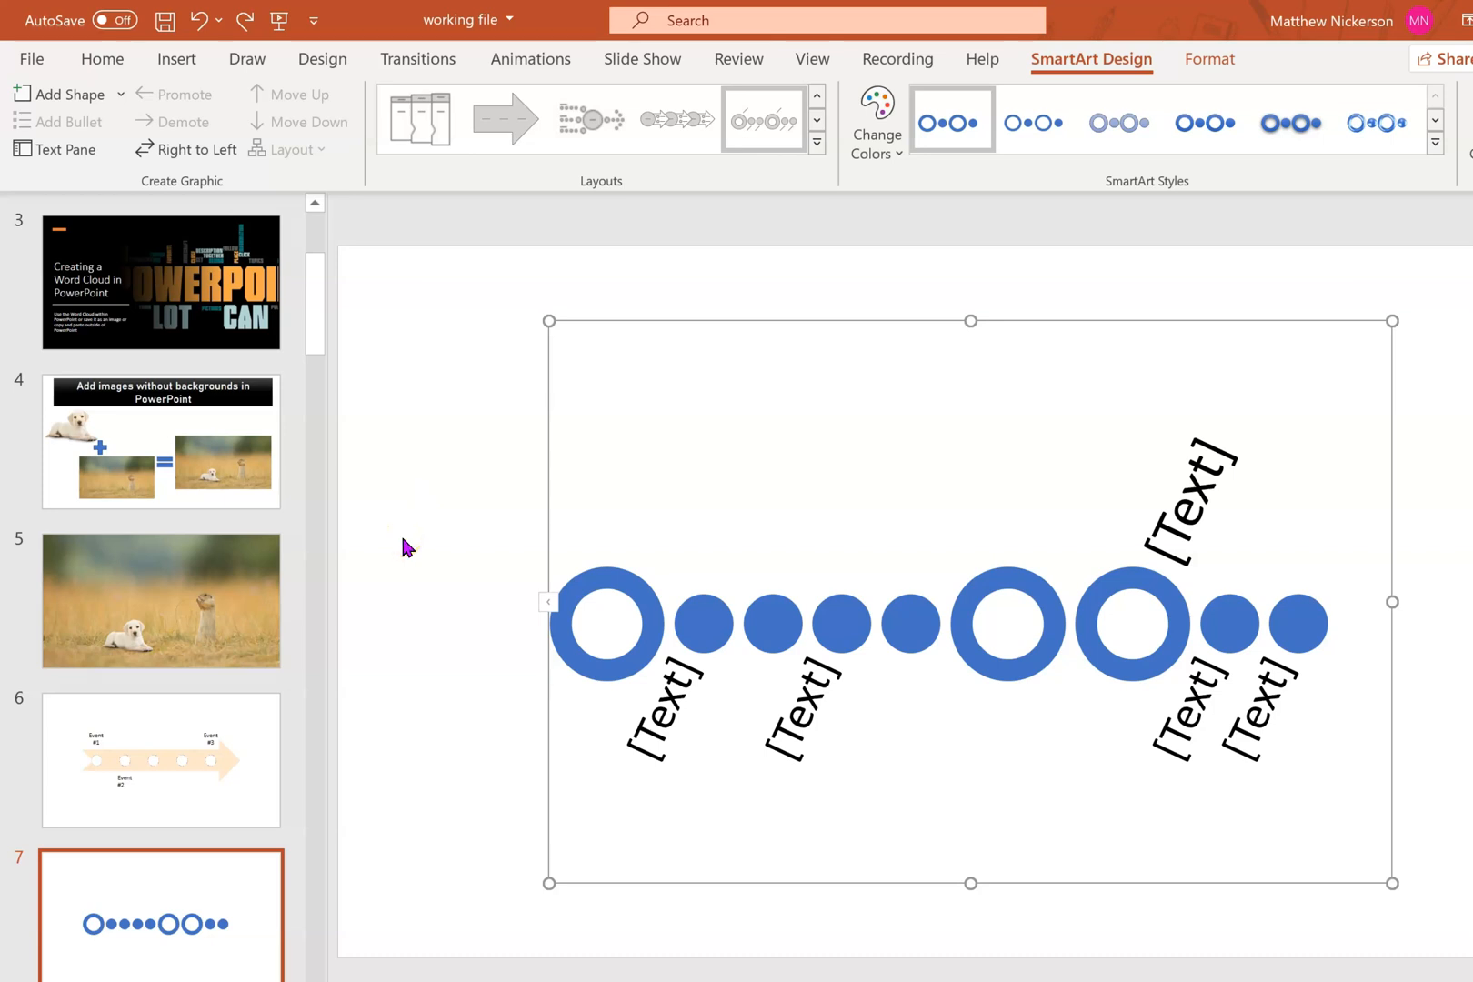